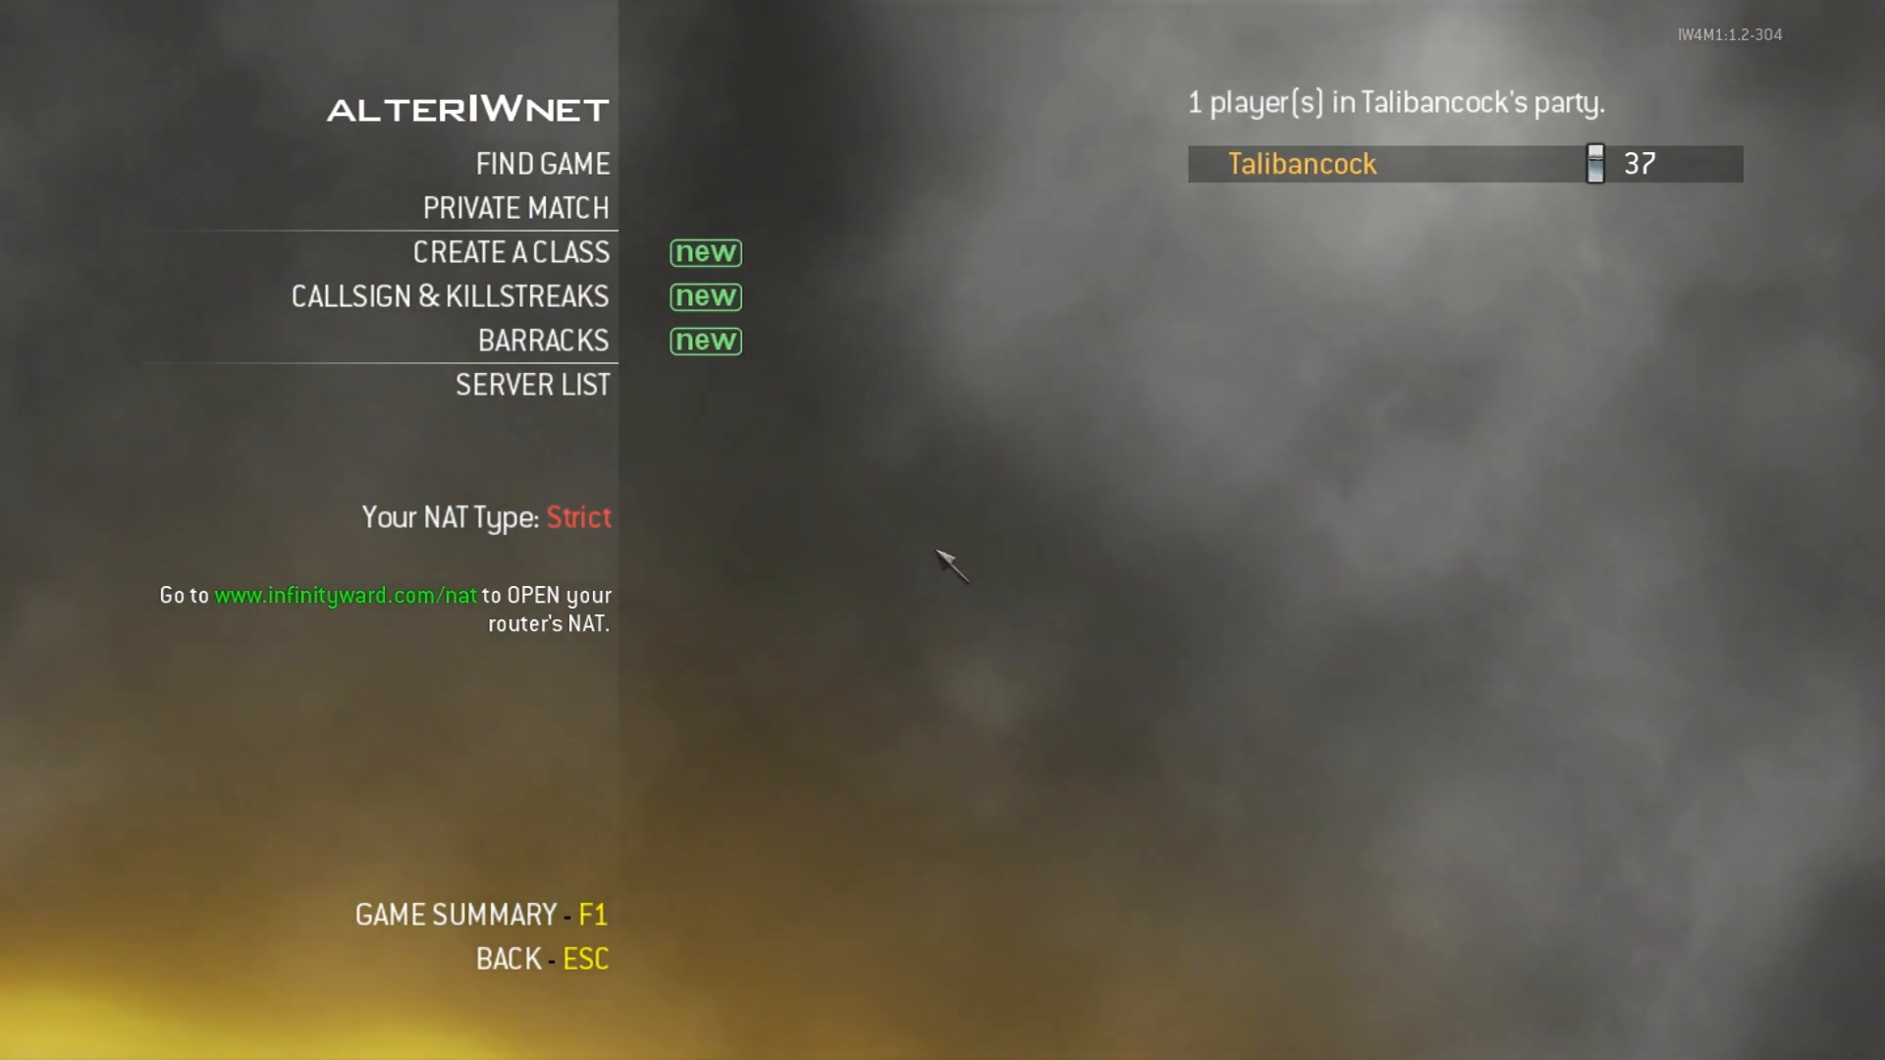
mouse_move(708, 548)
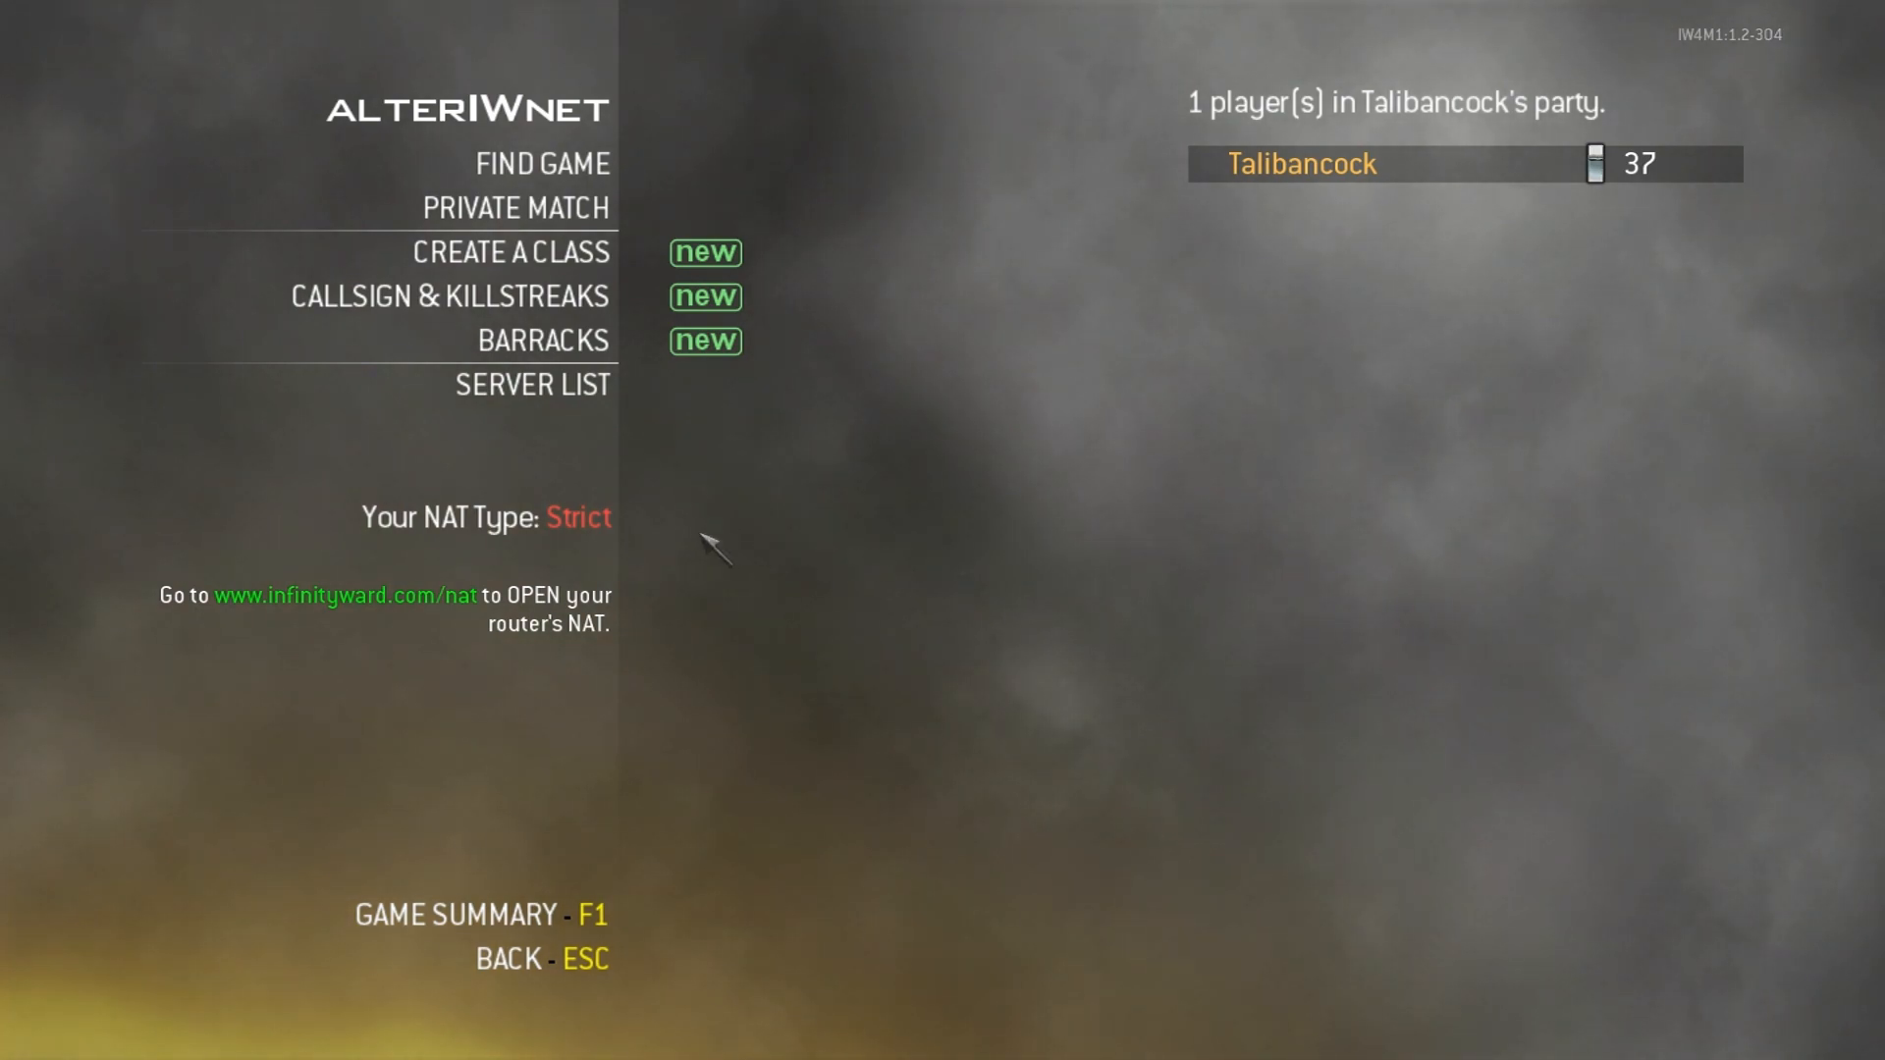
mouse_move(701, 518)
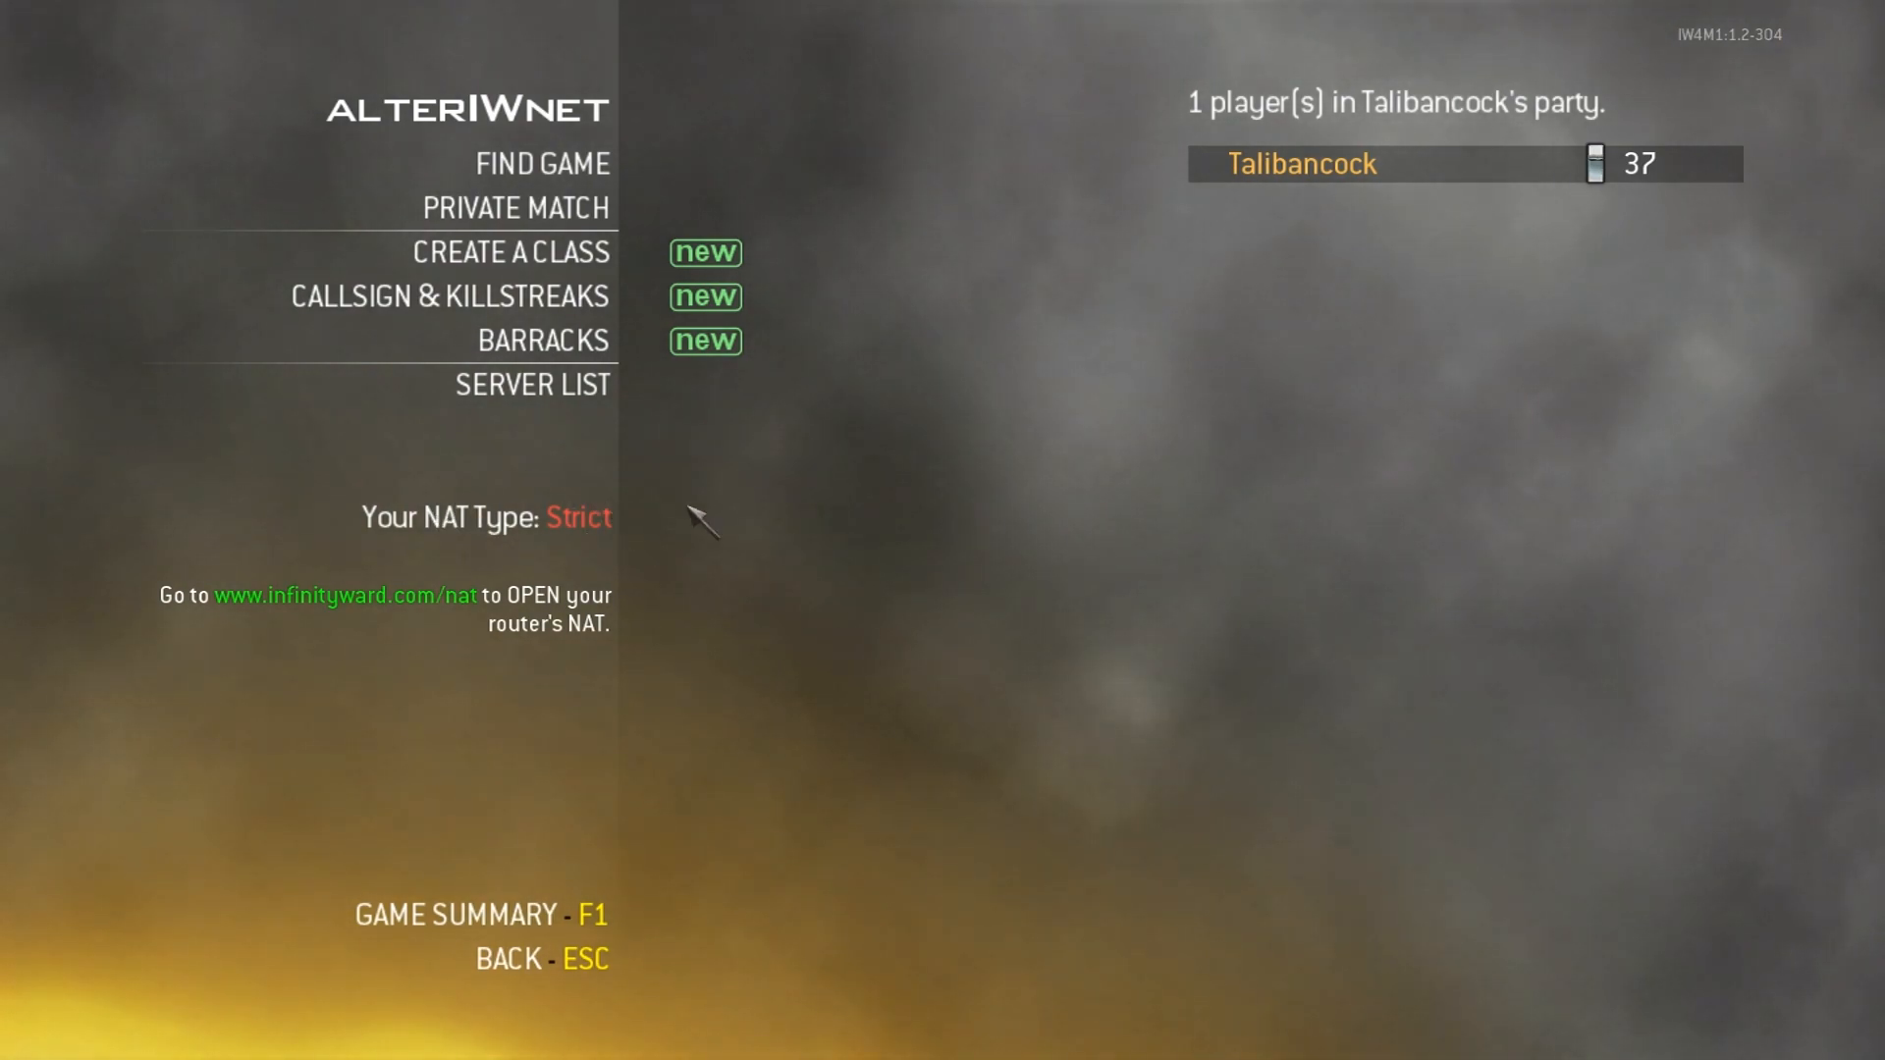
mouse_move(903, 454)
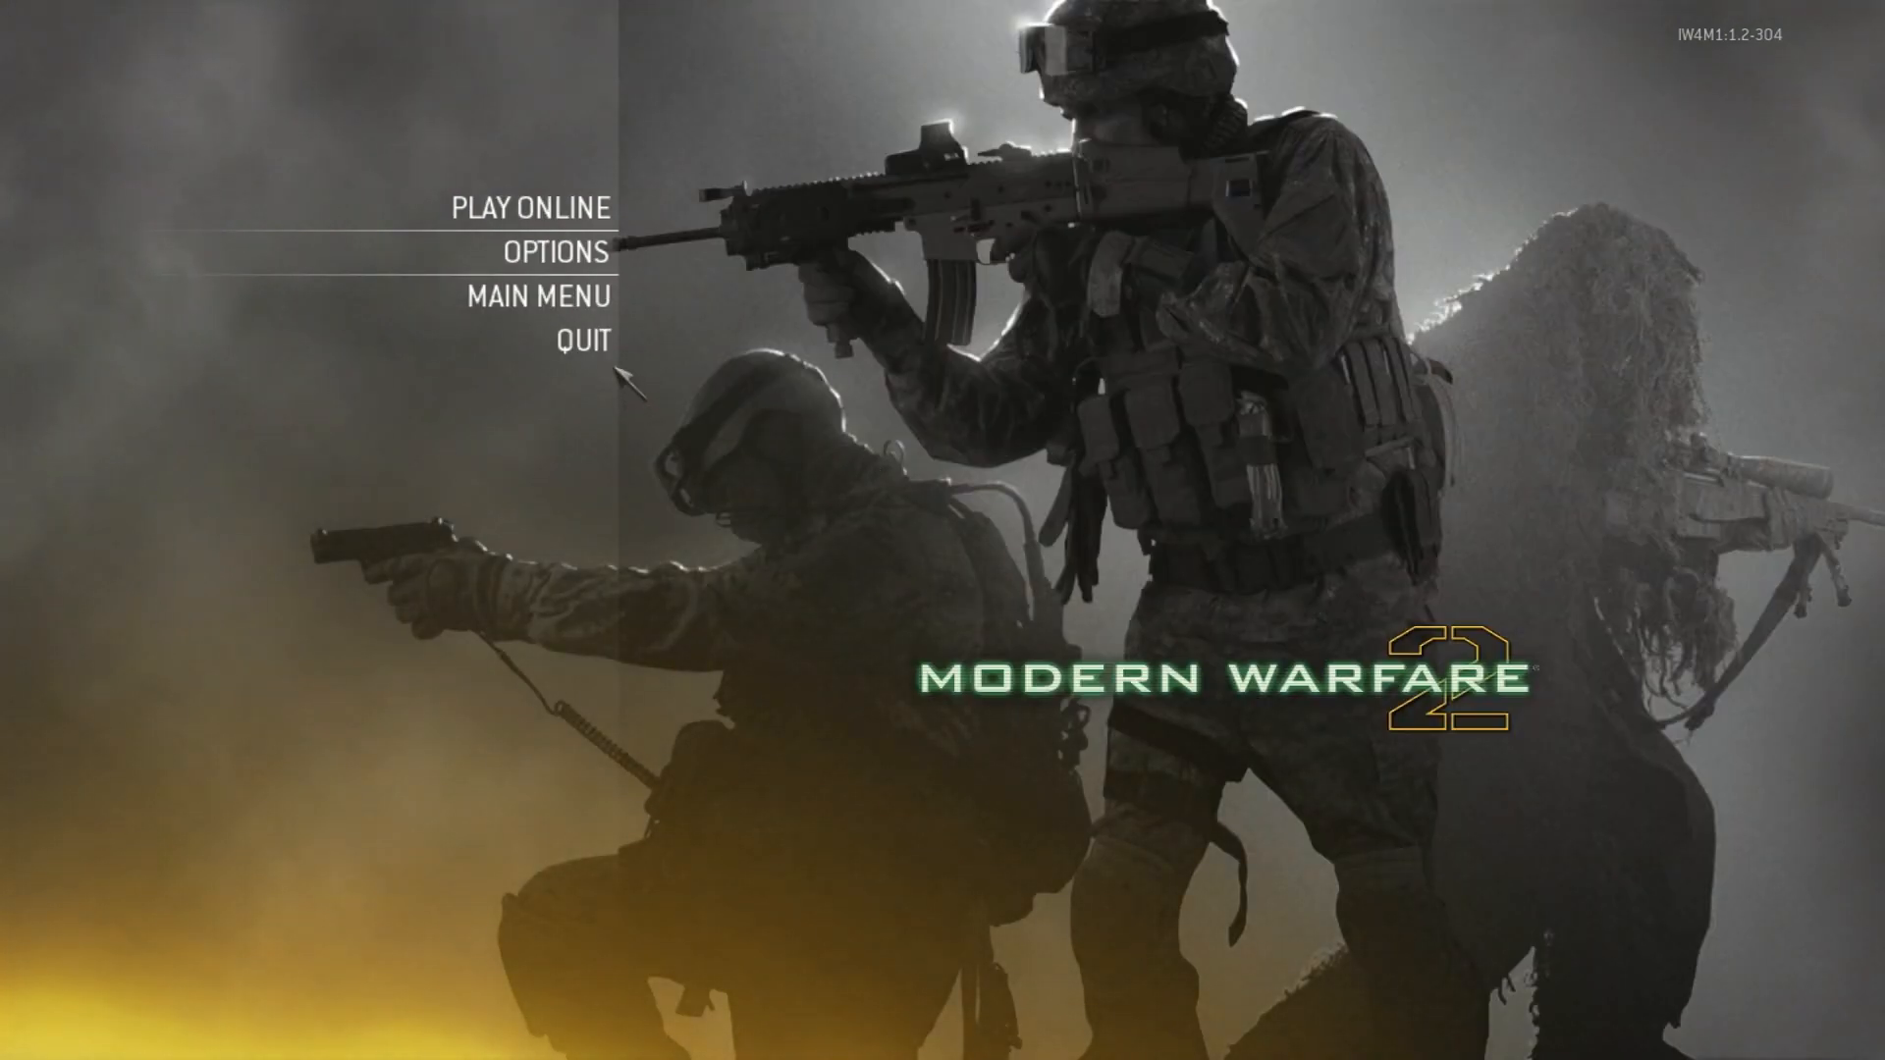
- Quit Modern Warfare 2 and confirm the exit prompt
left_click(581, 340)
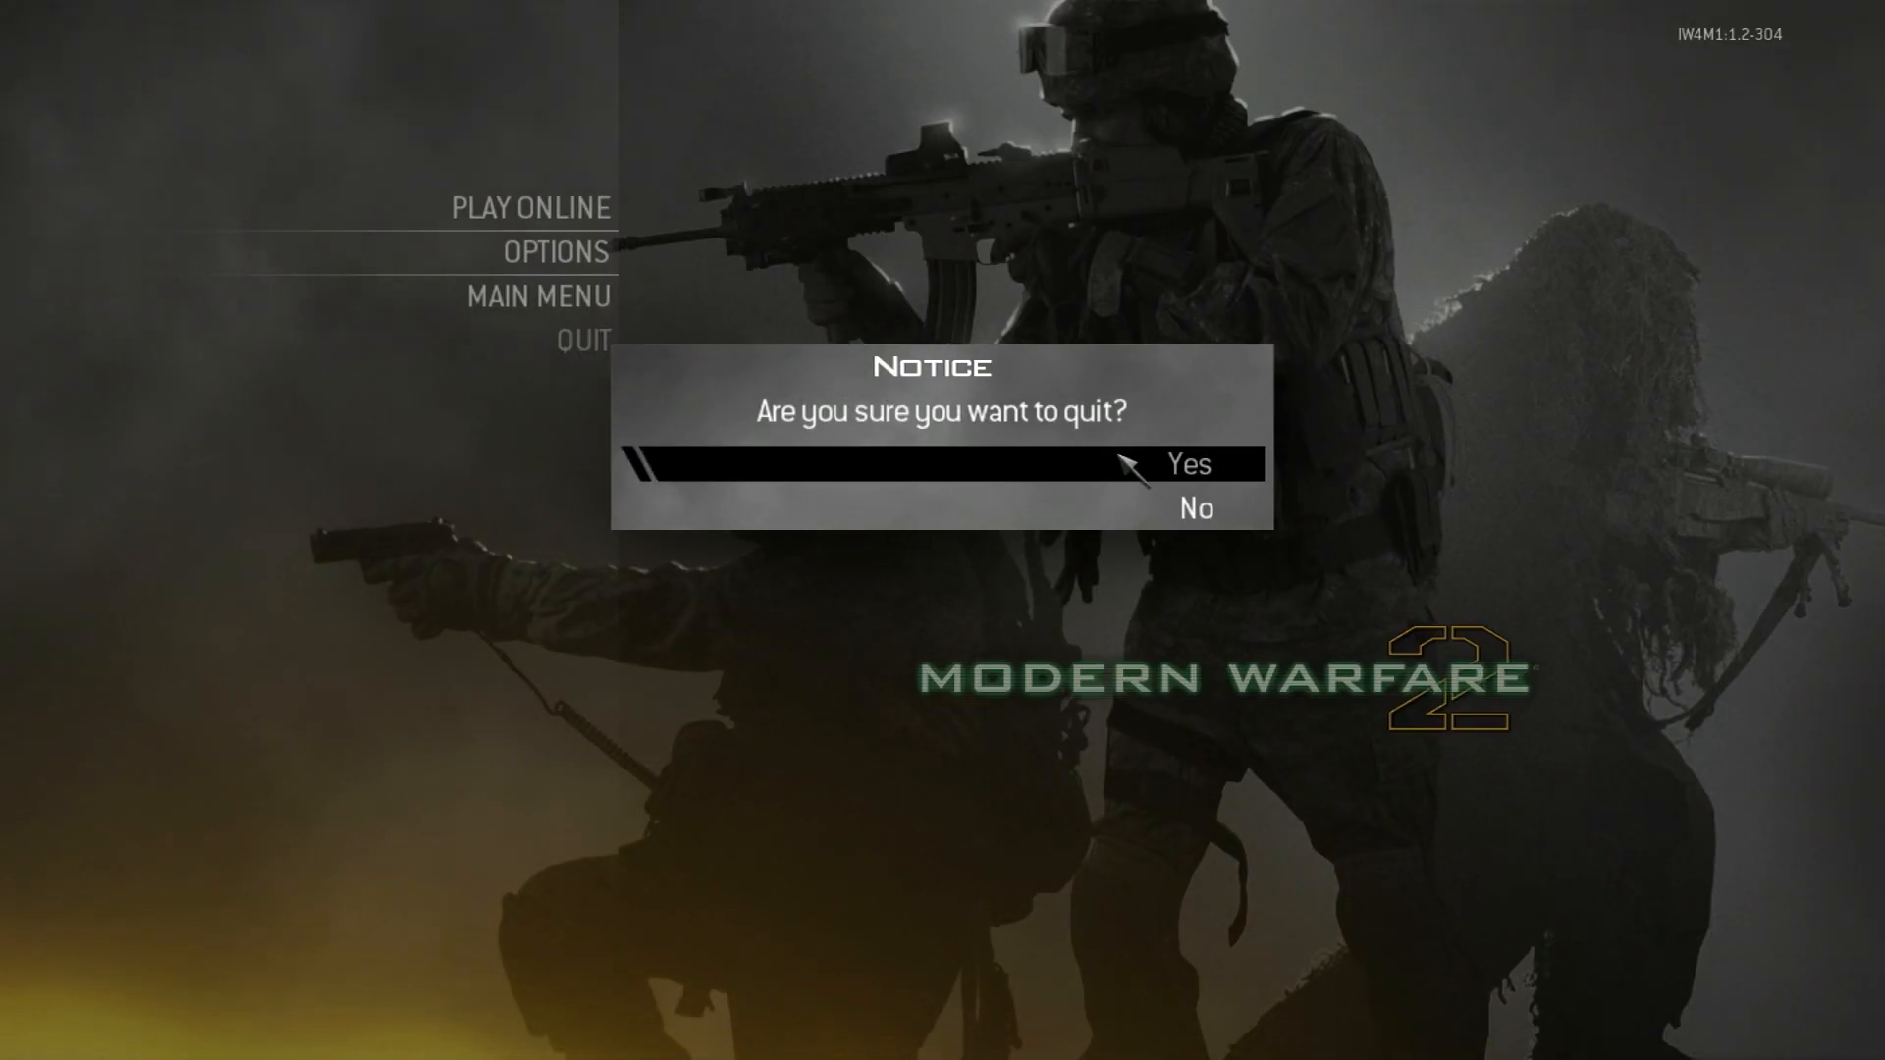
left_click(1186, 463)
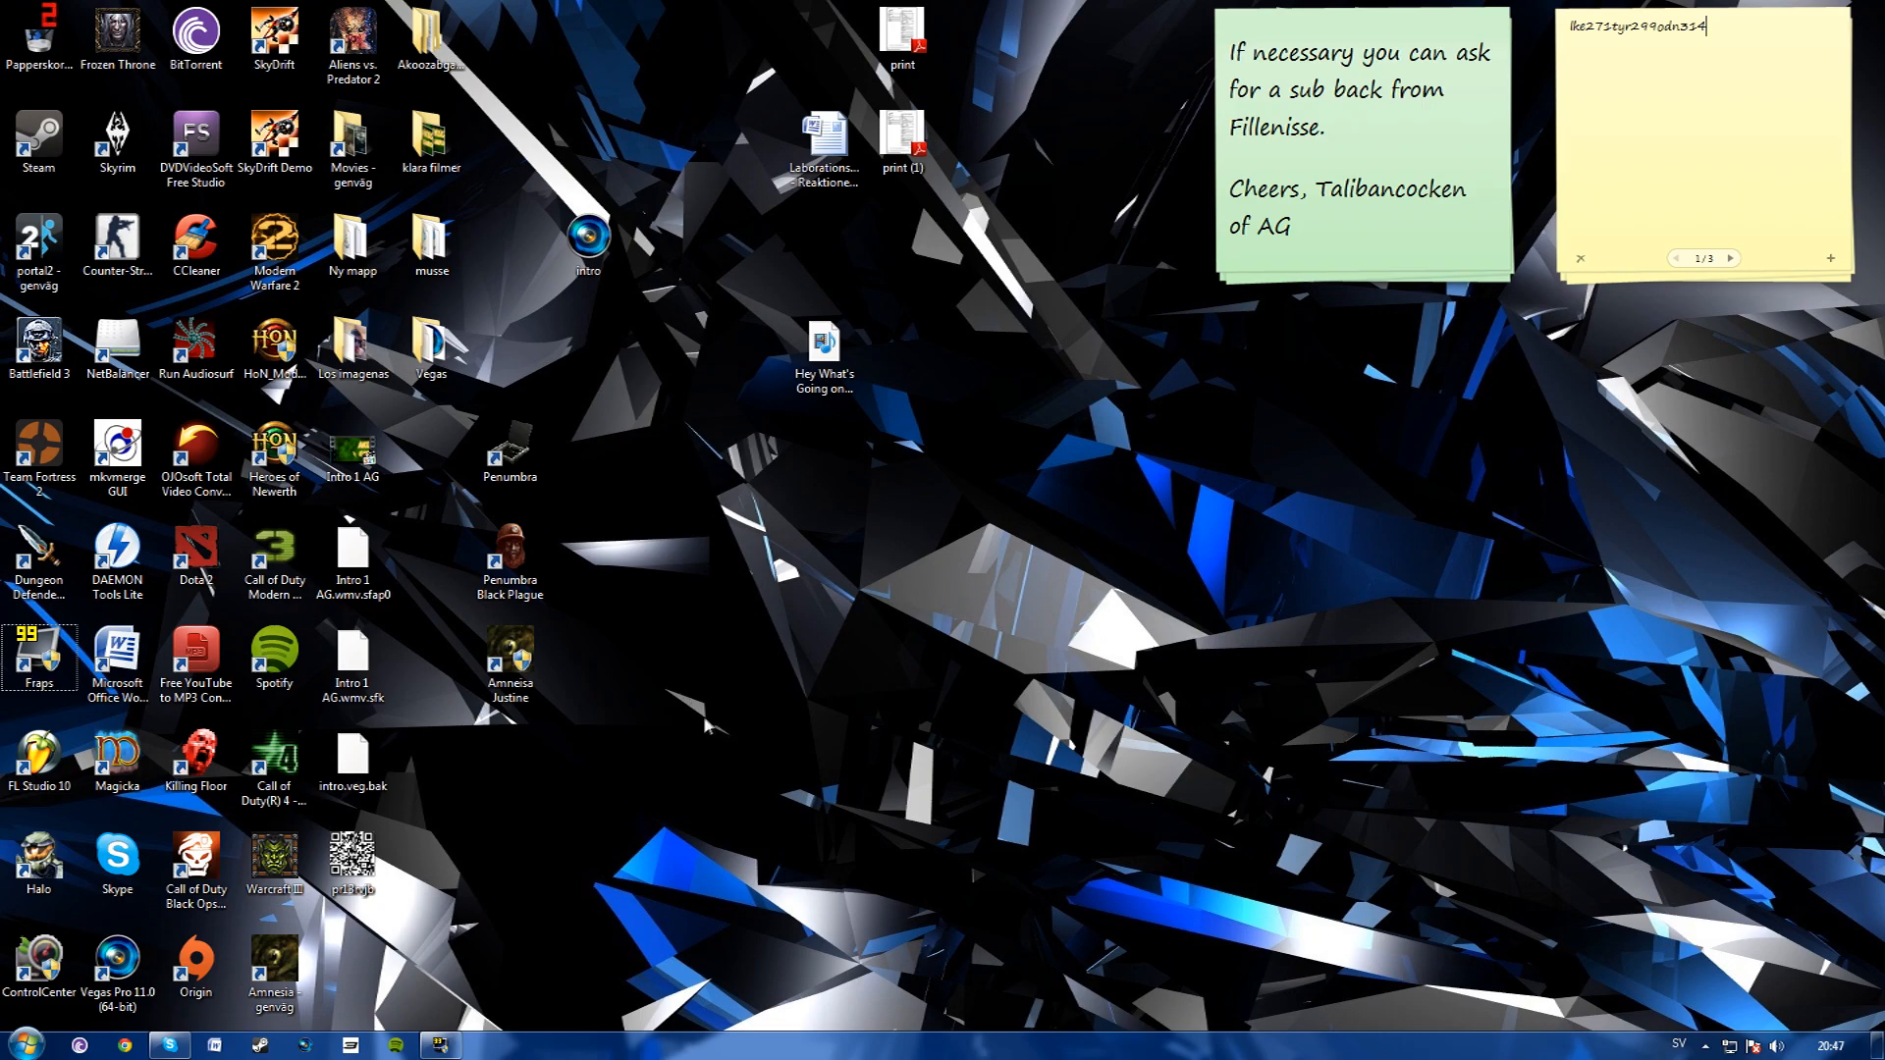
mouse_move(685, 732)
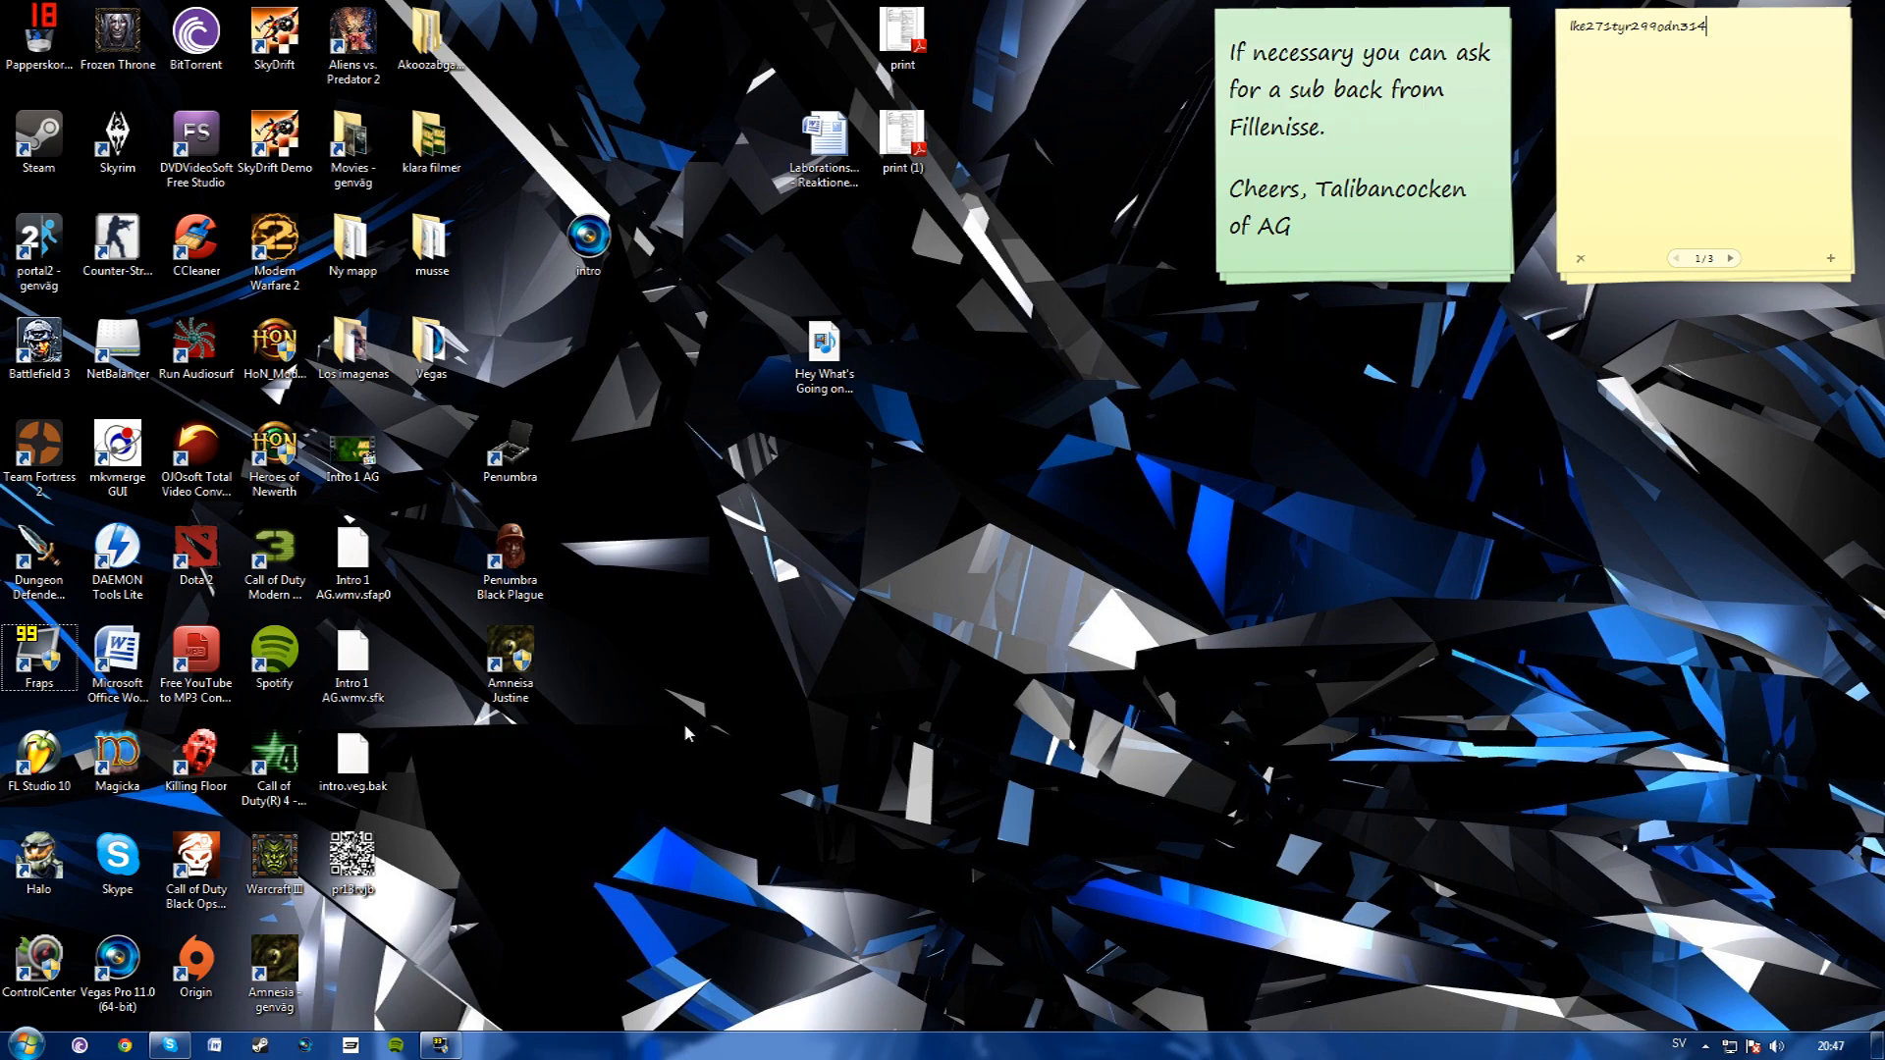
mouse_move(658, 891)
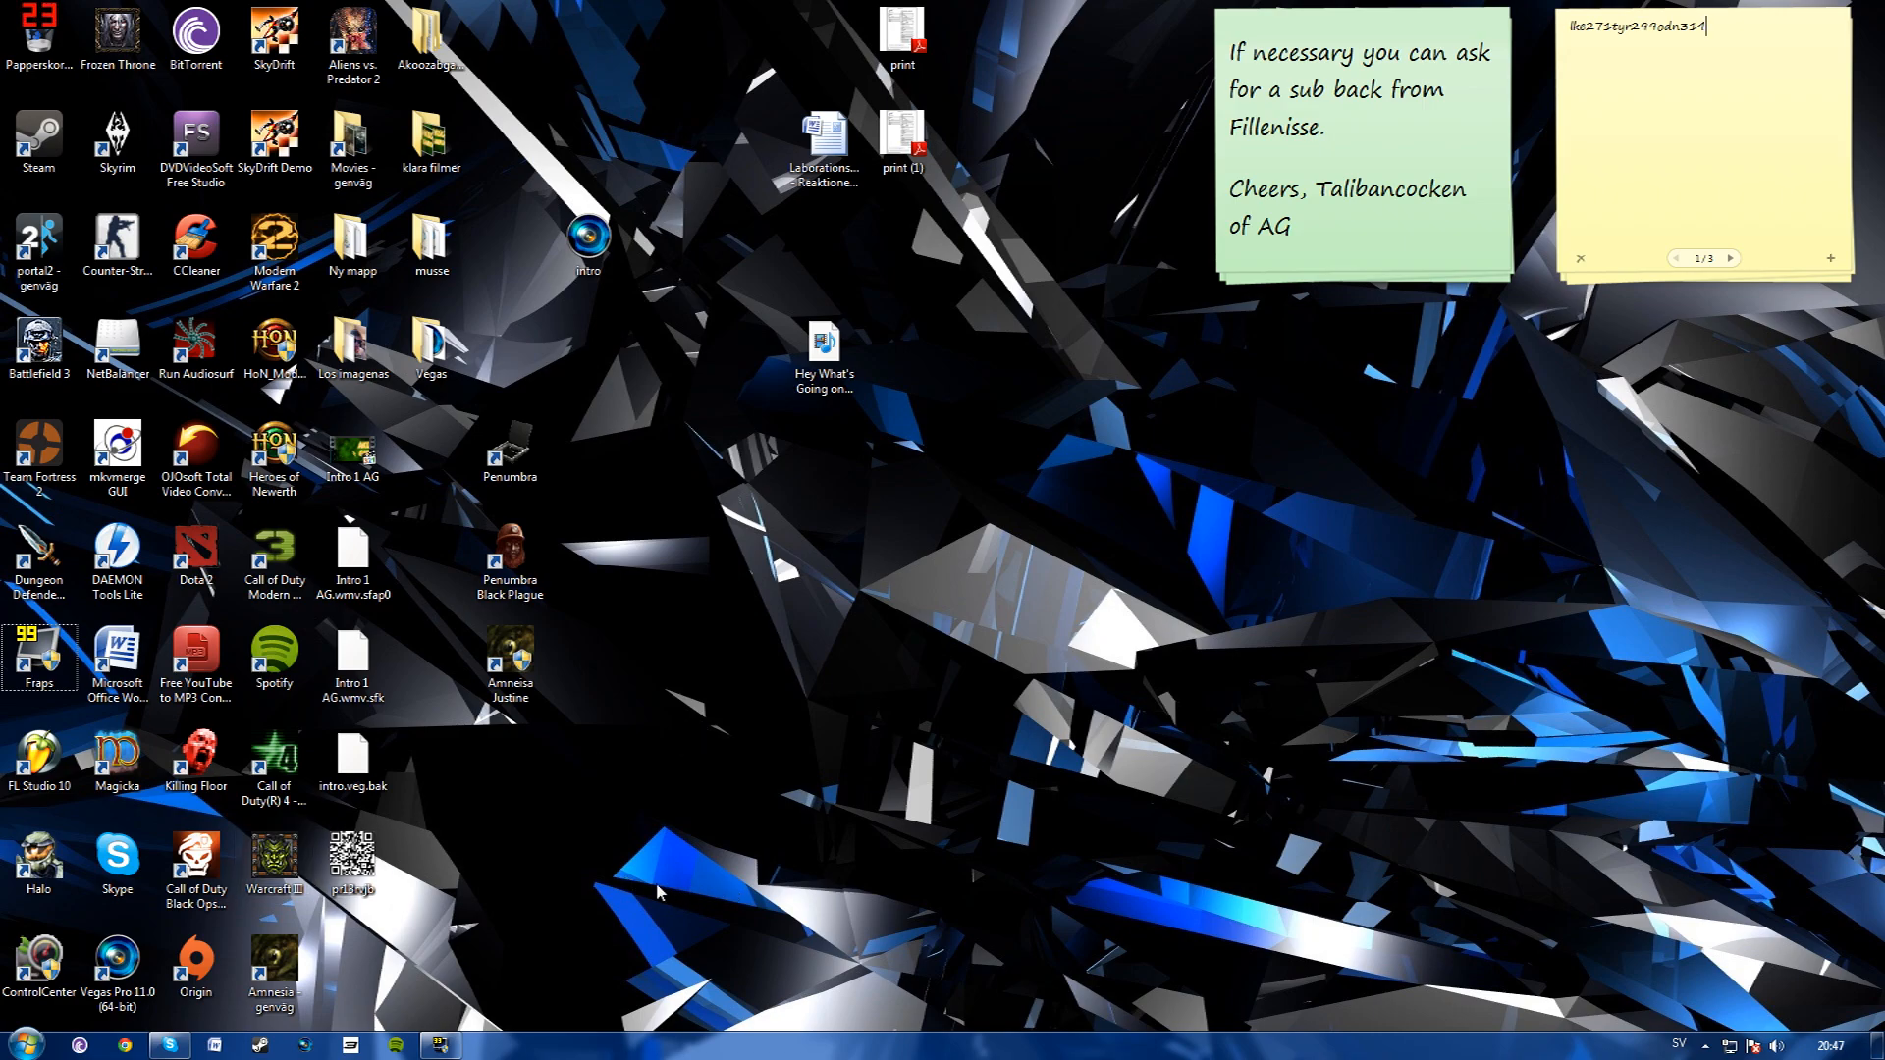
- Show the Network folder listing the computers, media device and TG787 router
left_click(21, 1040)
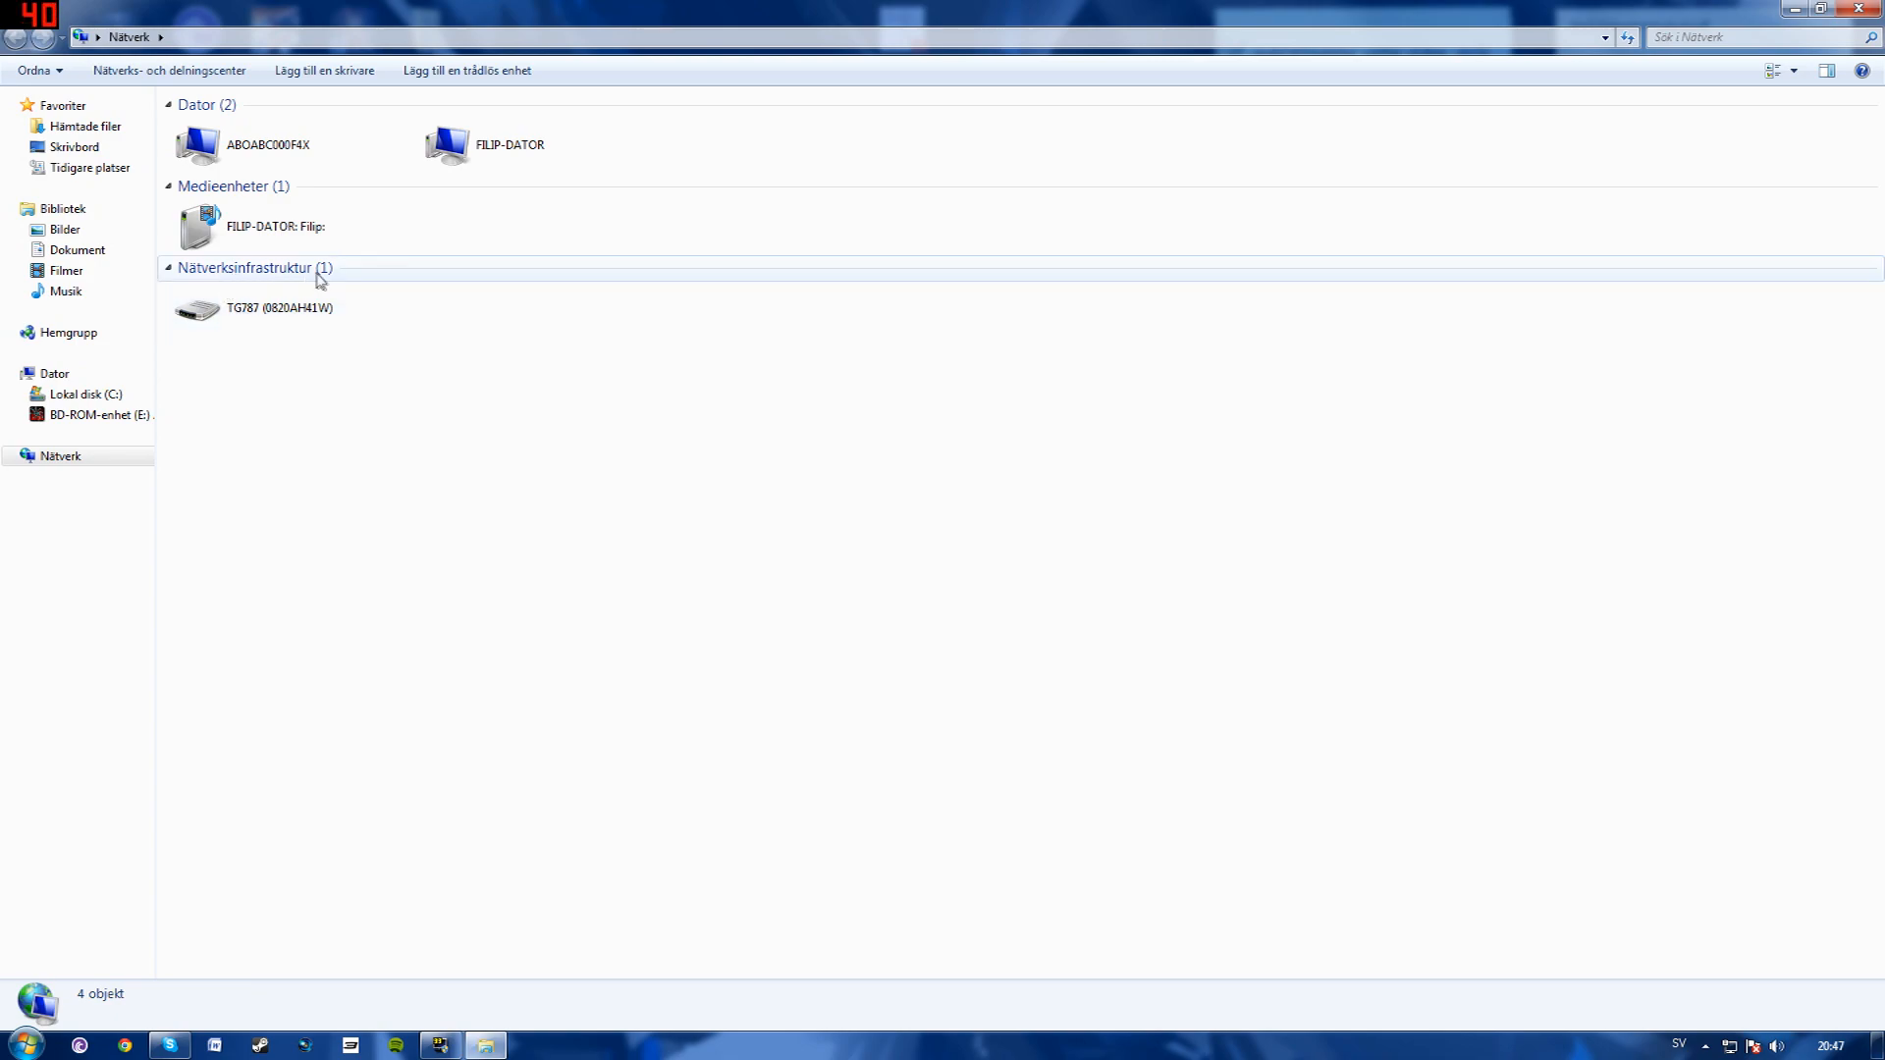
right_click(239, 309)
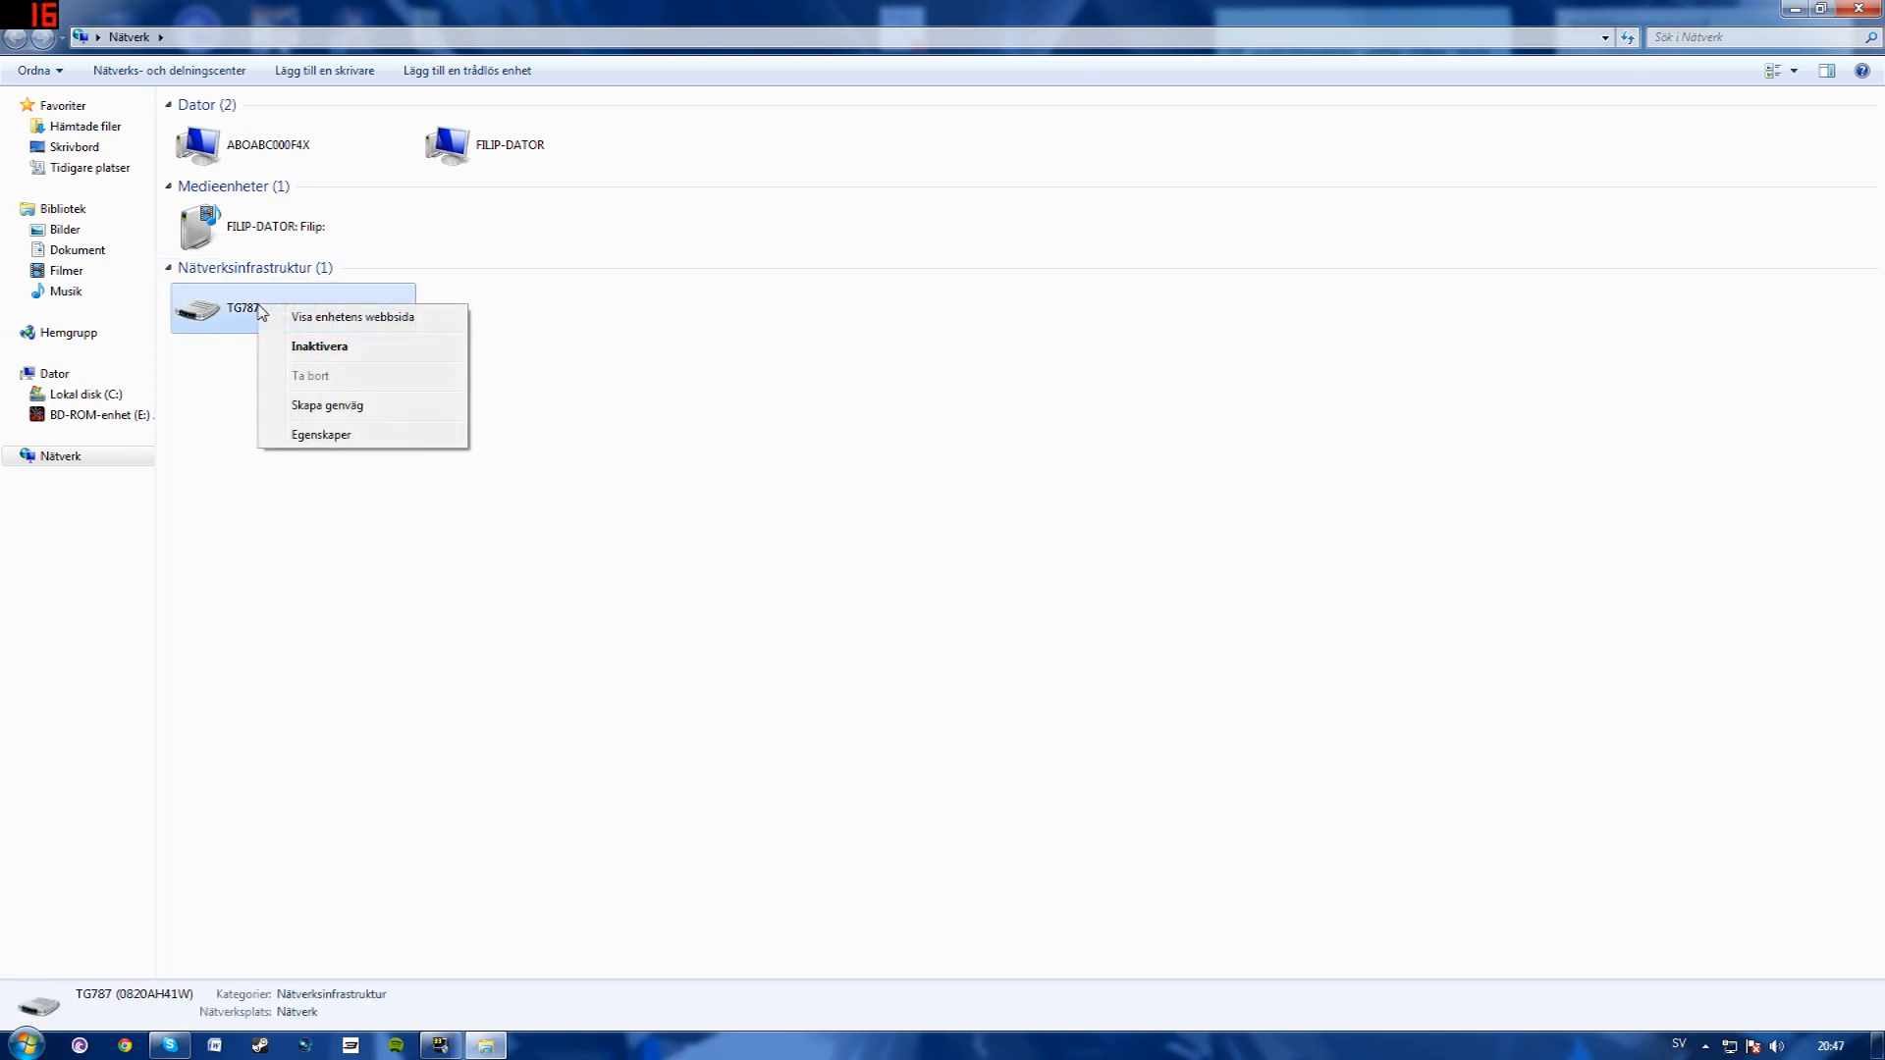
mouse_move(322, 435)
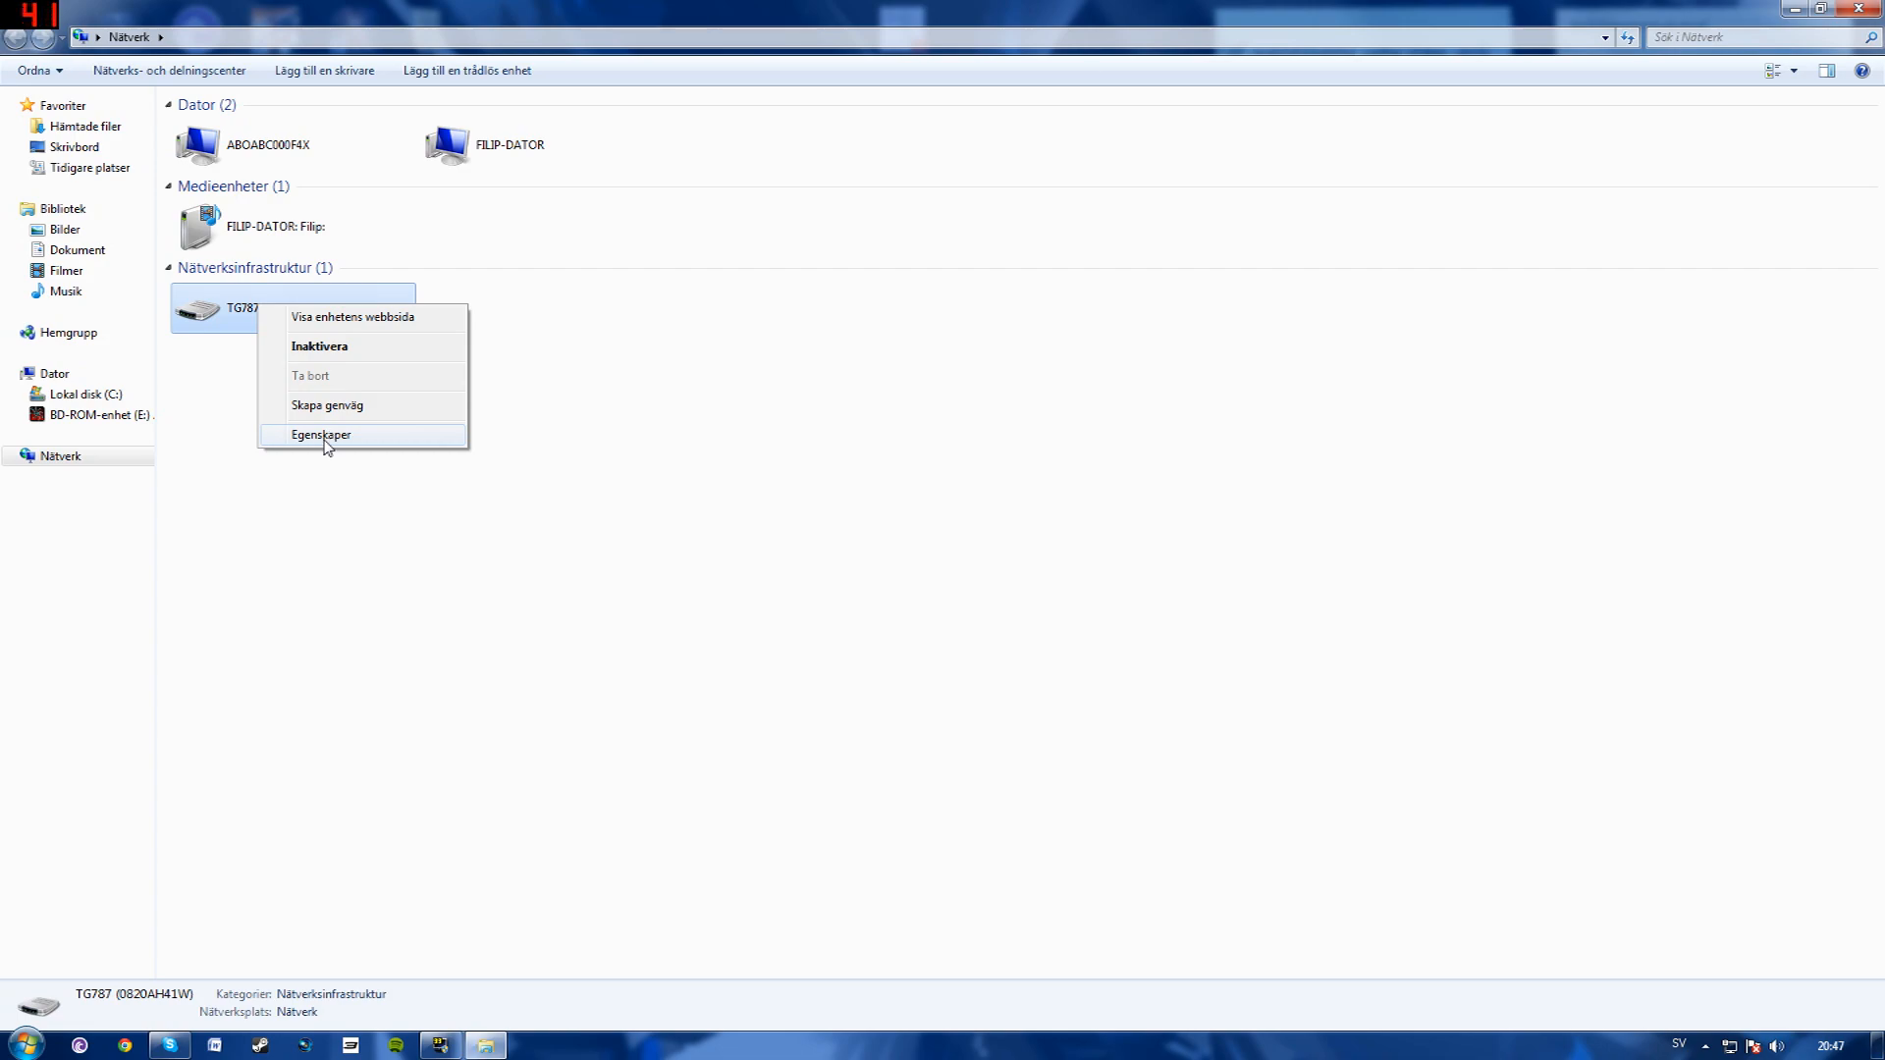
left_click(320, 433)
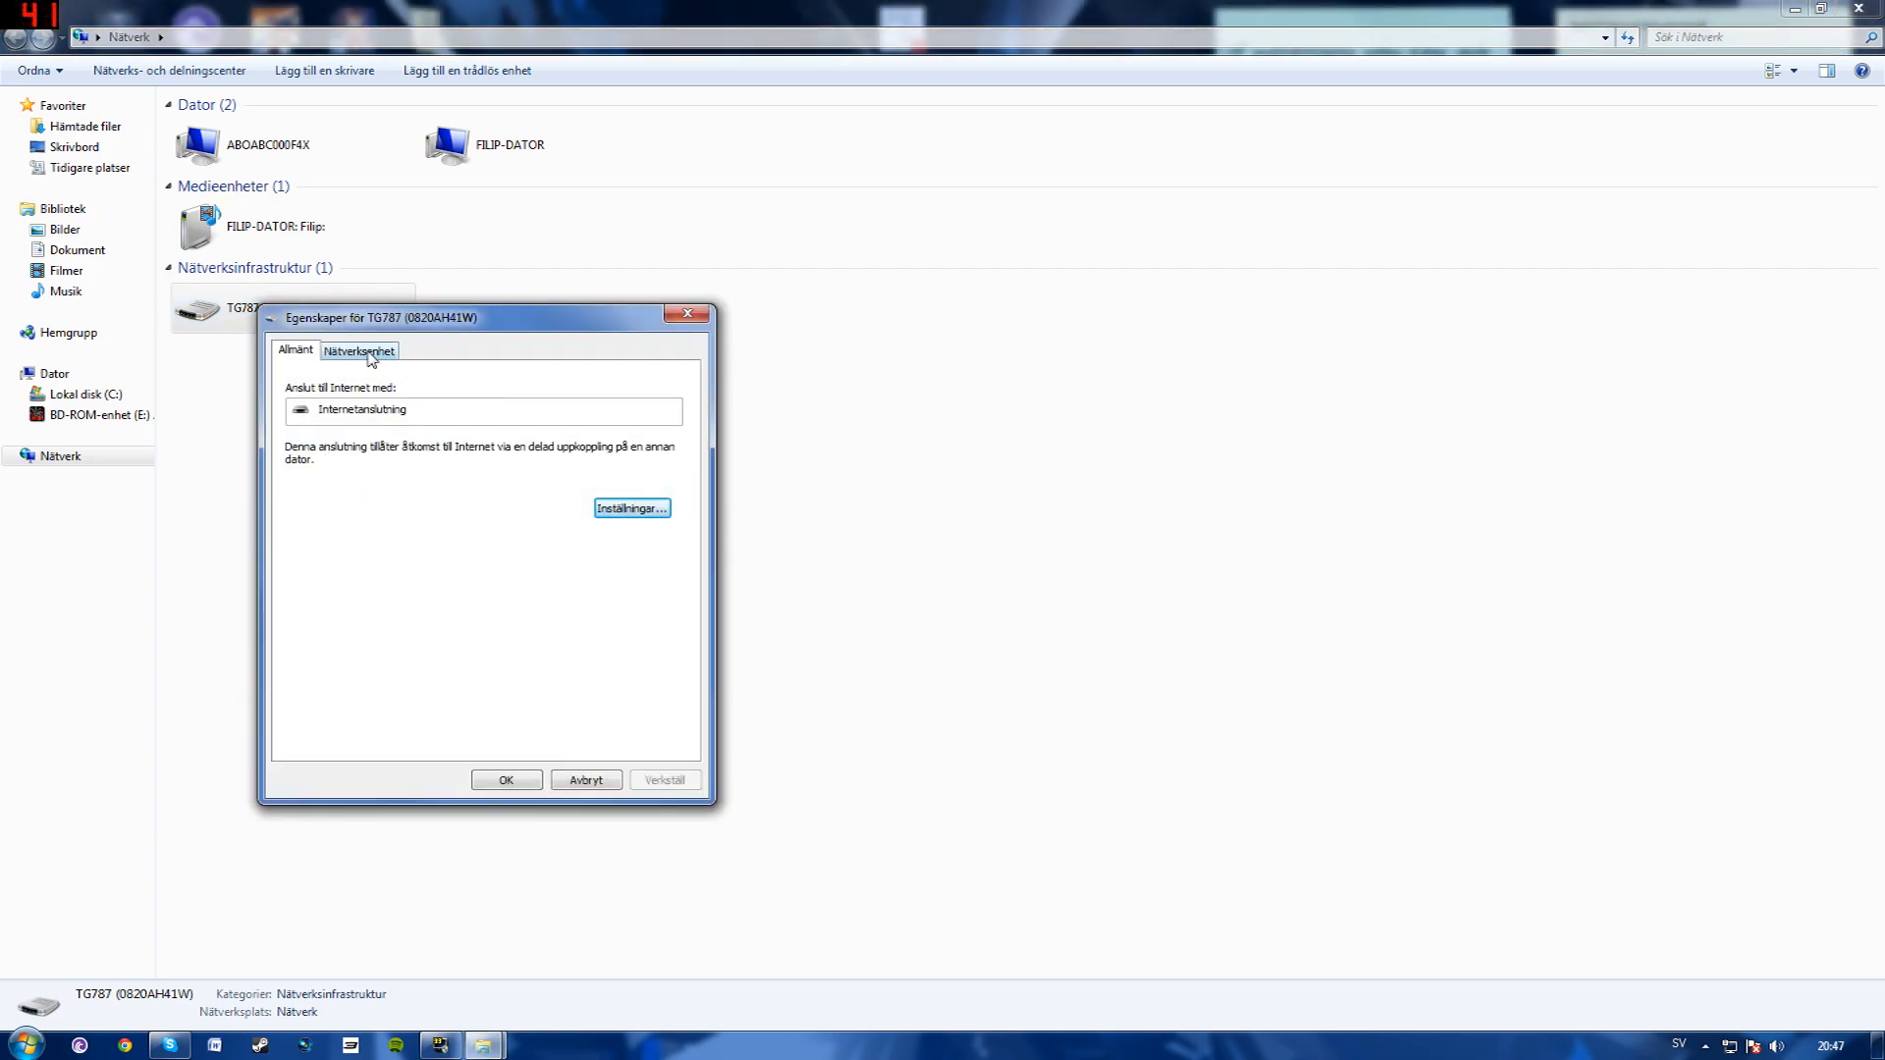
left_click(357, 349)
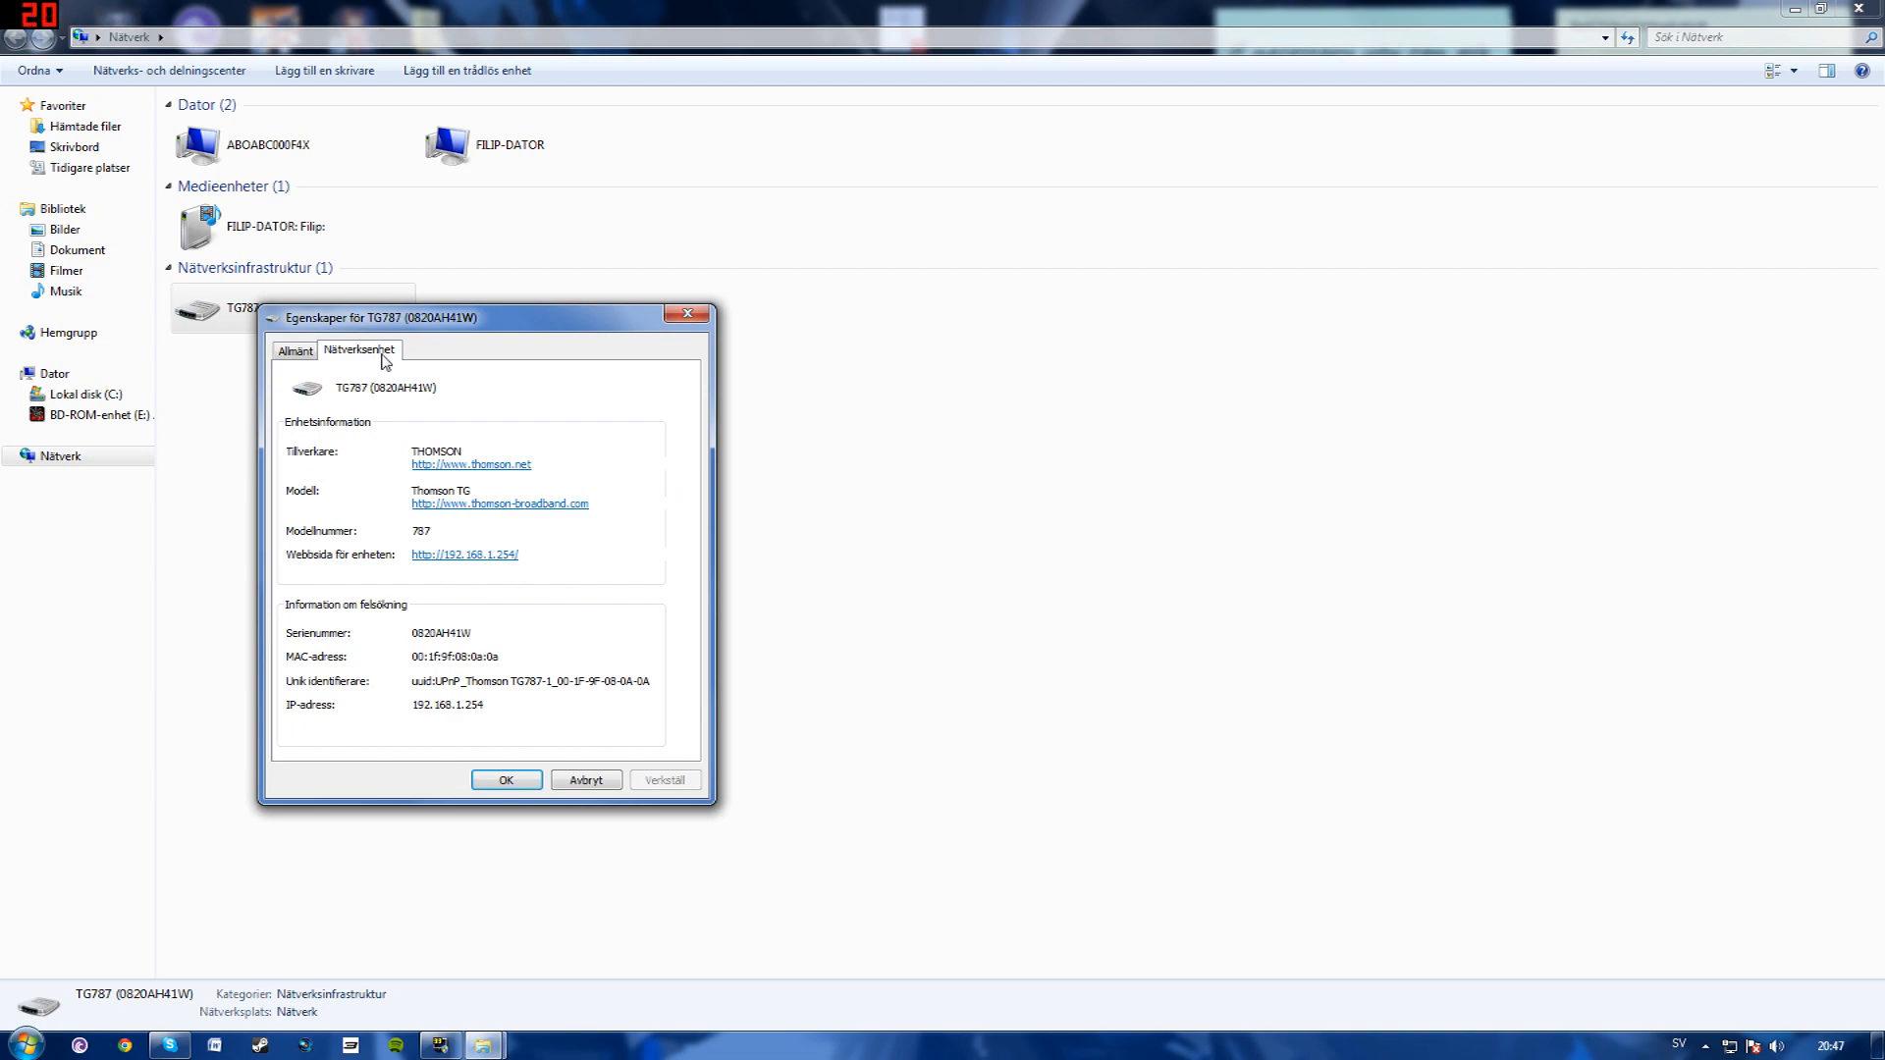
mouse_move(365, 575)
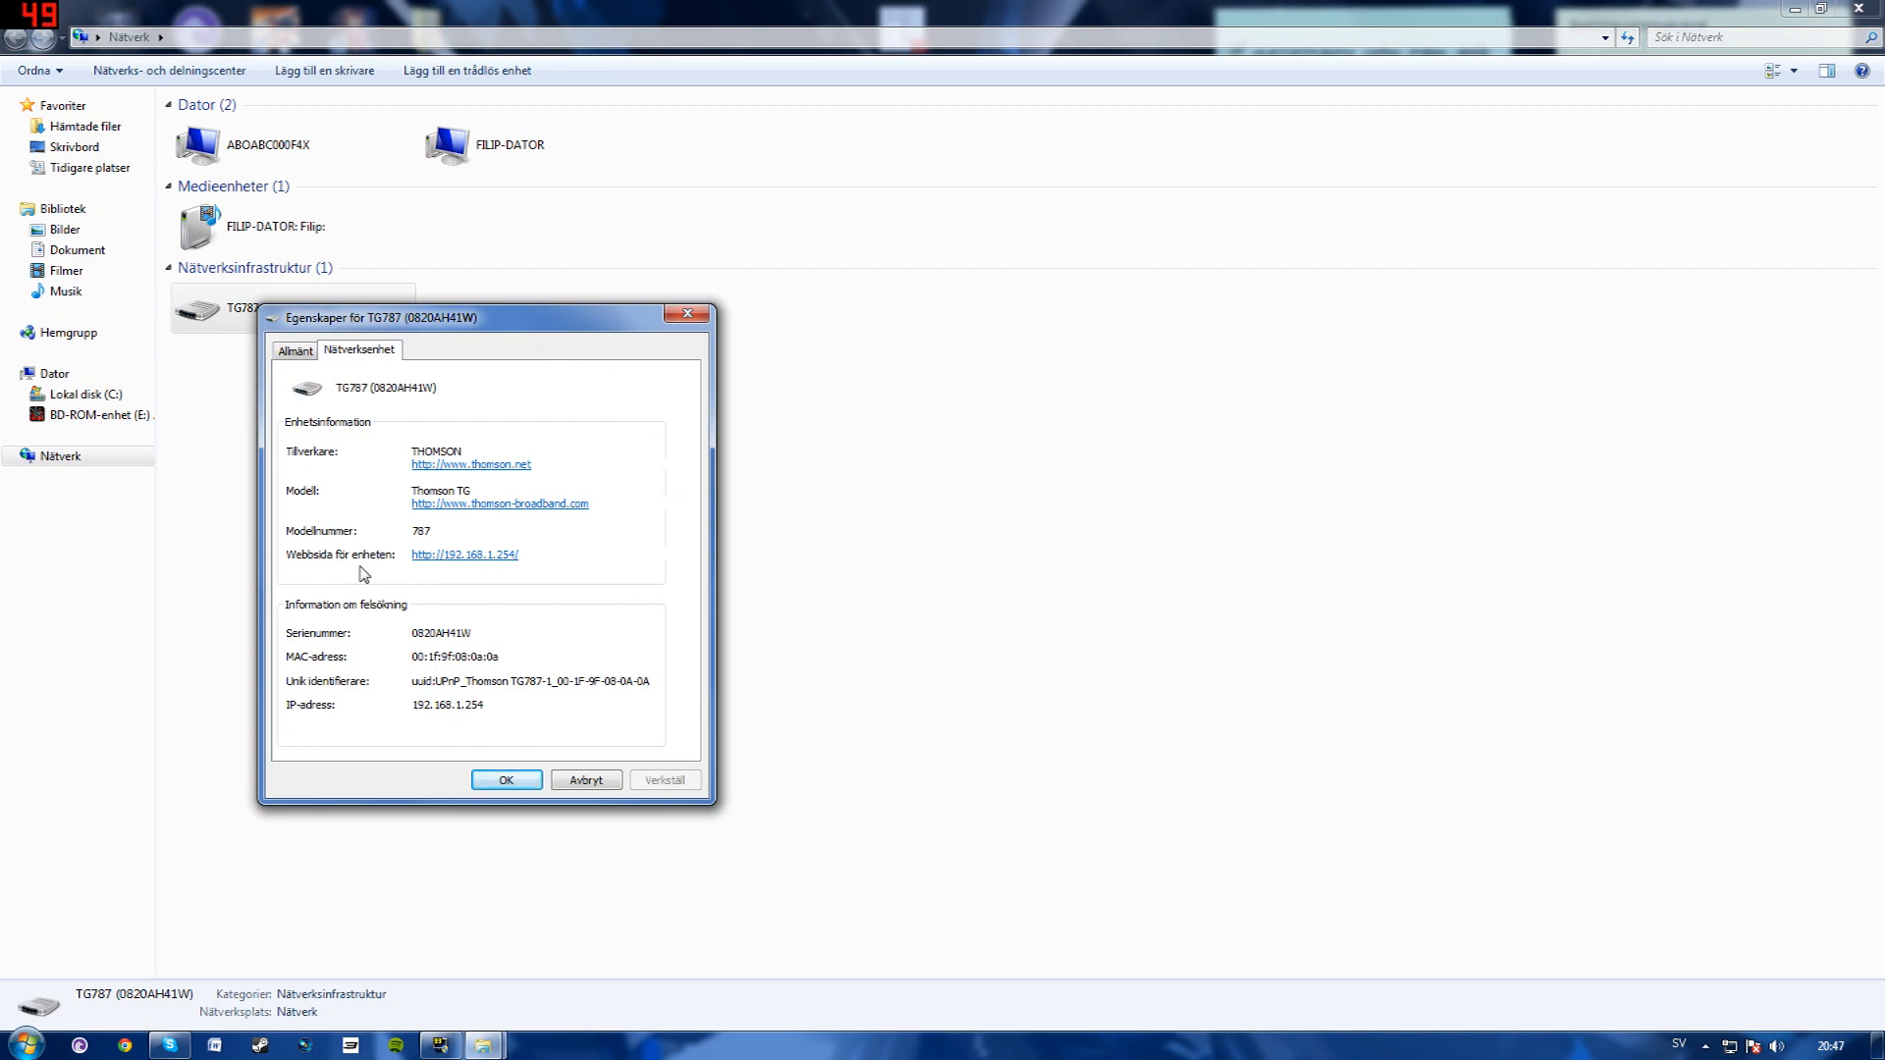
mouse_move(468, 564)
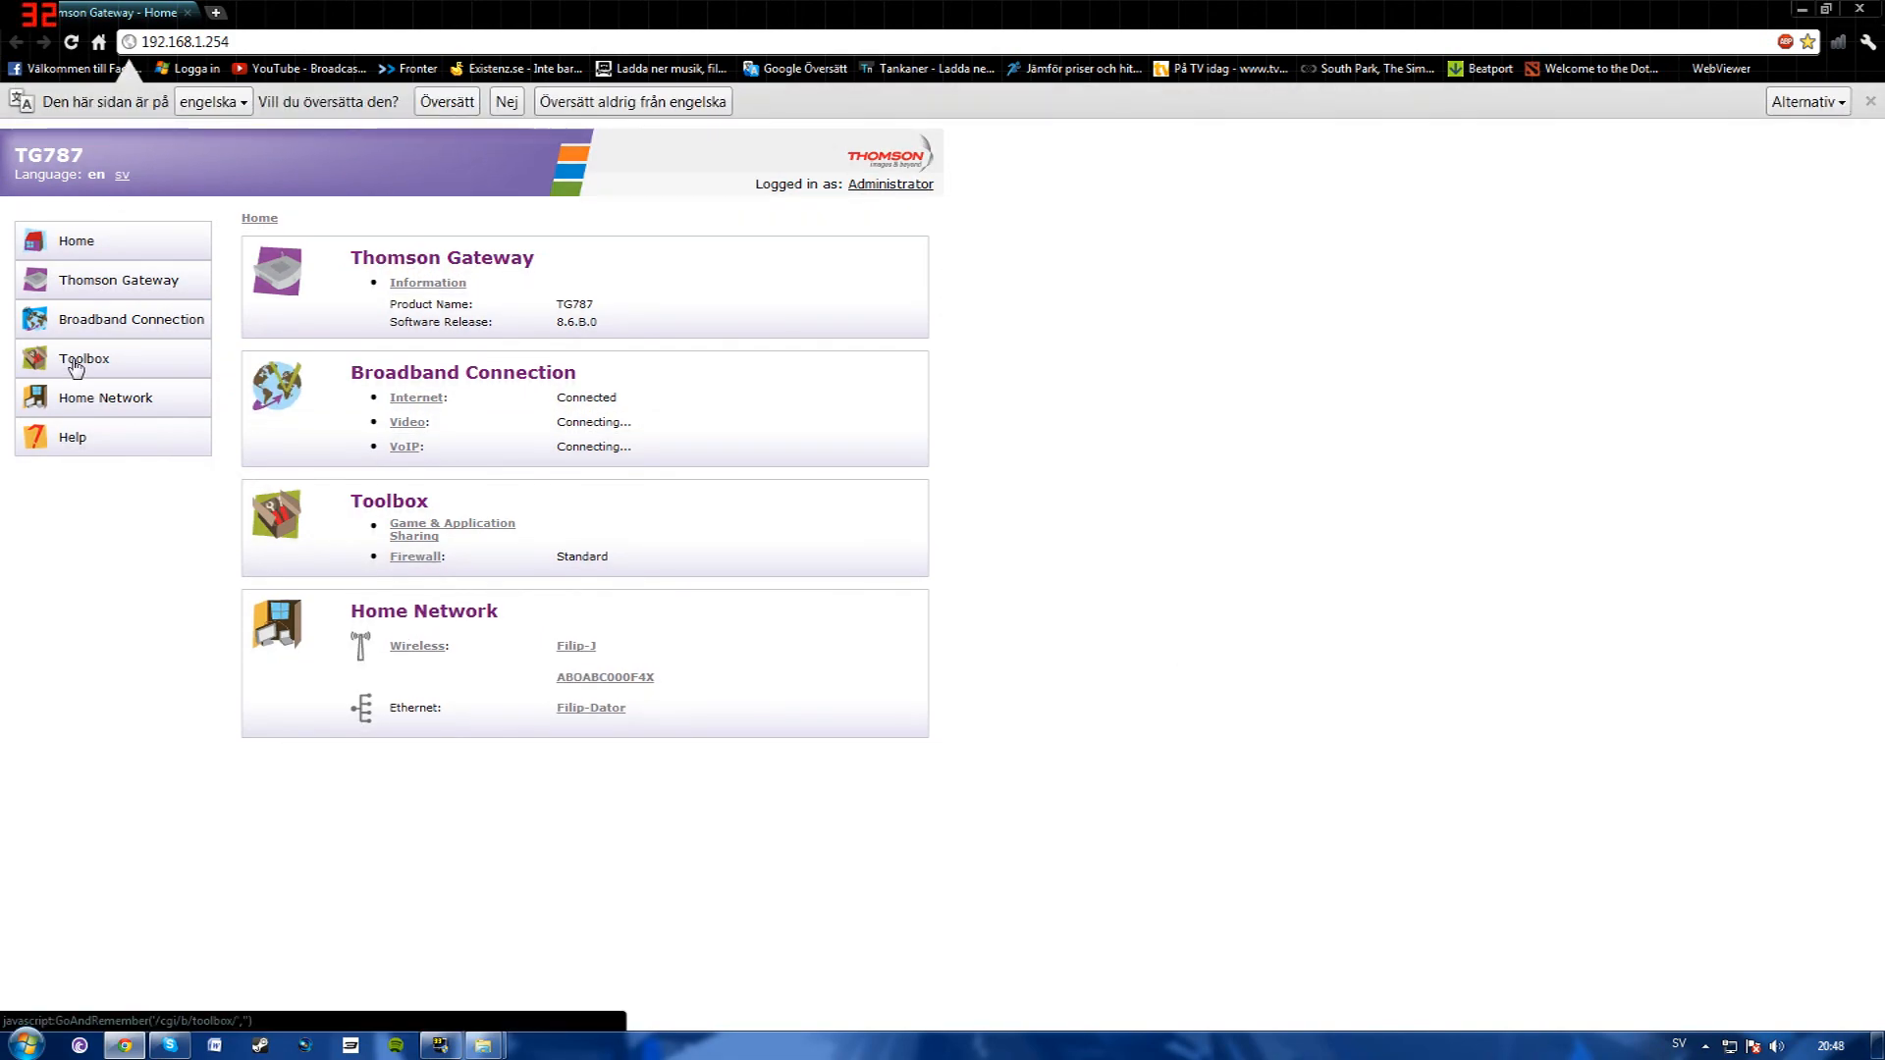
- Go to Game & Application Sharing in the Thomson Gateway Toolbox
left_click(82, 357)
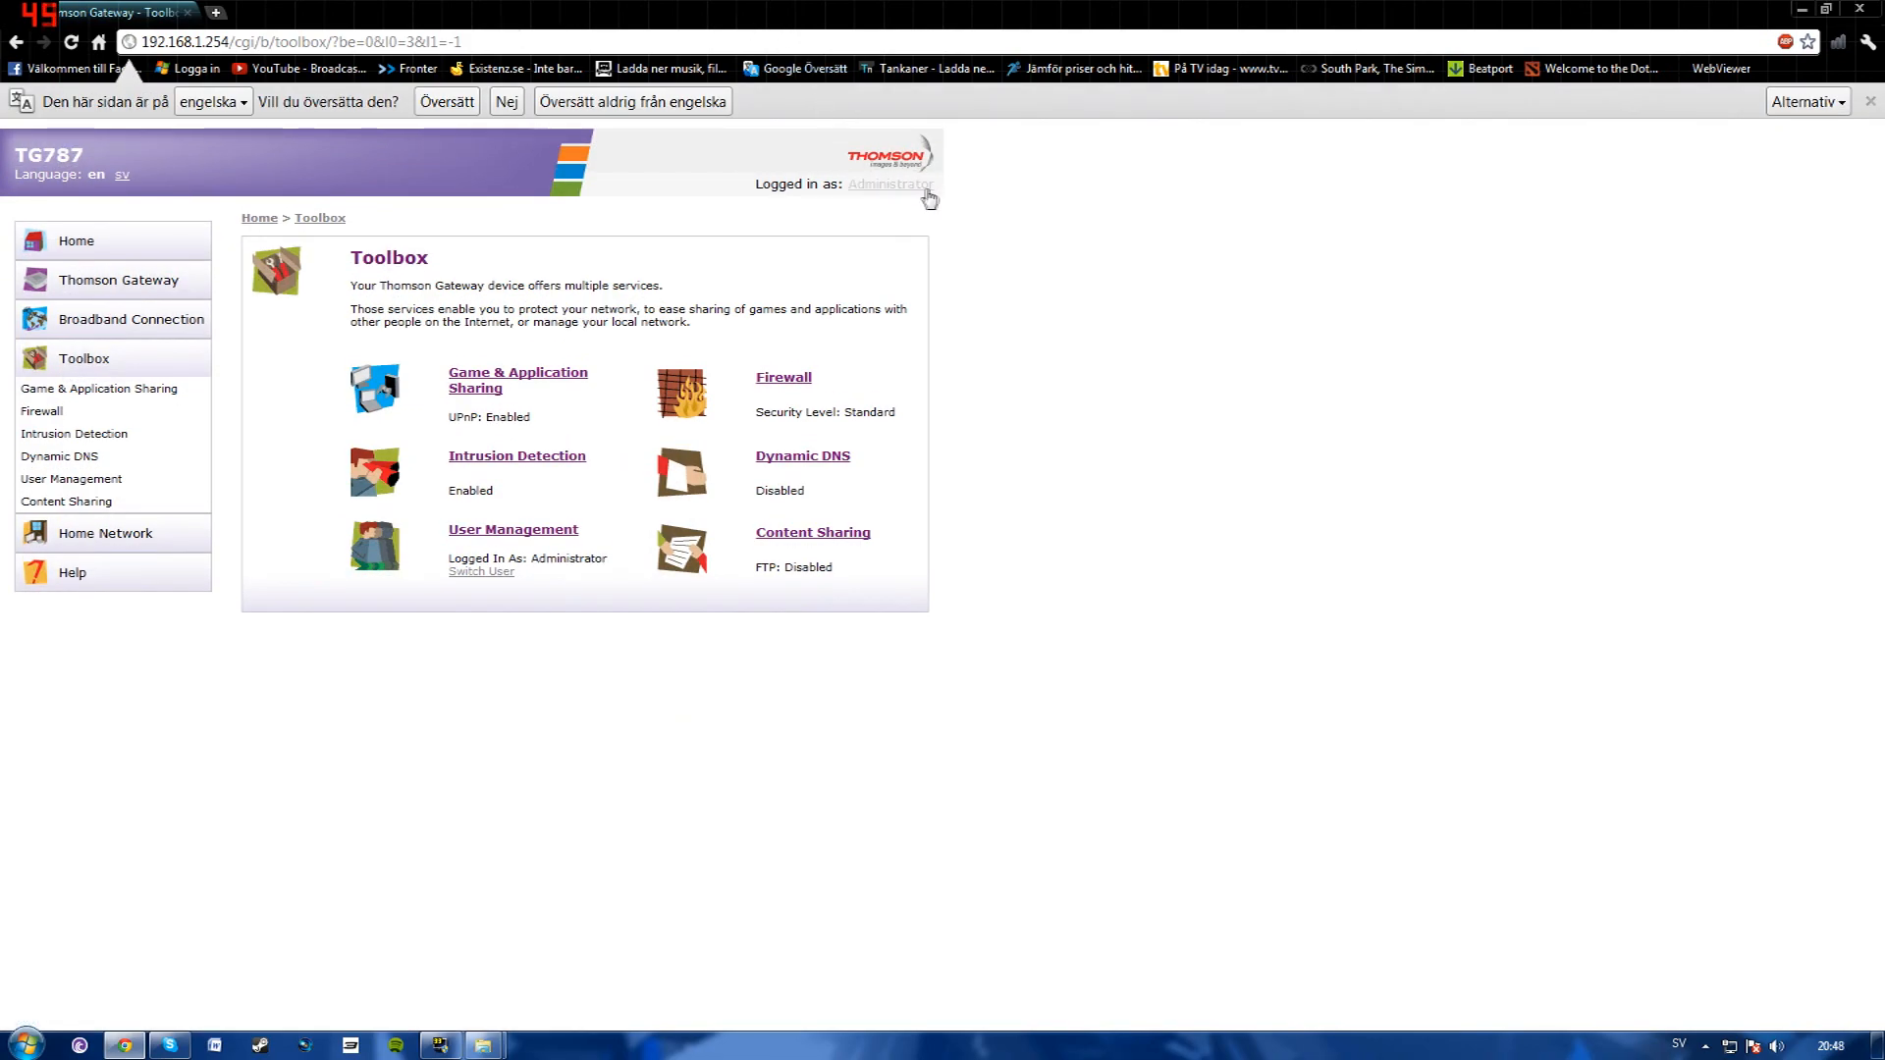
mouse_move(481, 396)
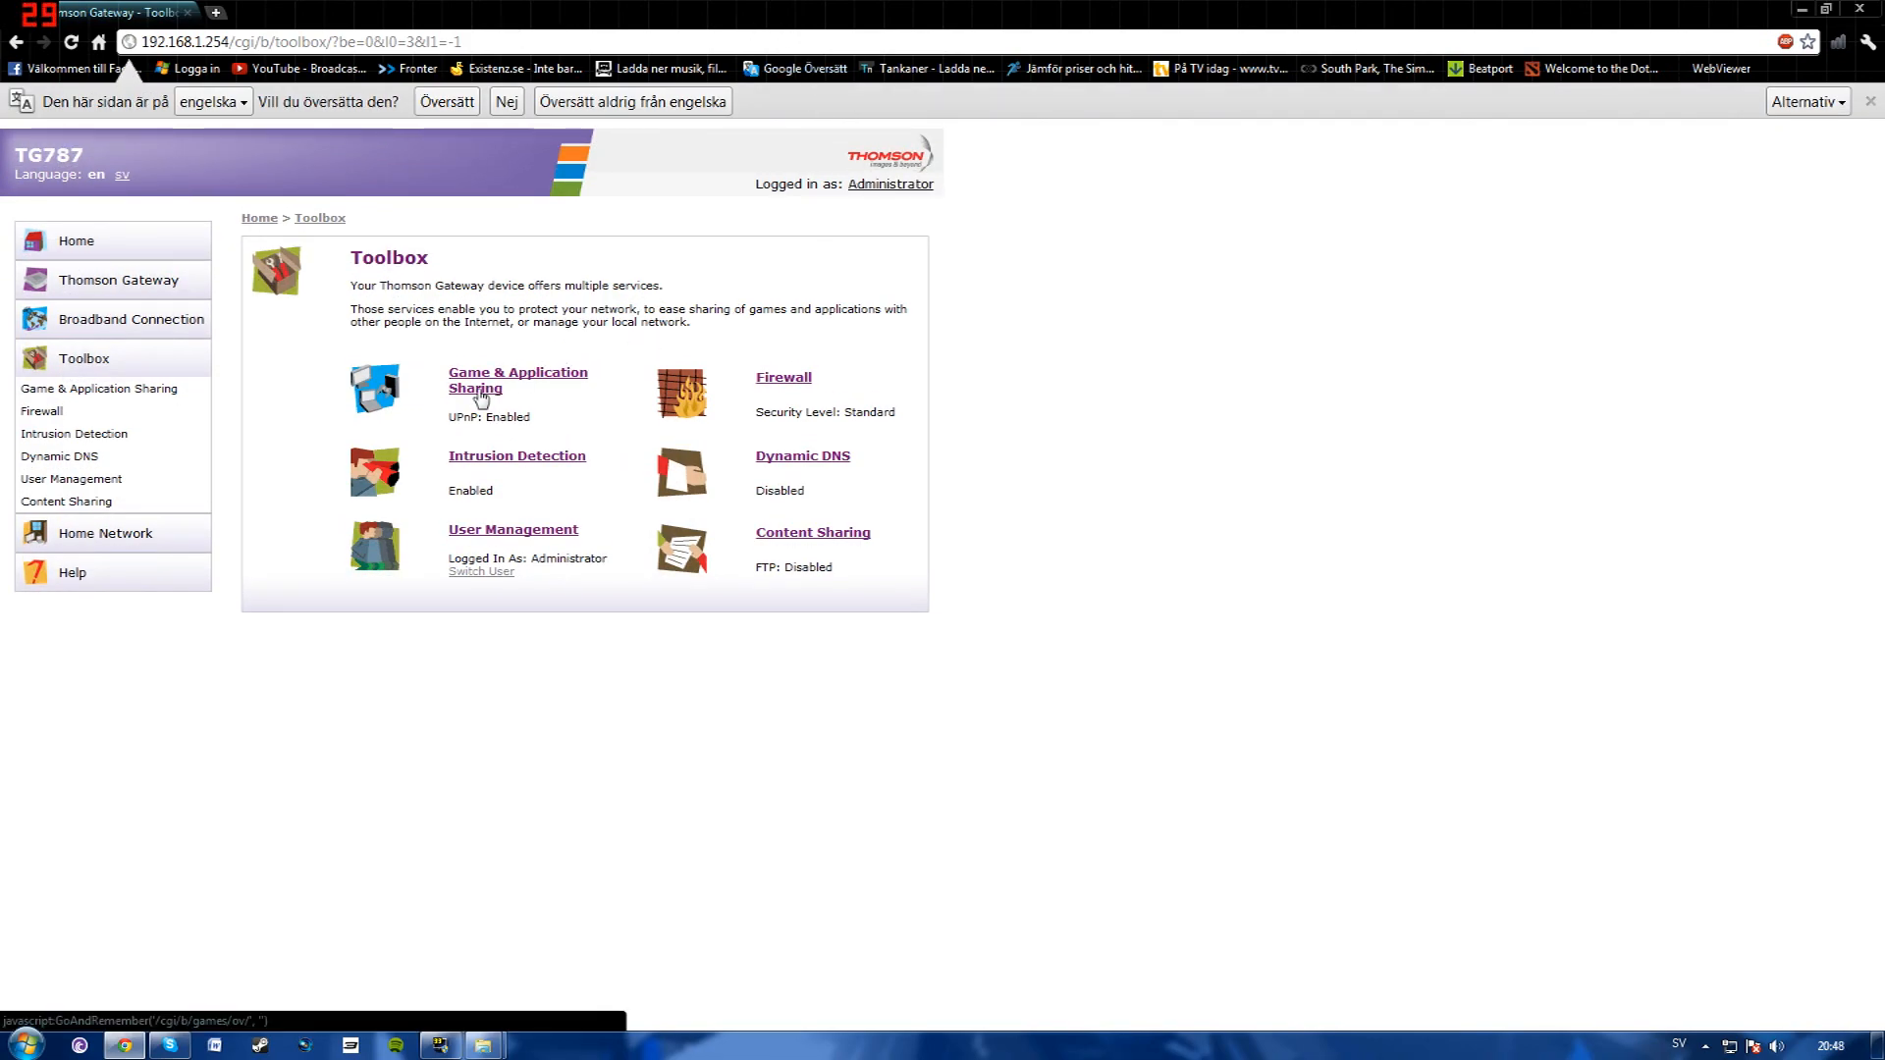
left_click(517, 379)
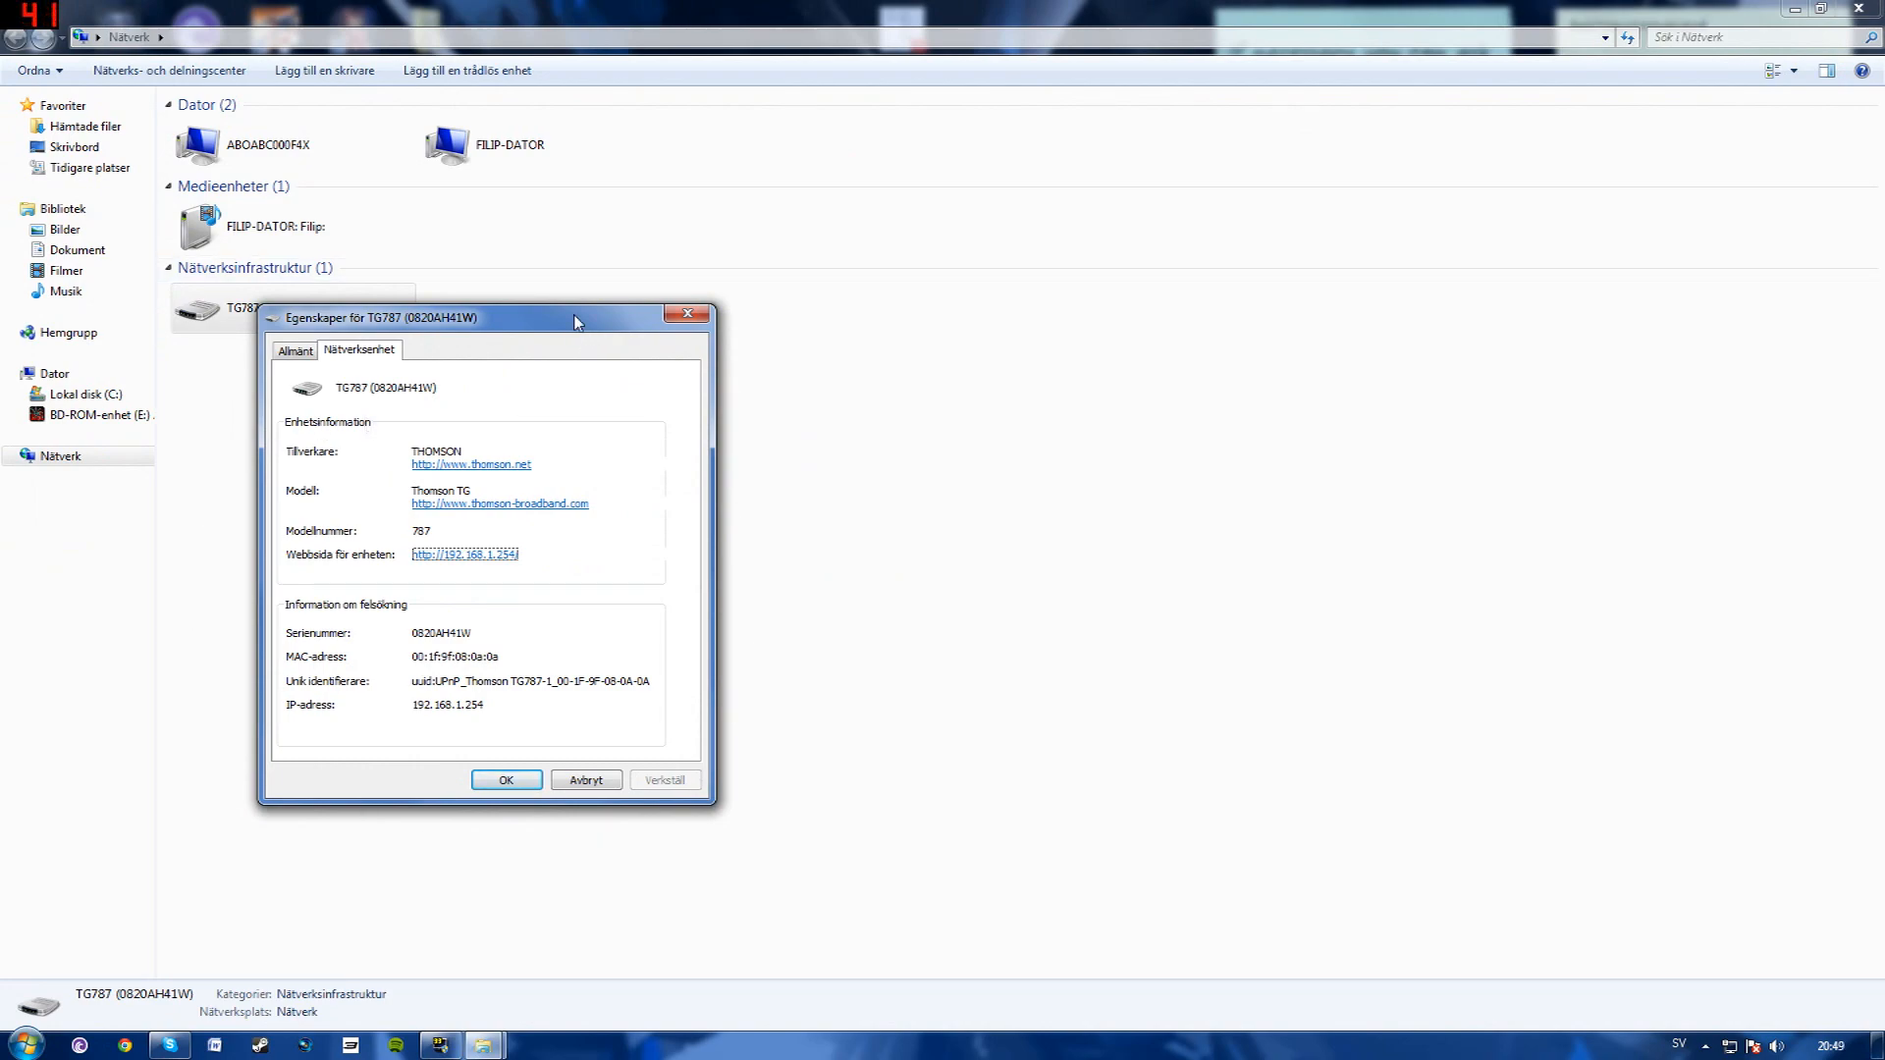
- Load the TG787 internet connection settings (Inställningar) and bring up the Start menu search
left_click_drag(572, 318, 939, 277)
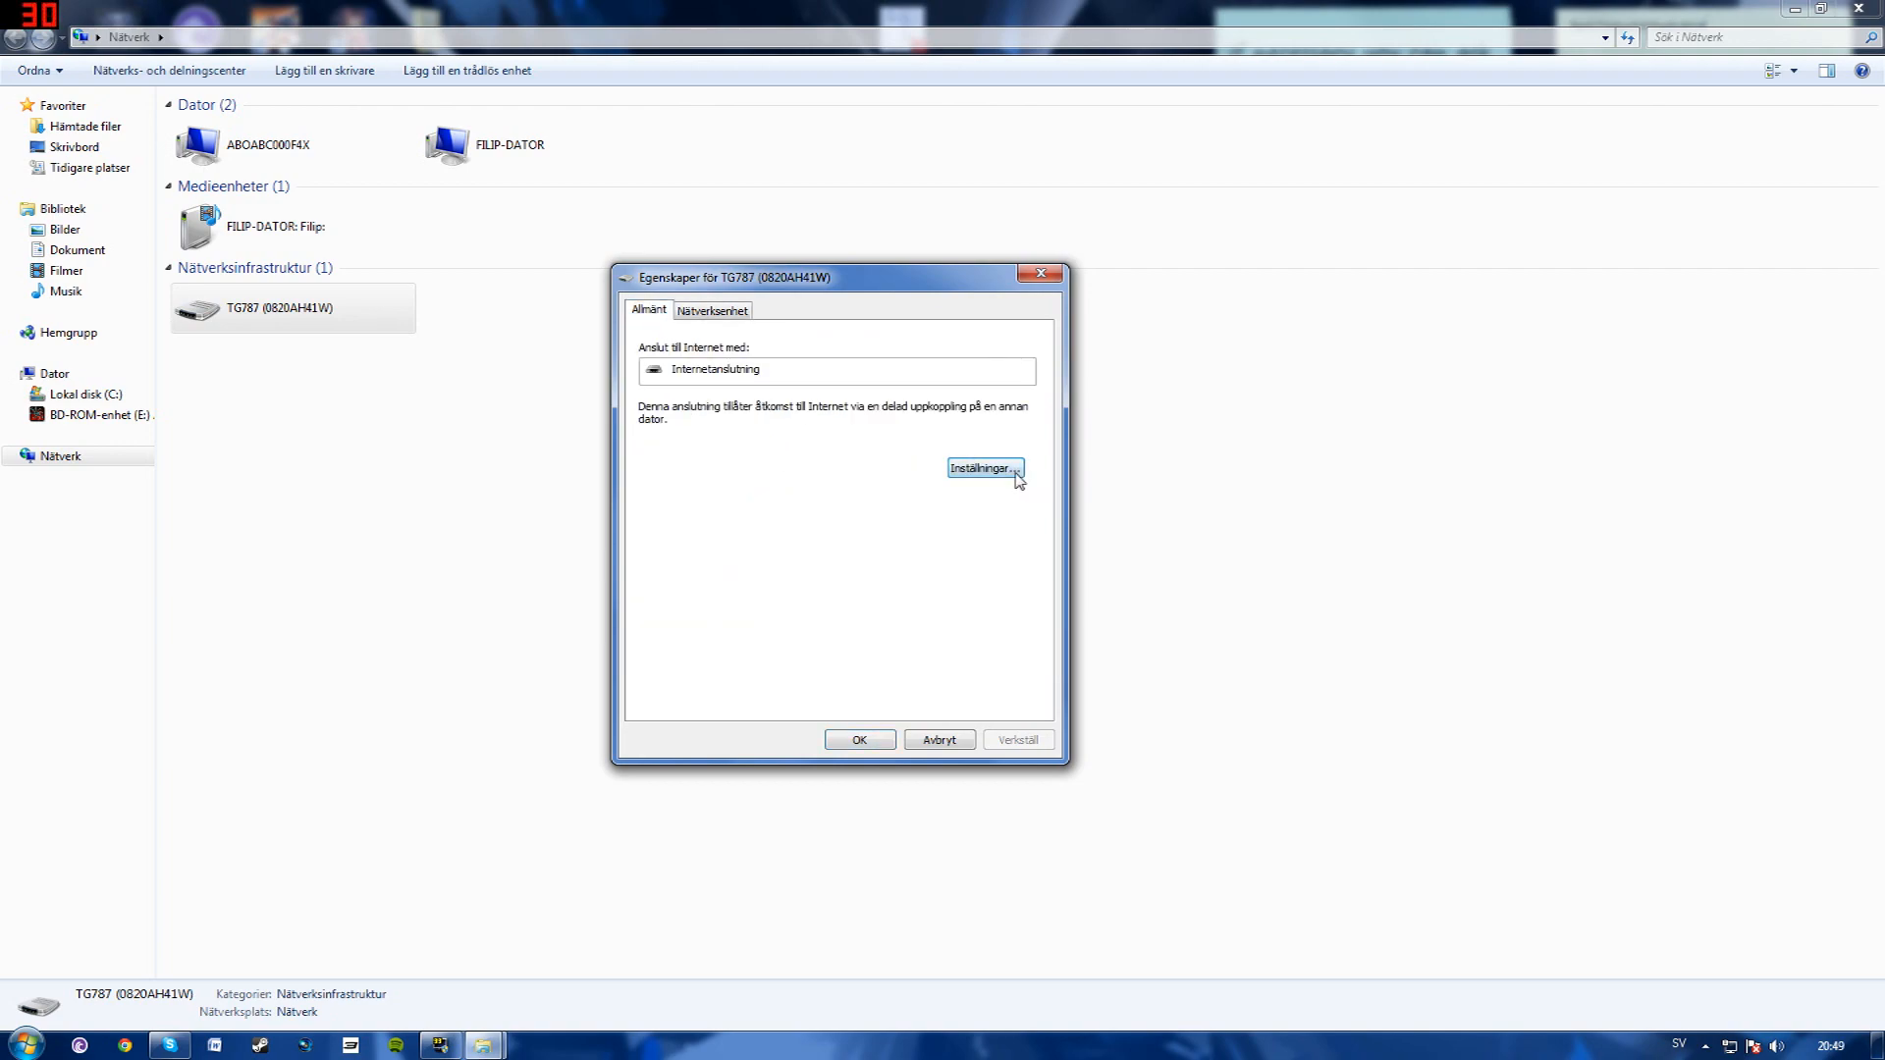
left_click(984, 467)
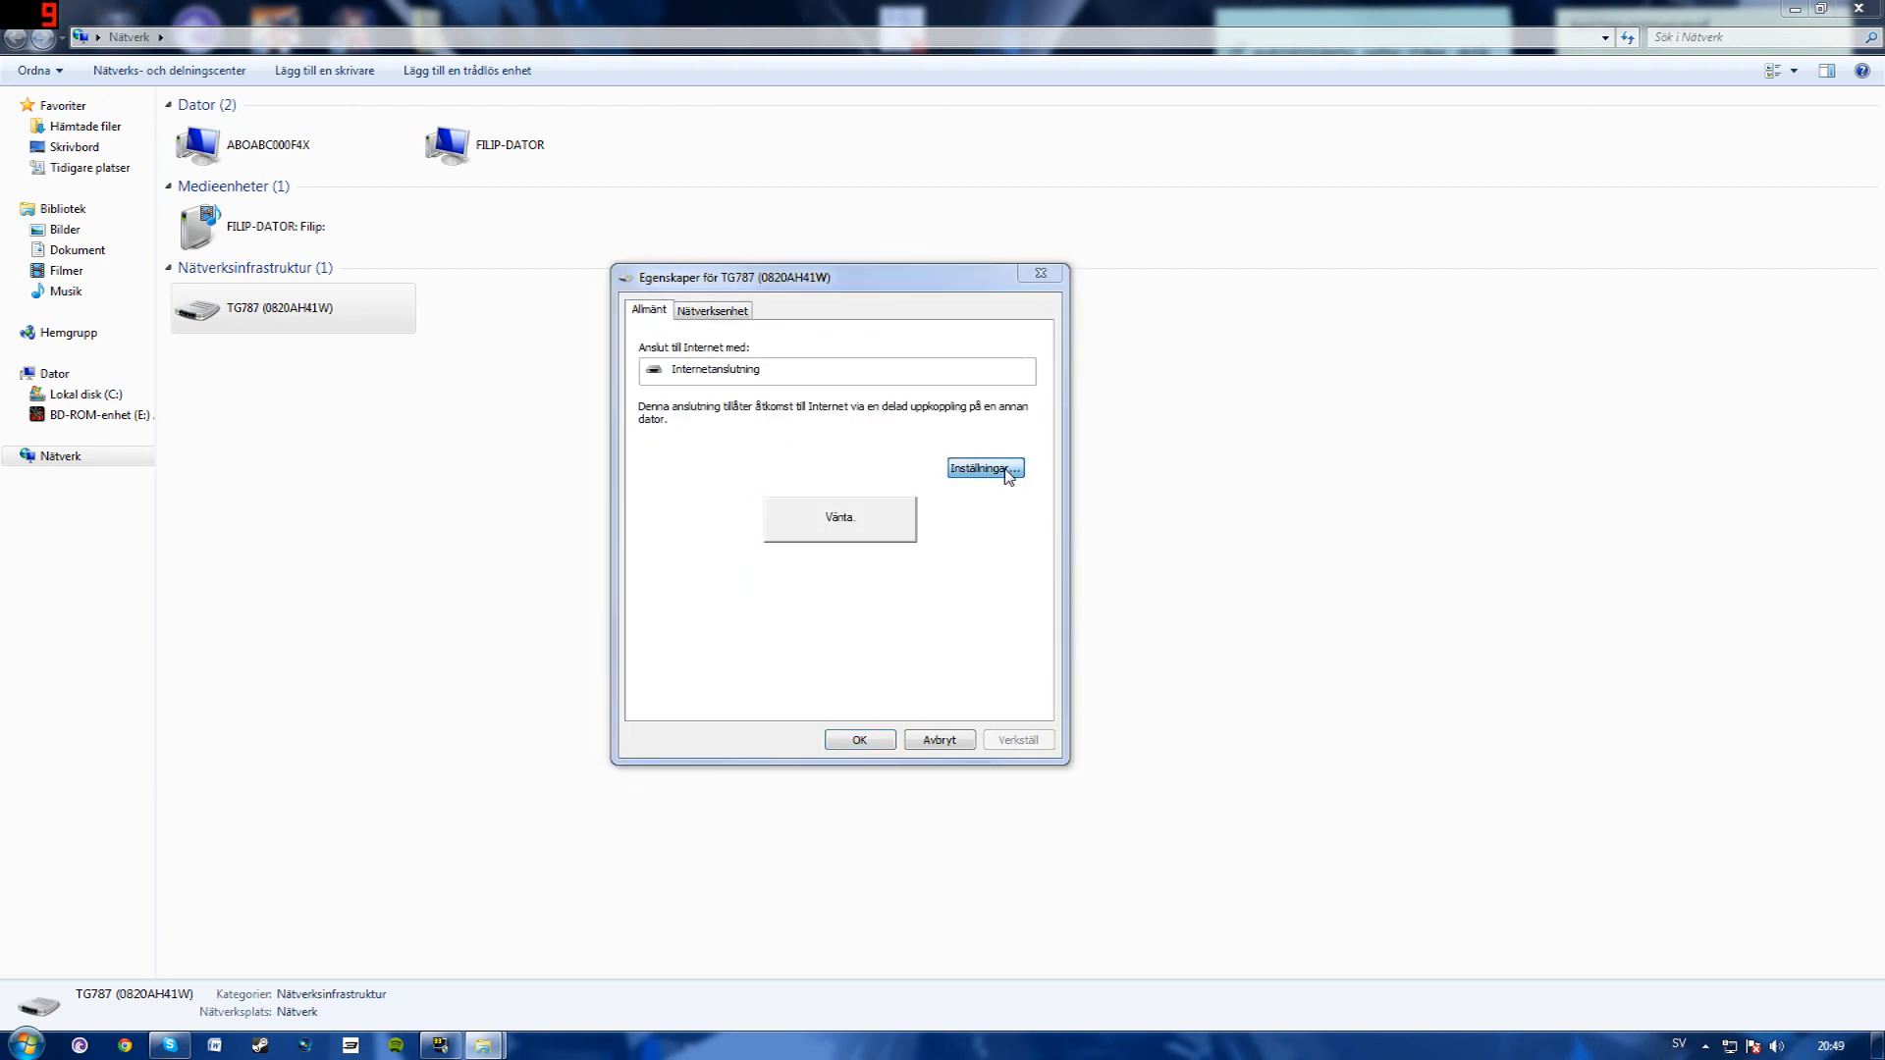
mouse_move(917, 557)
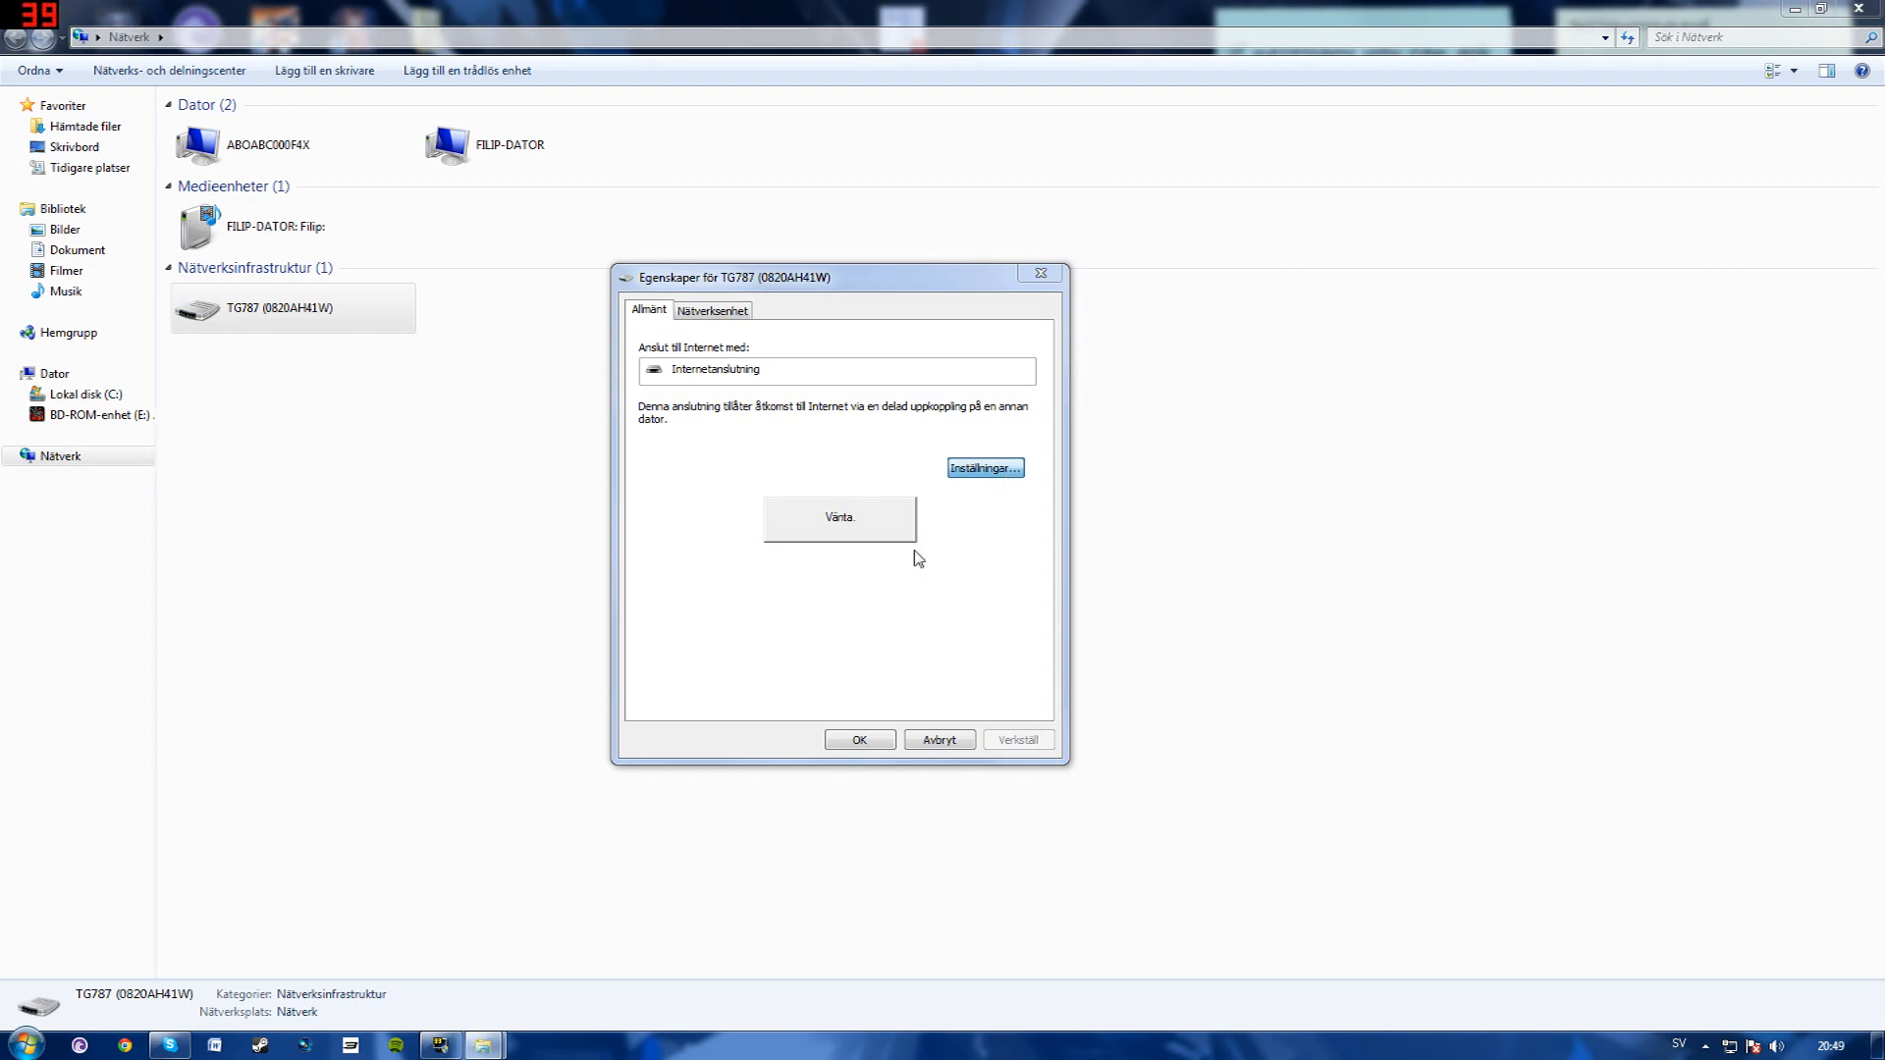
left_click(21, 1043)
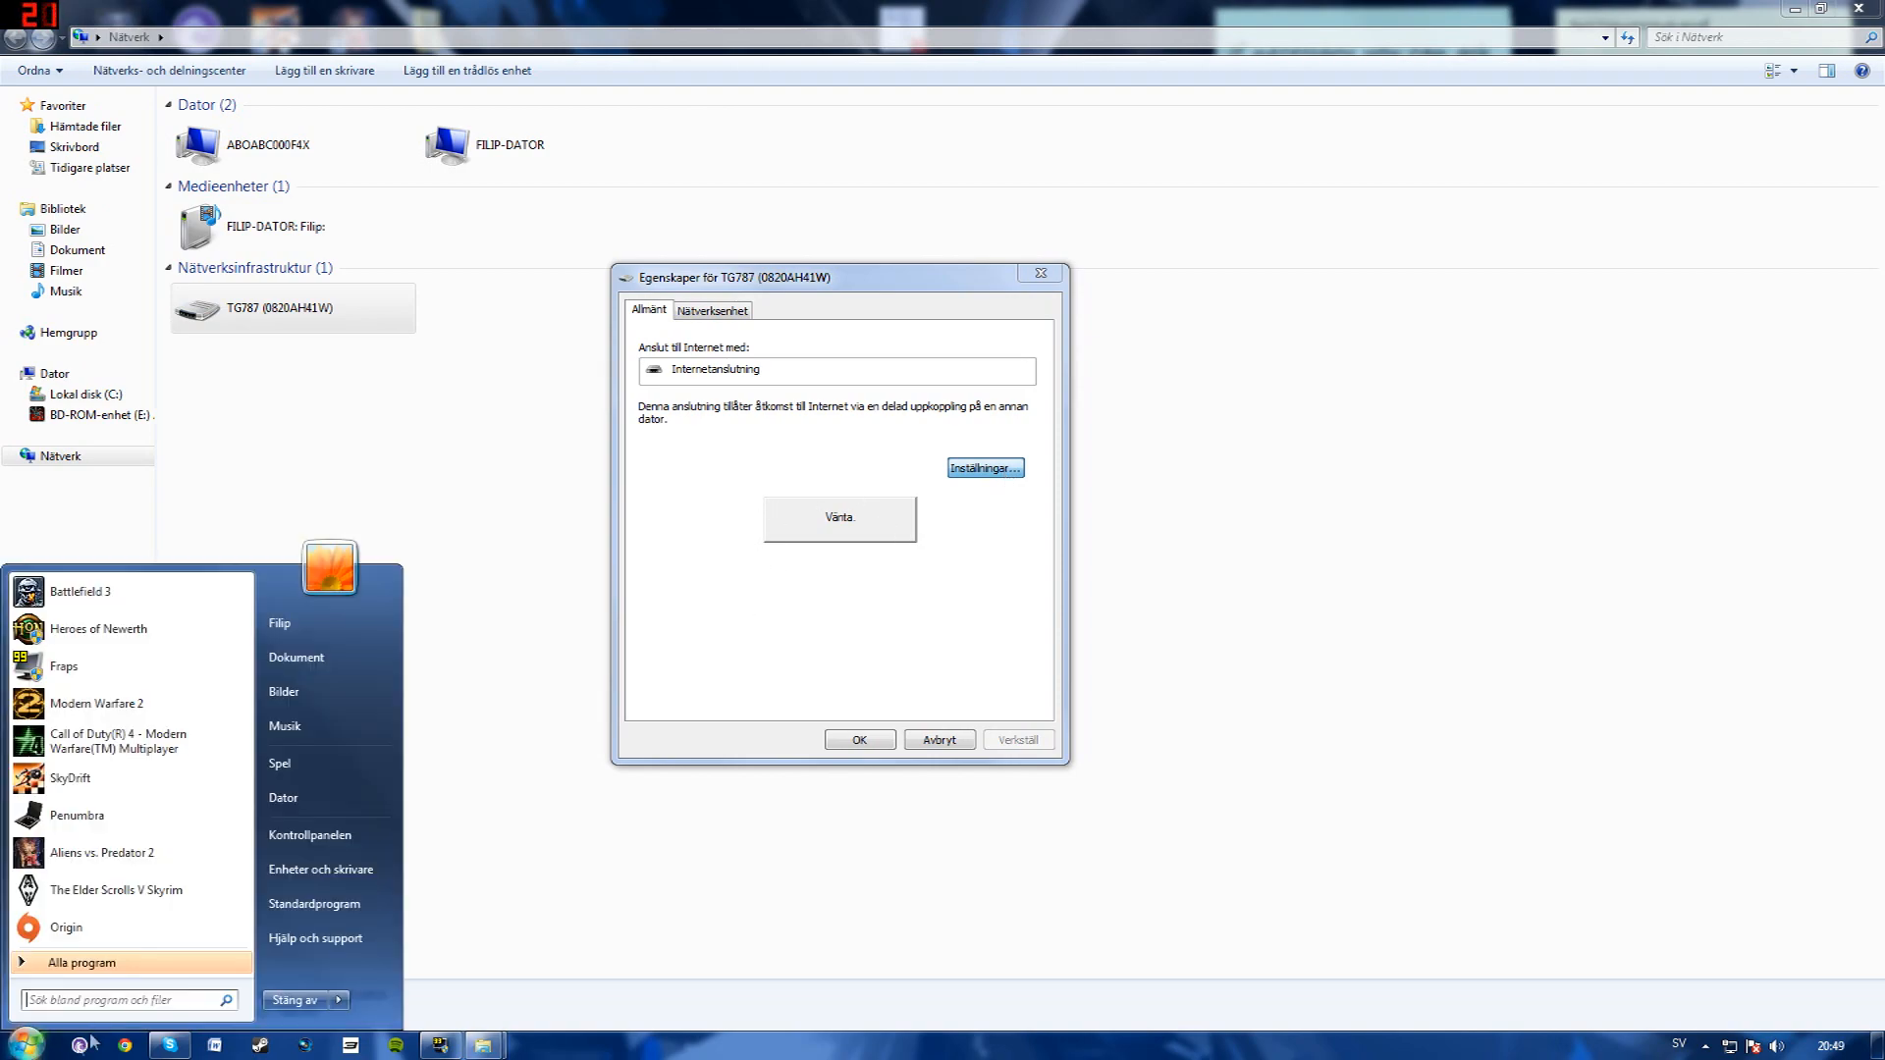
- Run ipconfig in cmd and begin marking the computer's IPv4 address
type("c")
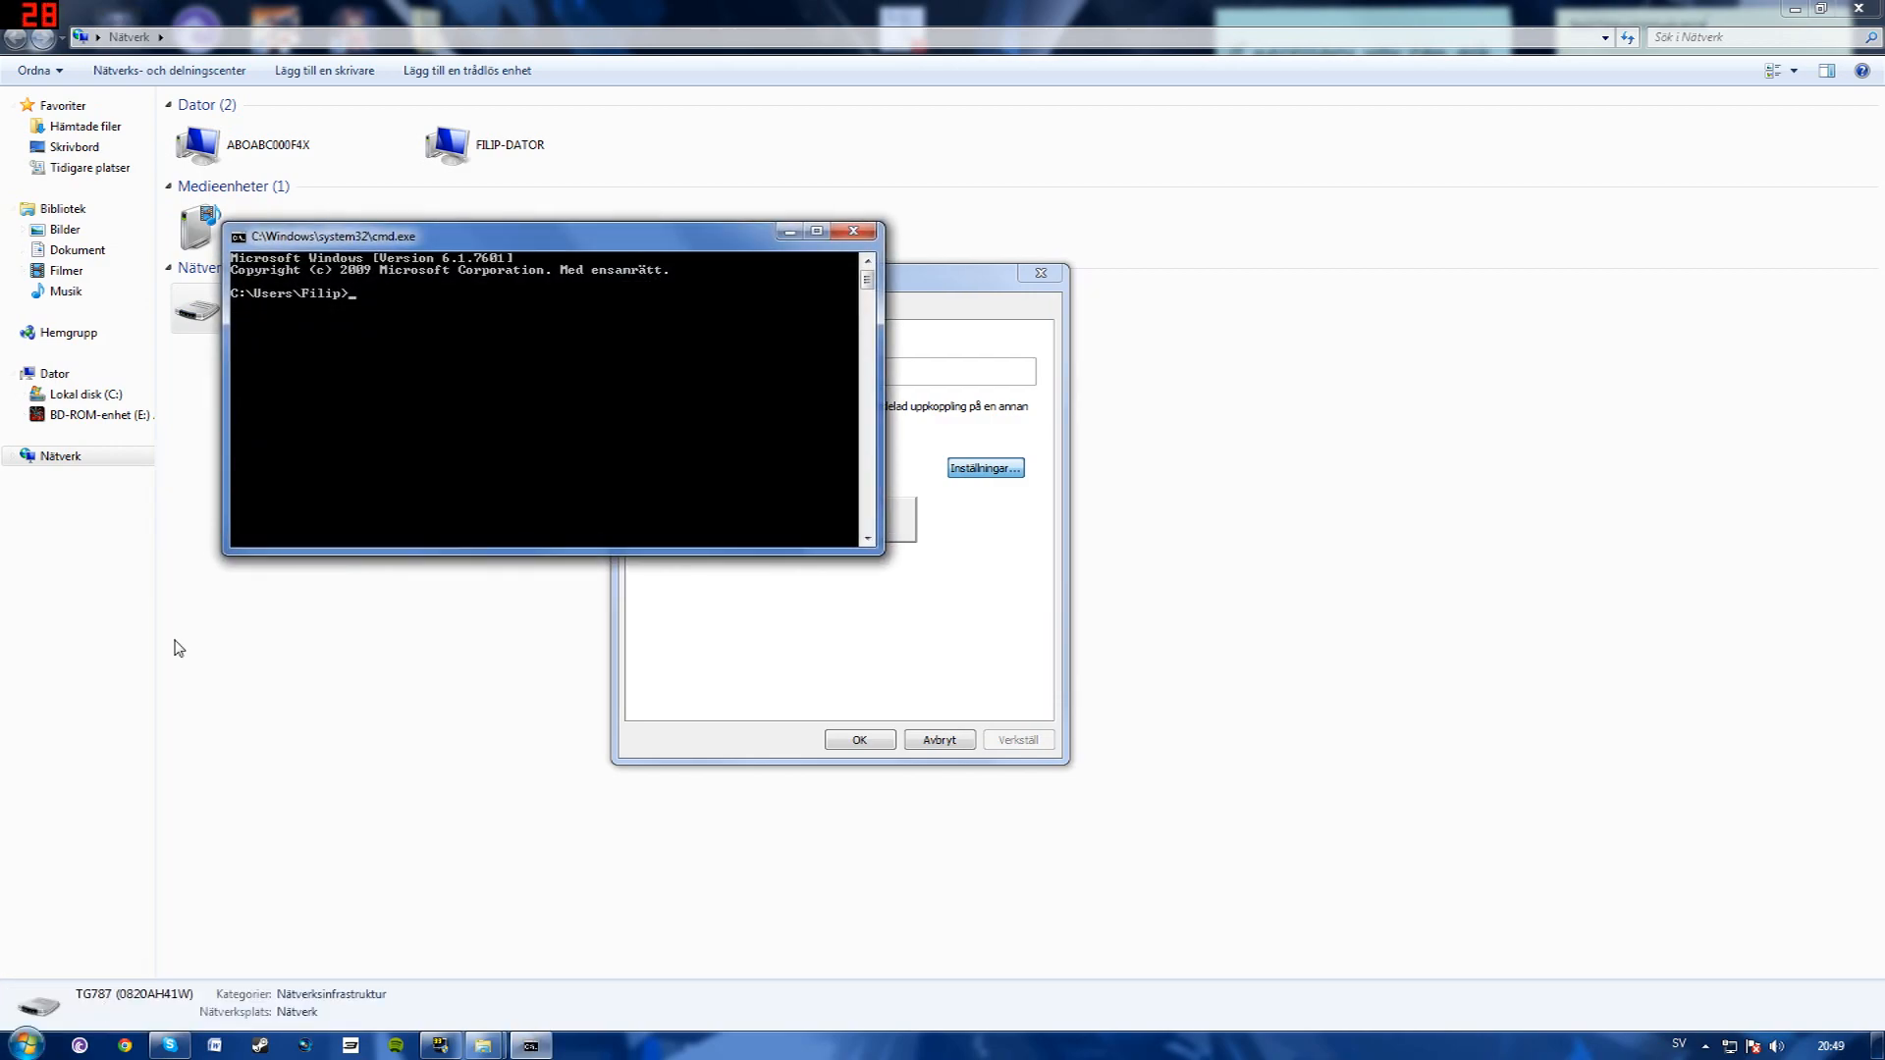
type("ipconf")
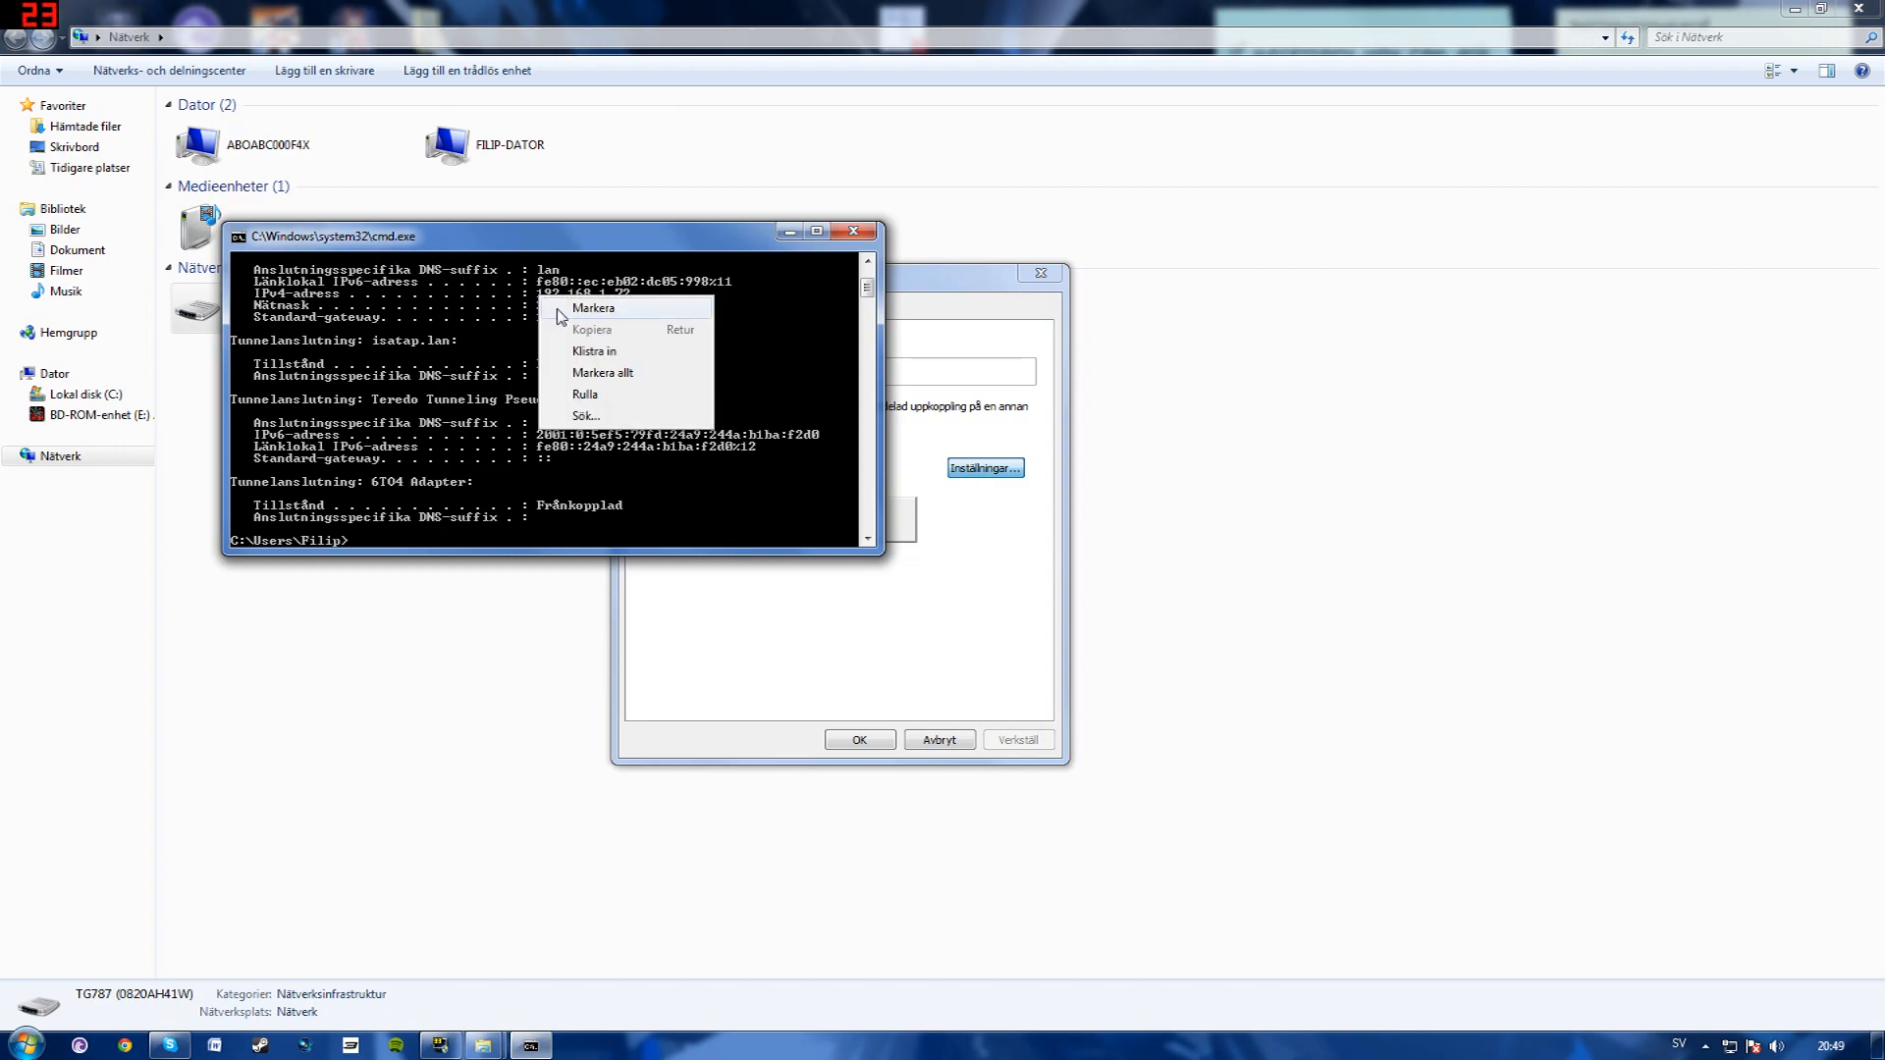
left_click(593, 308)
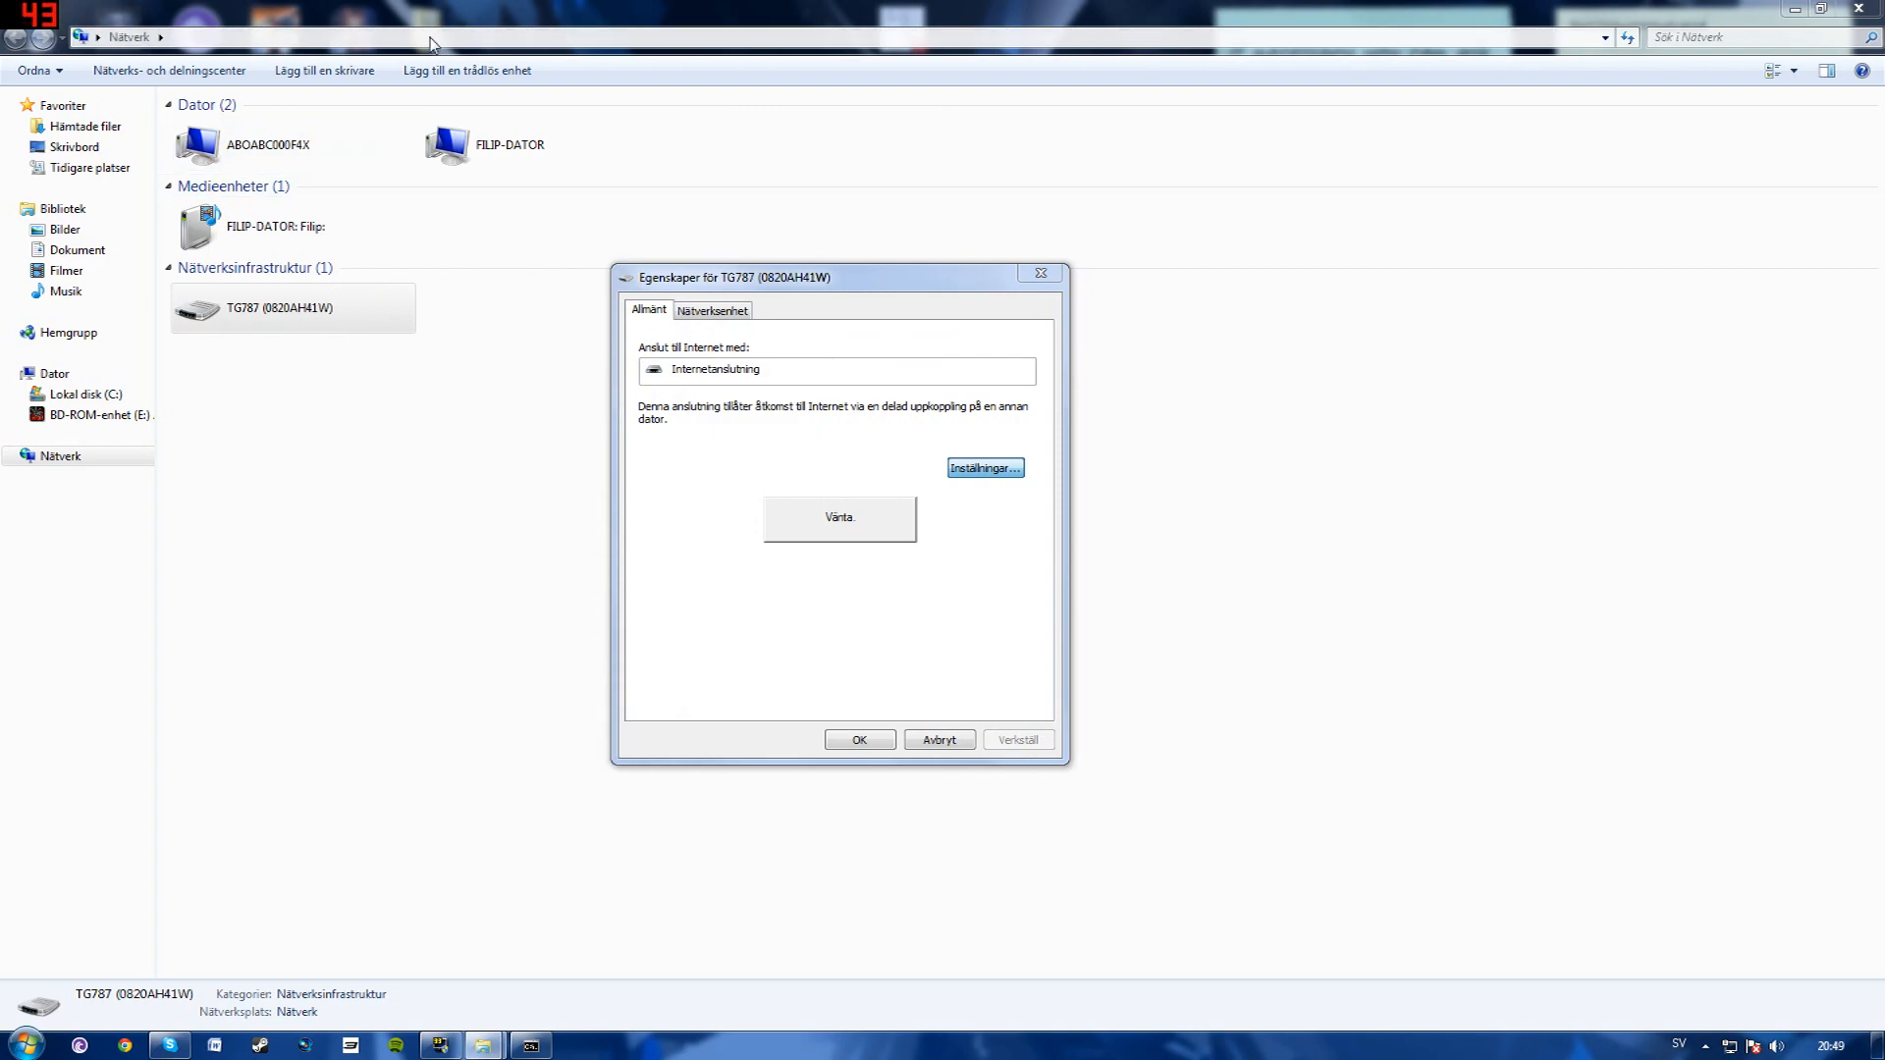
mouse_move(878, 518)
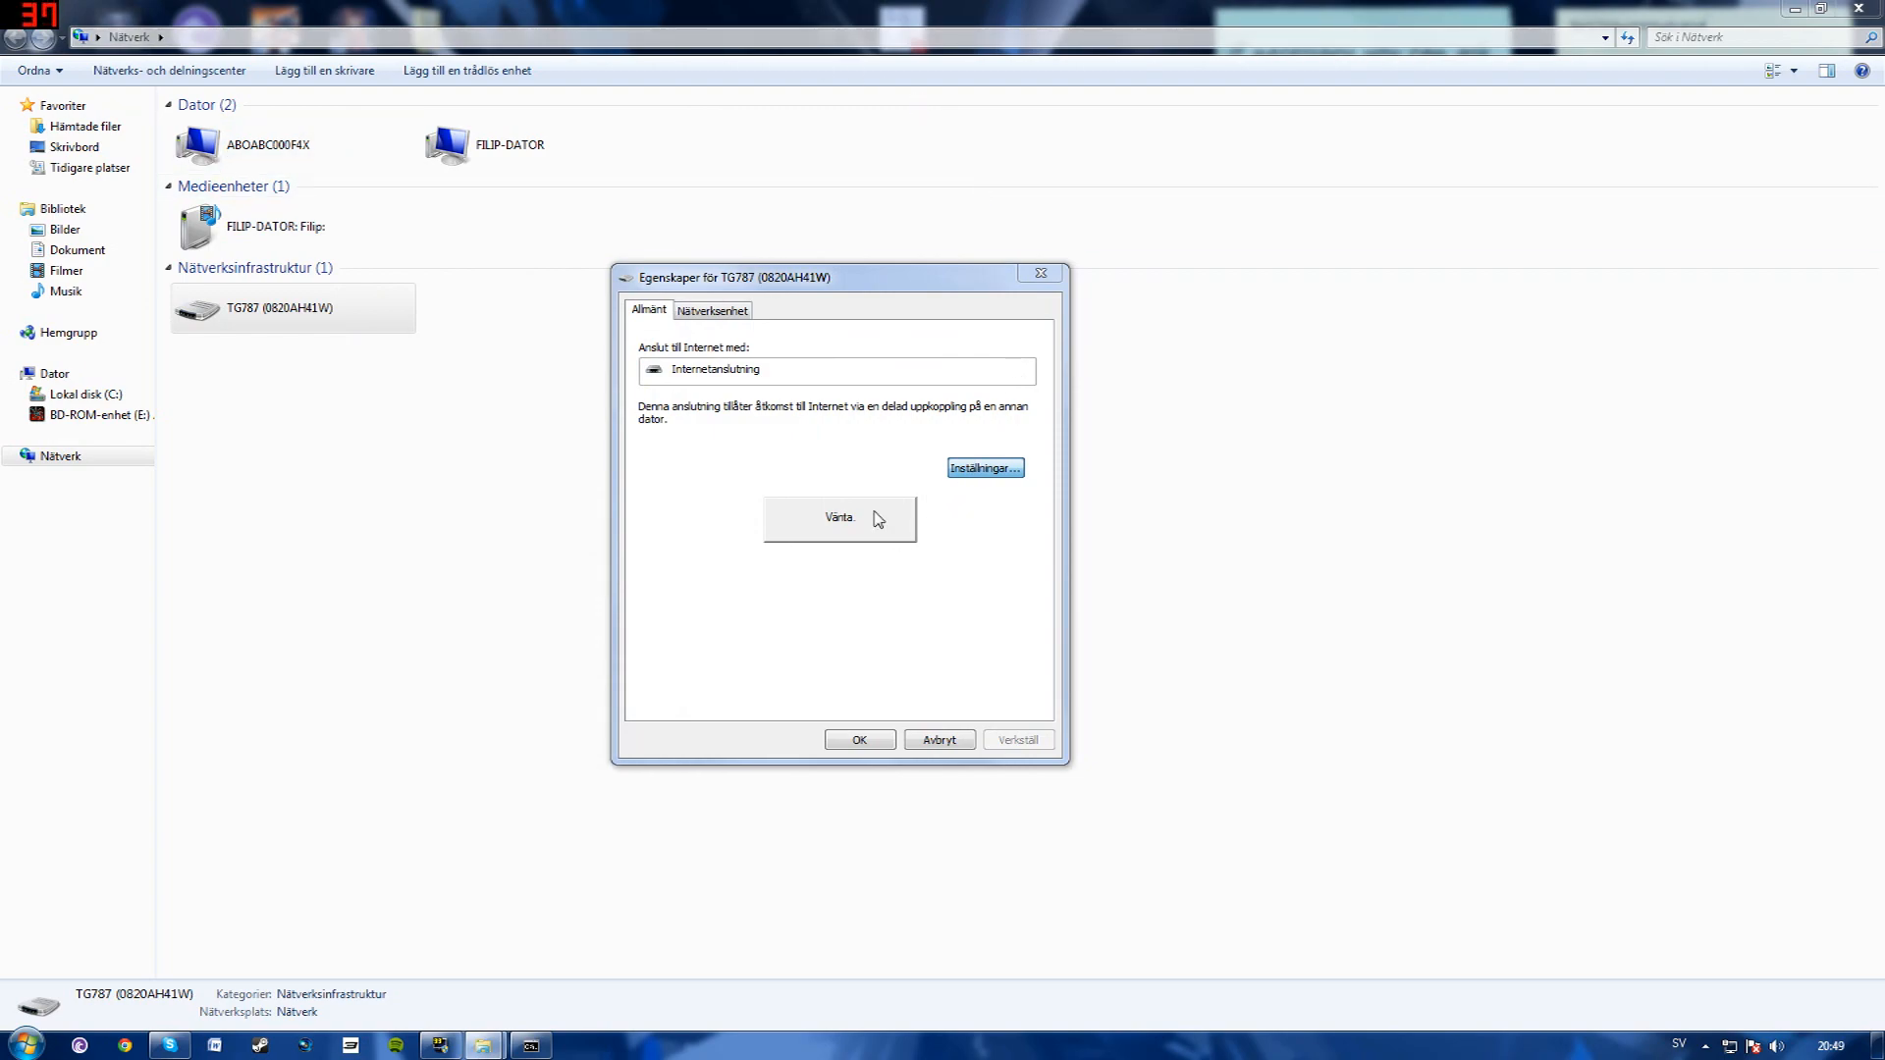
- Add an MW2 service forwarding UDP port 28960 external/internal to 192.168.1.72
left_click(984, 467)
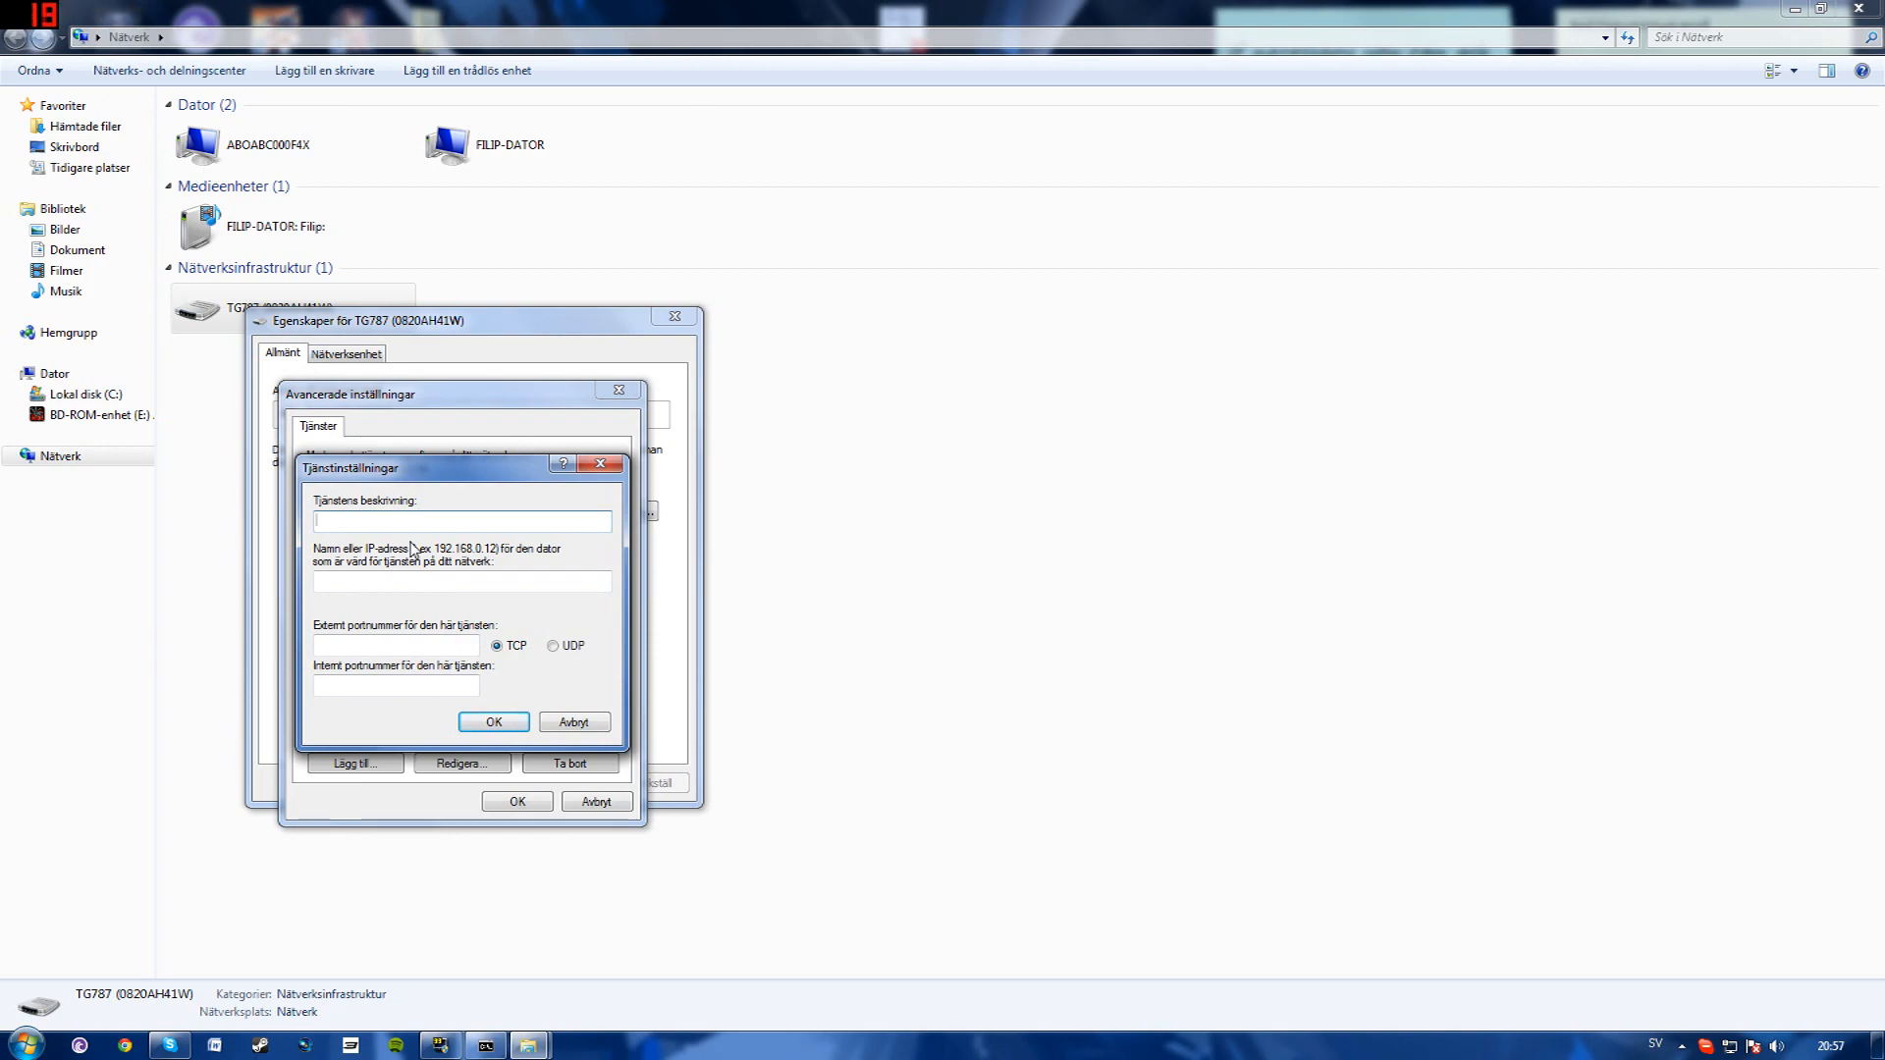
type("MW")
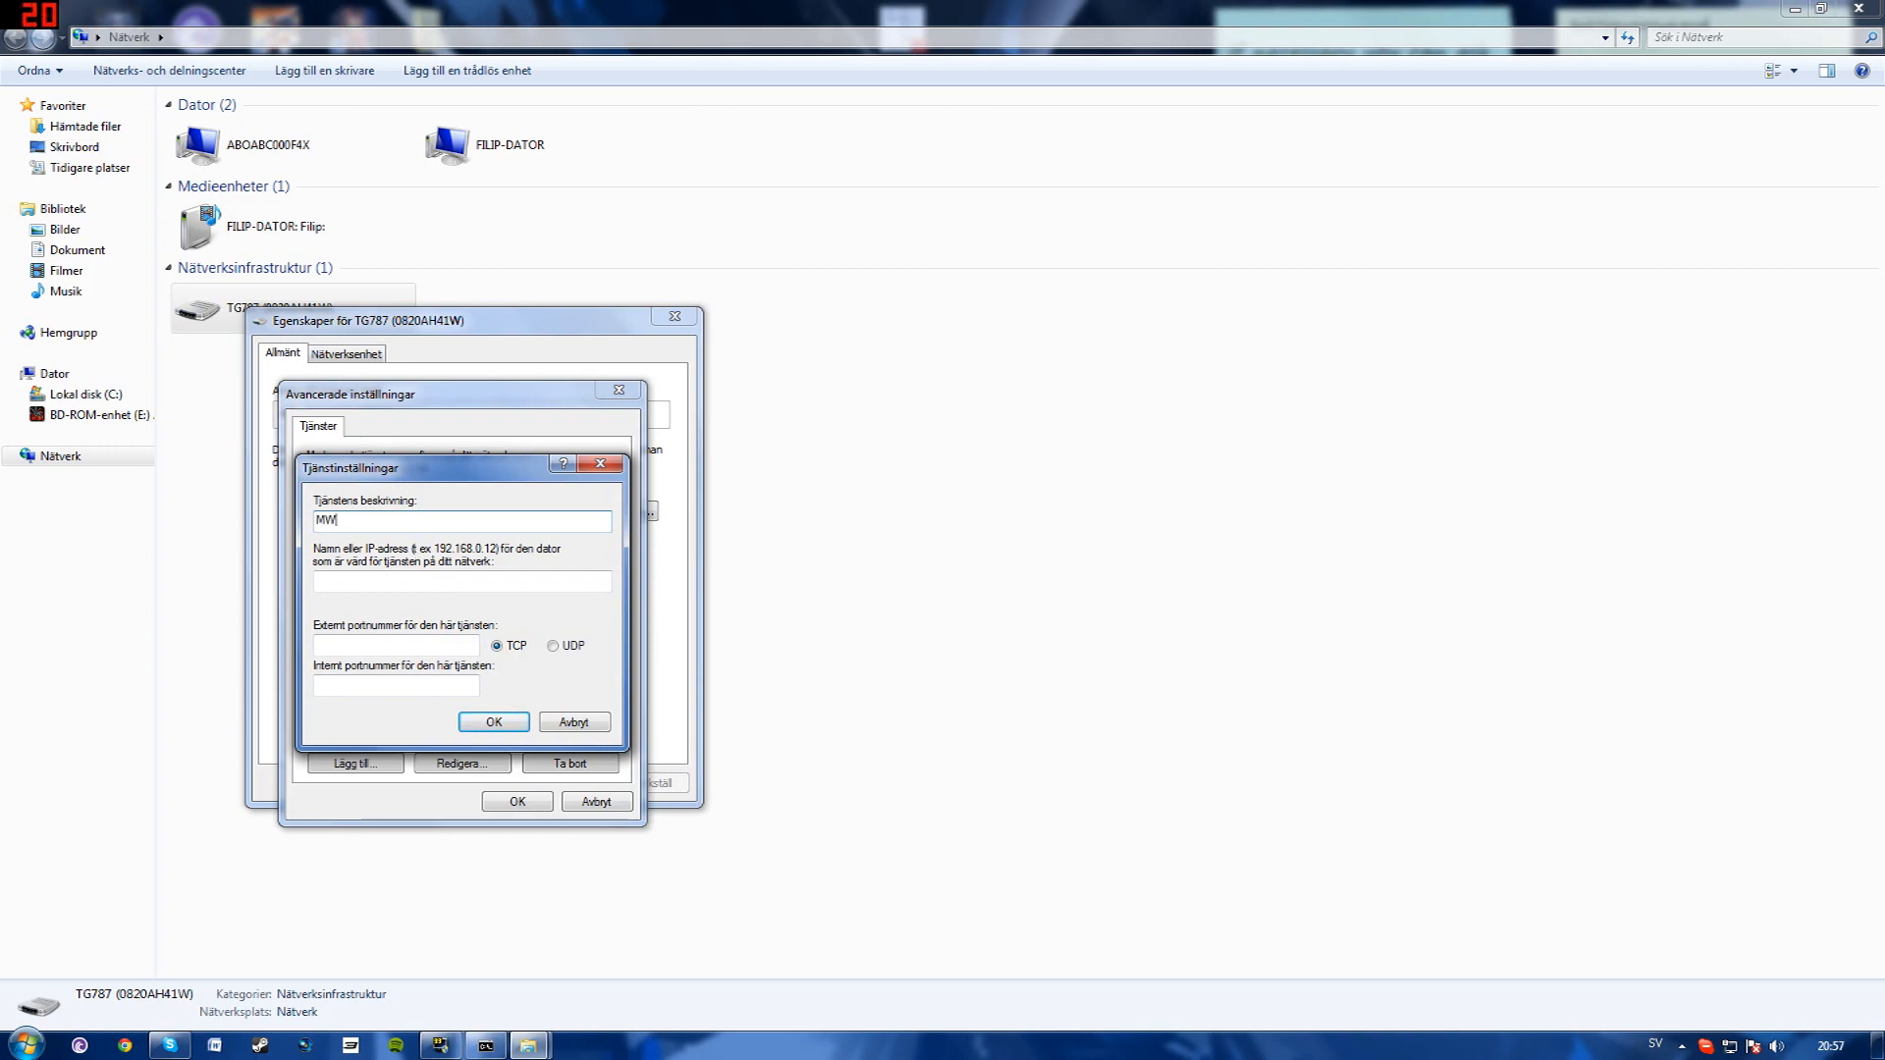
type("2")
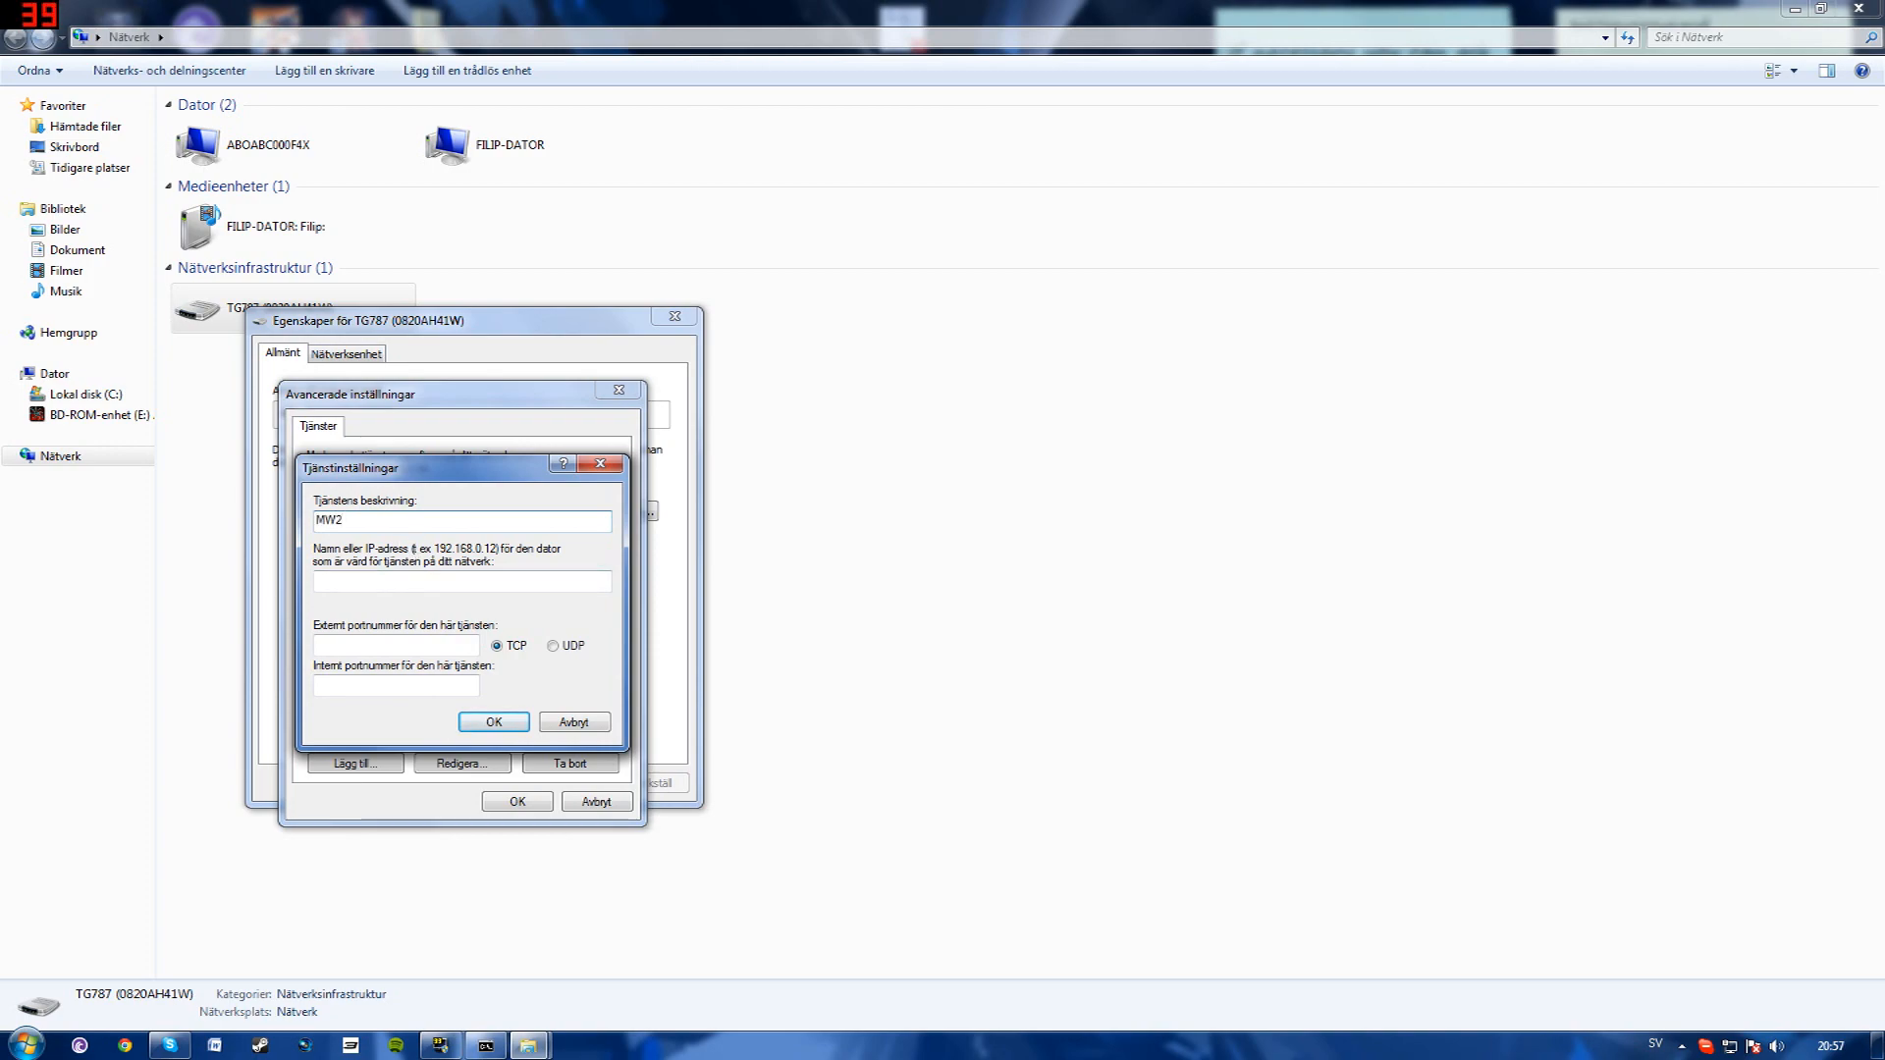
type("192.168.1.72")
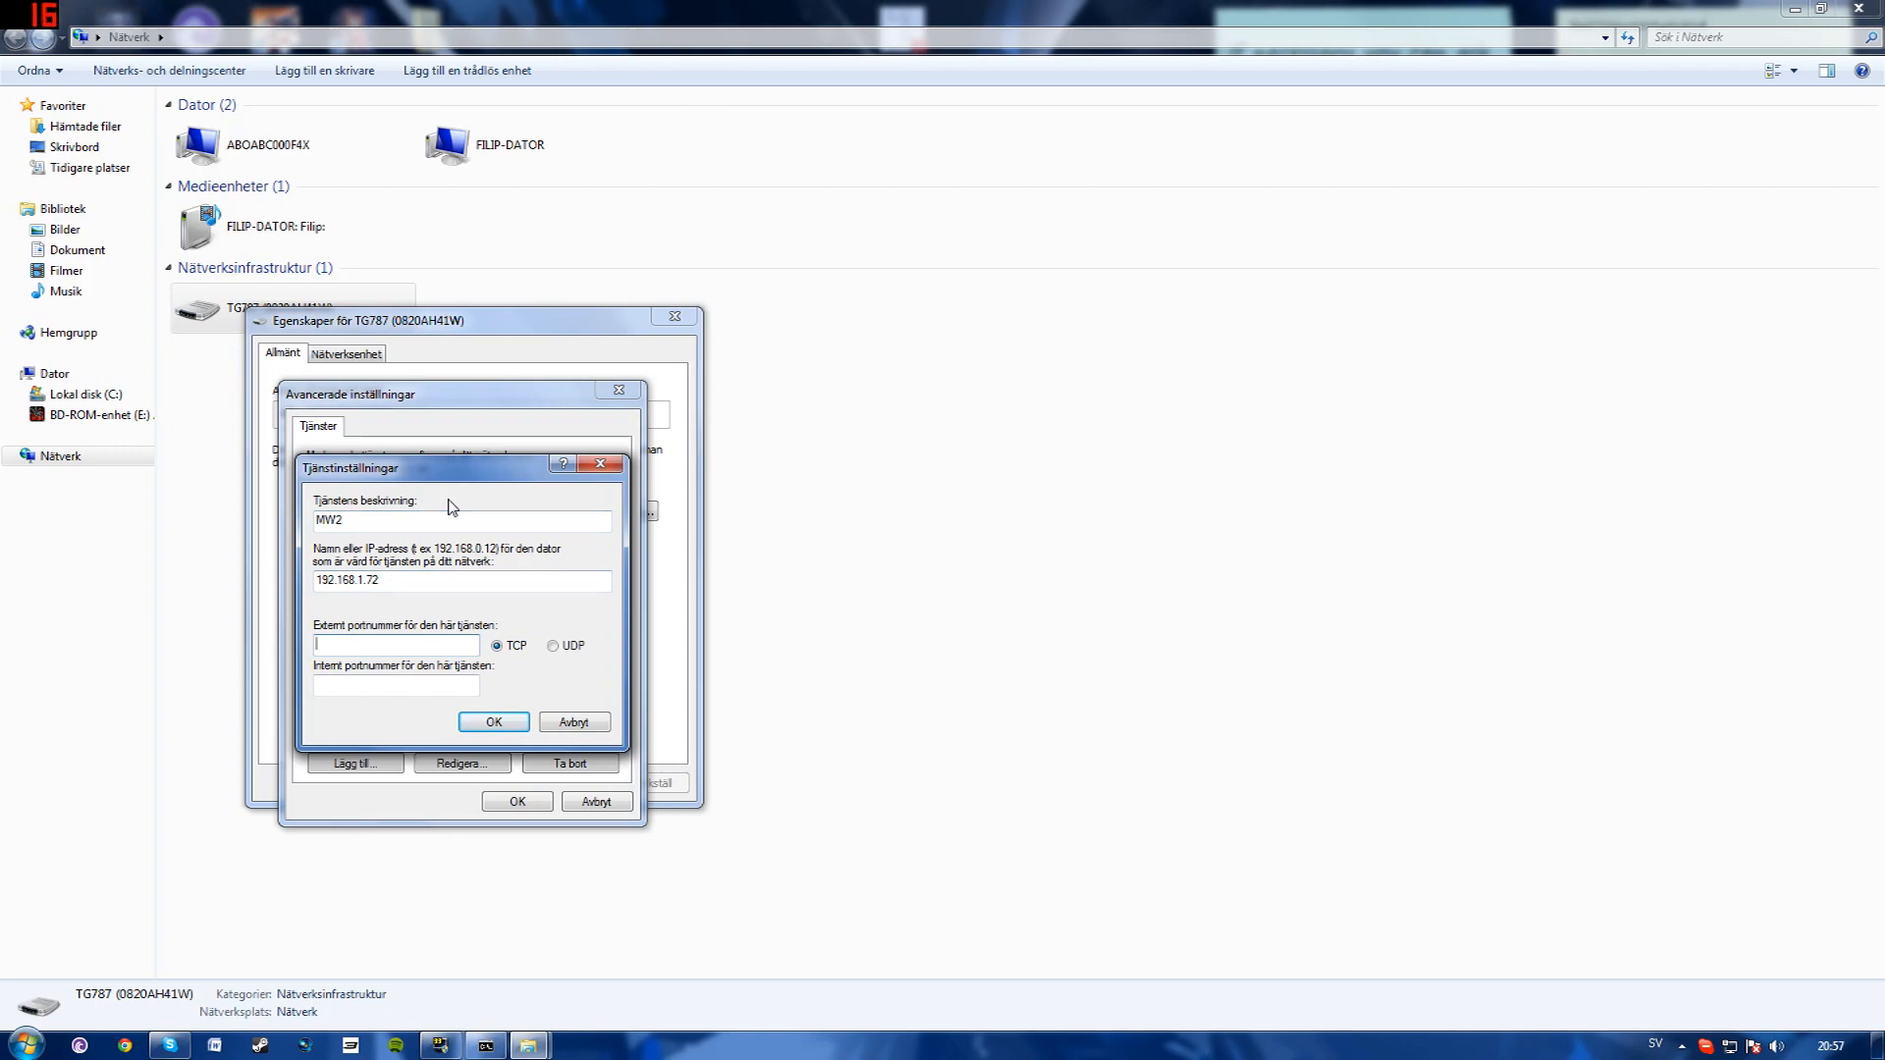
type("28960")
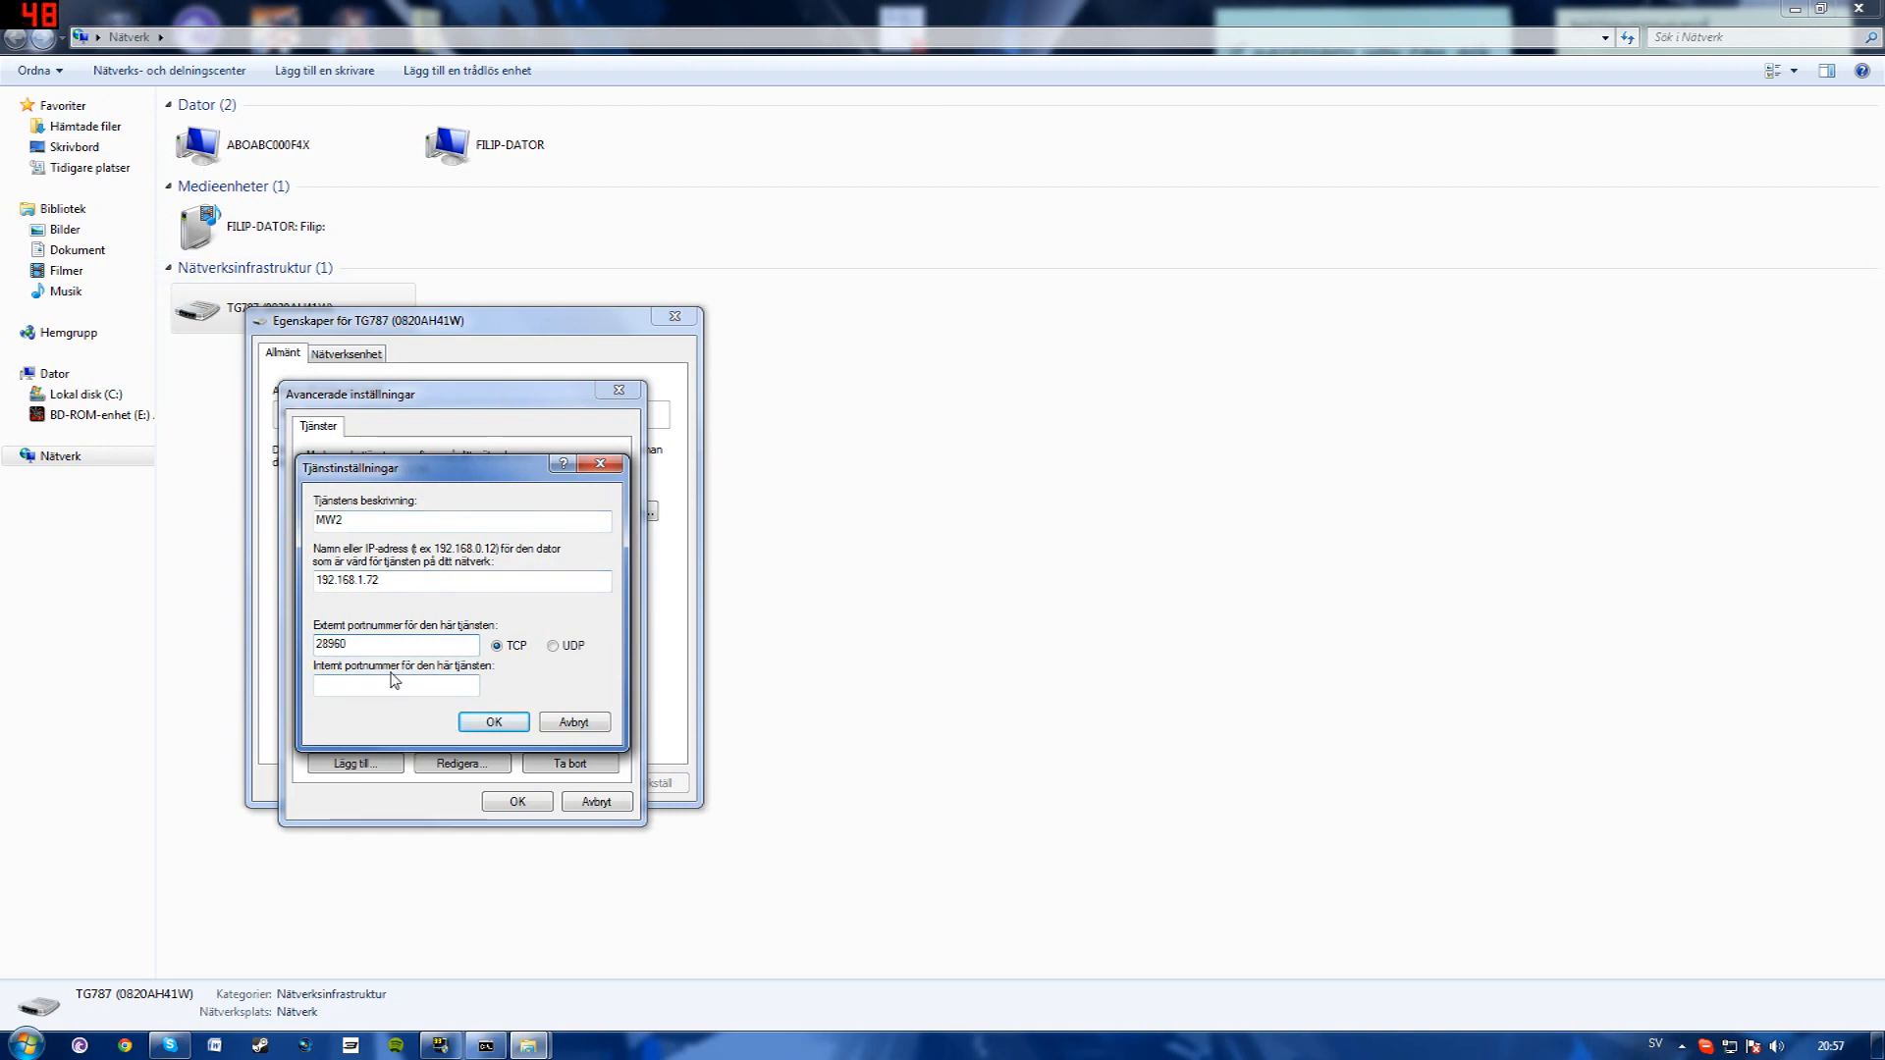
left_click(394, 686)
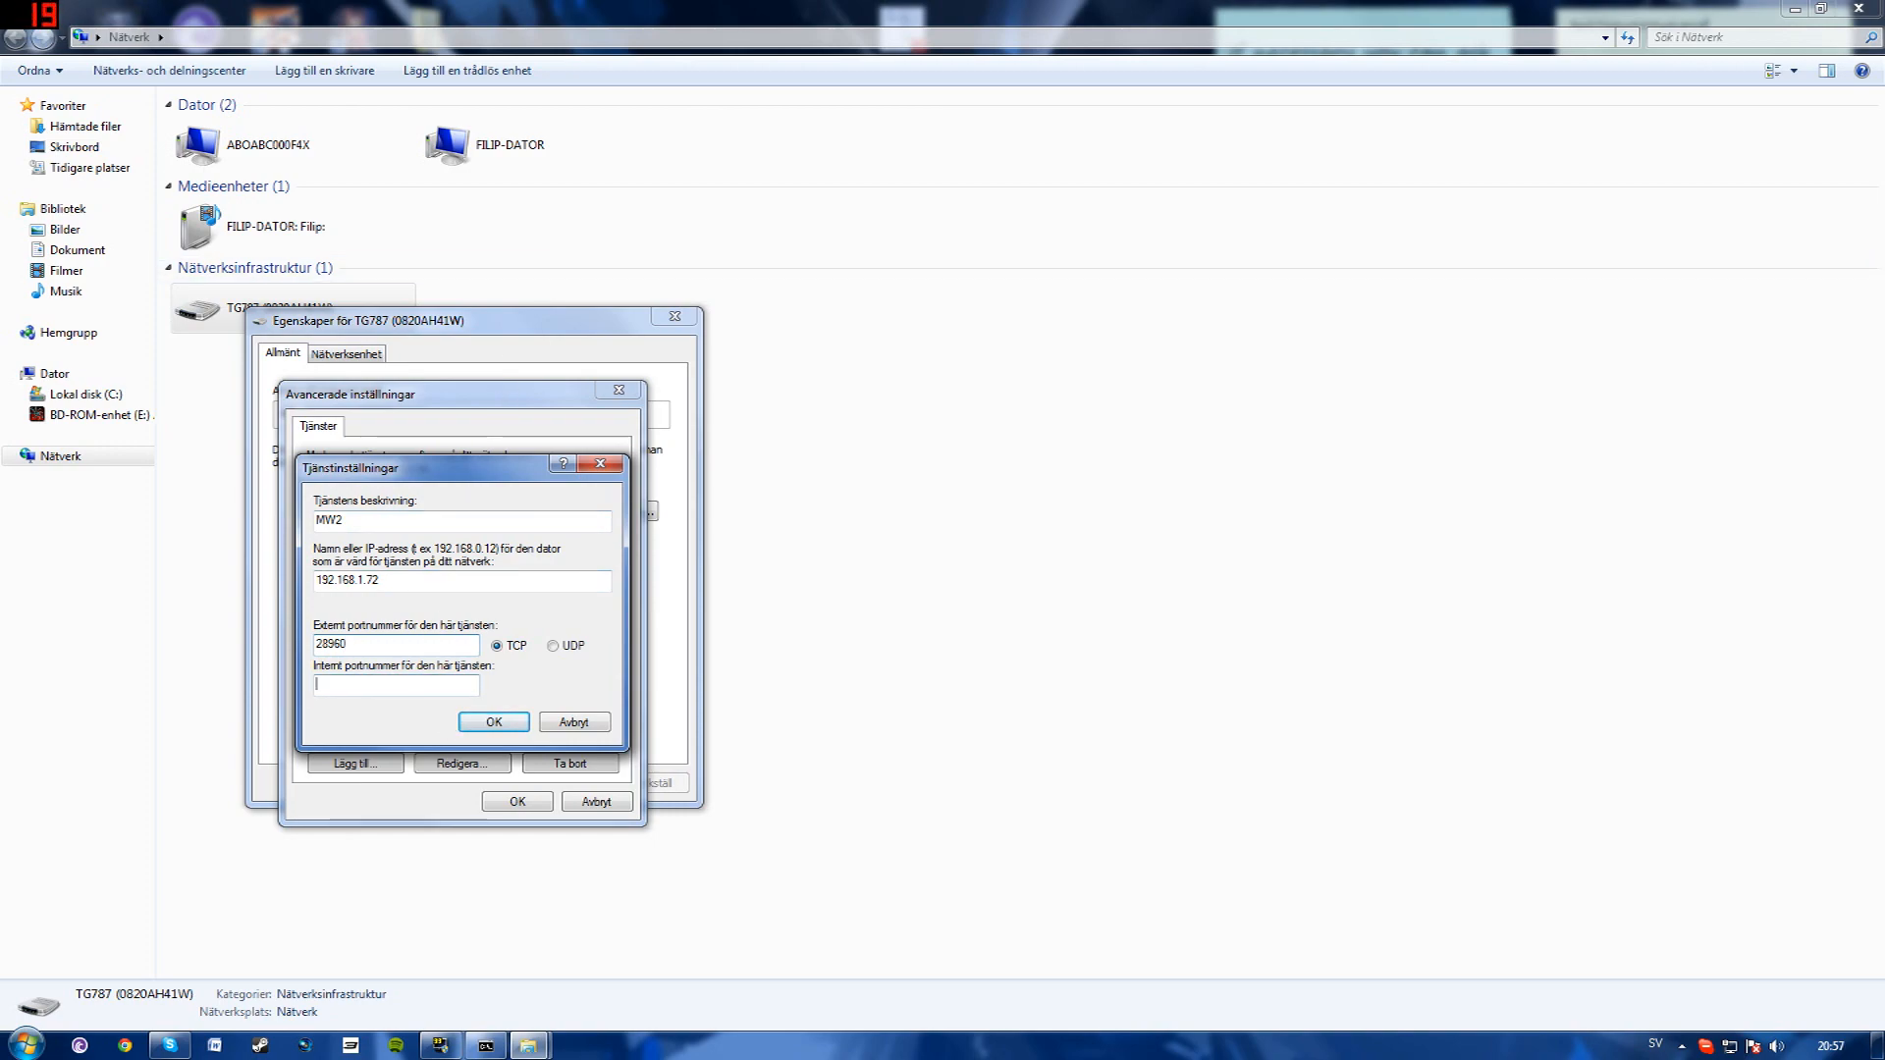
type("2")
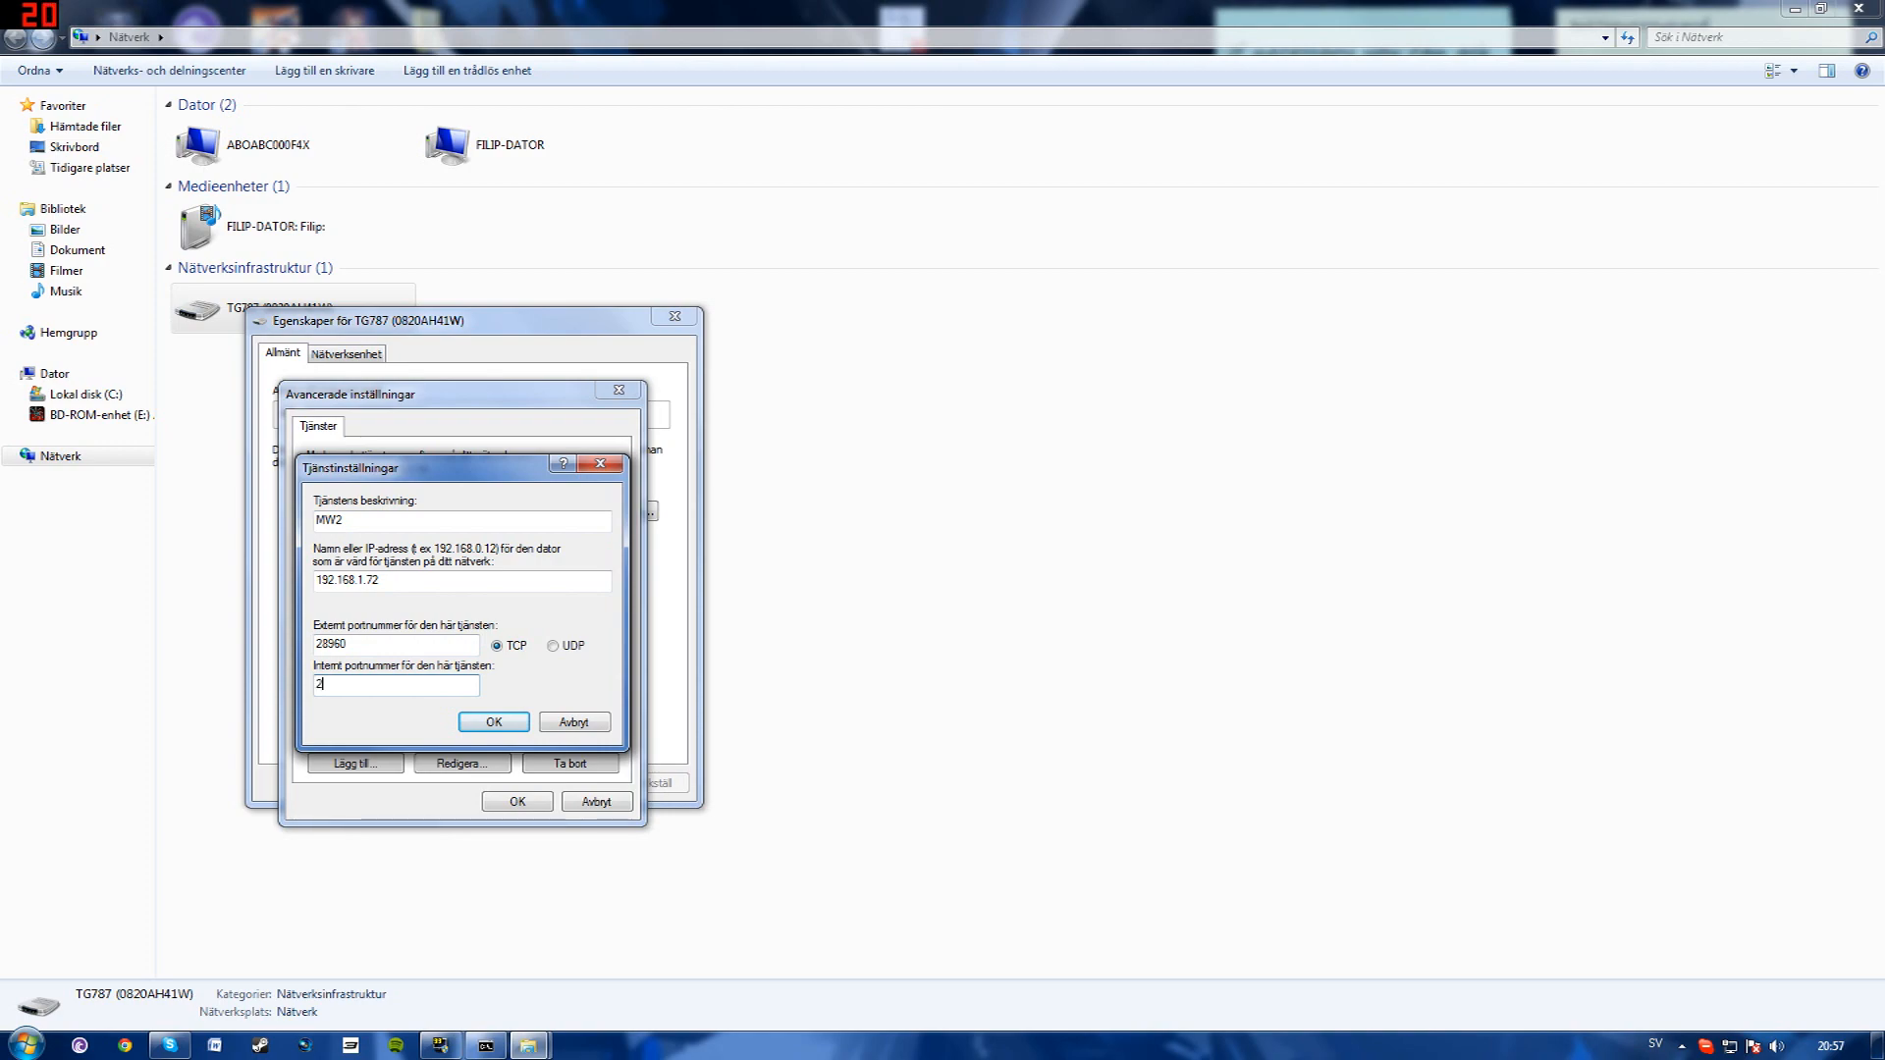
type("8960")
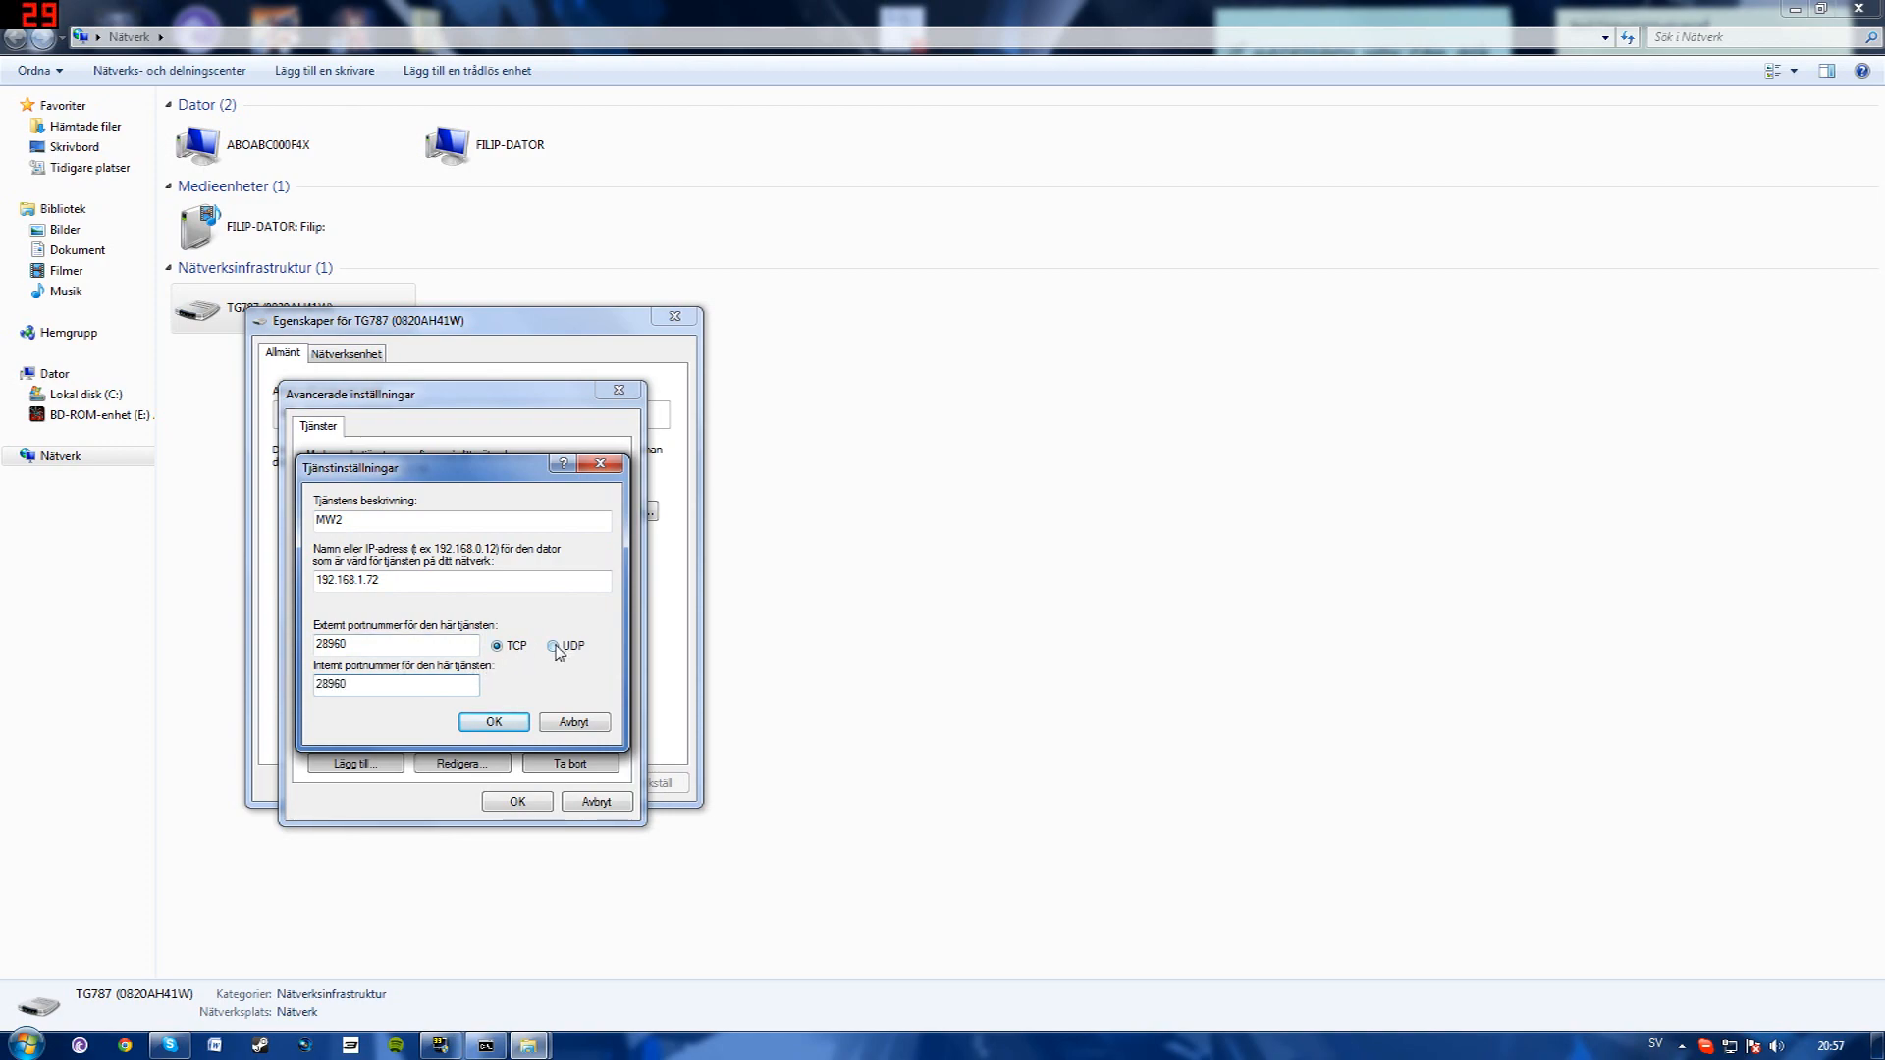
left_click(554, 646)
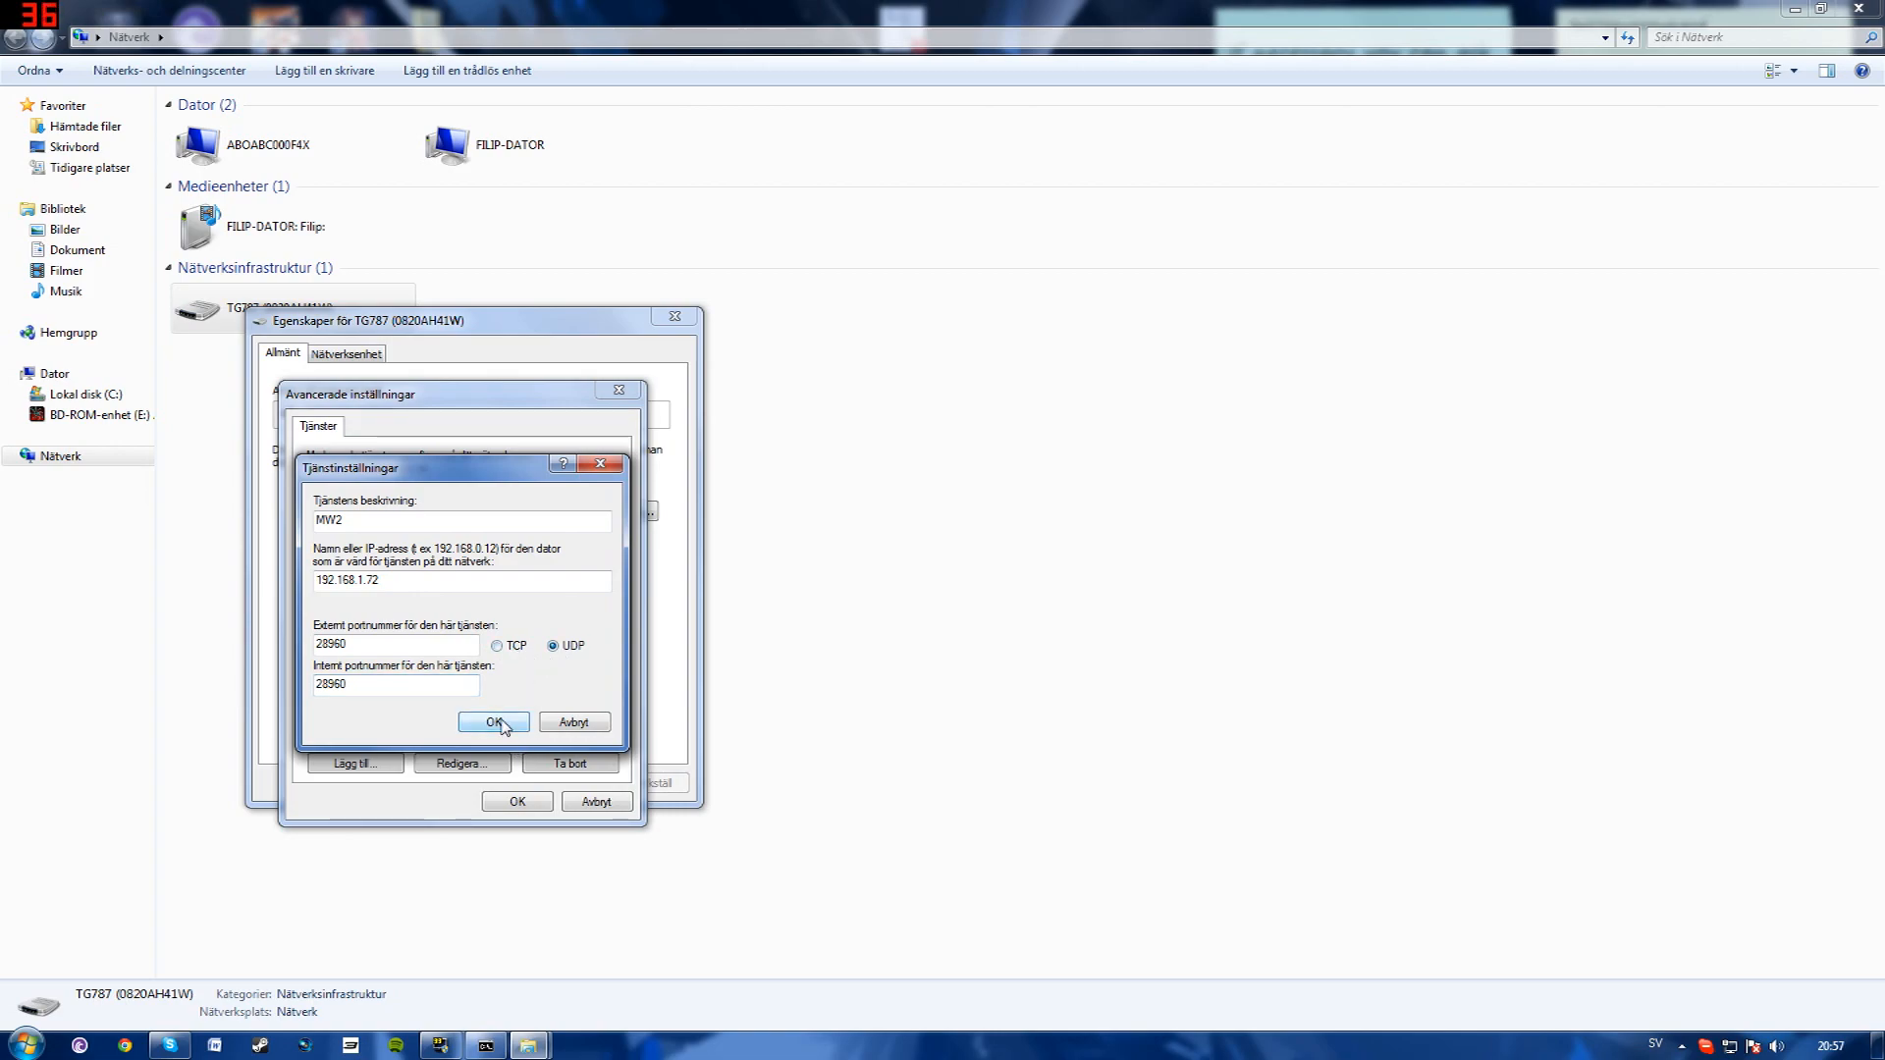
left_click(493, 721)
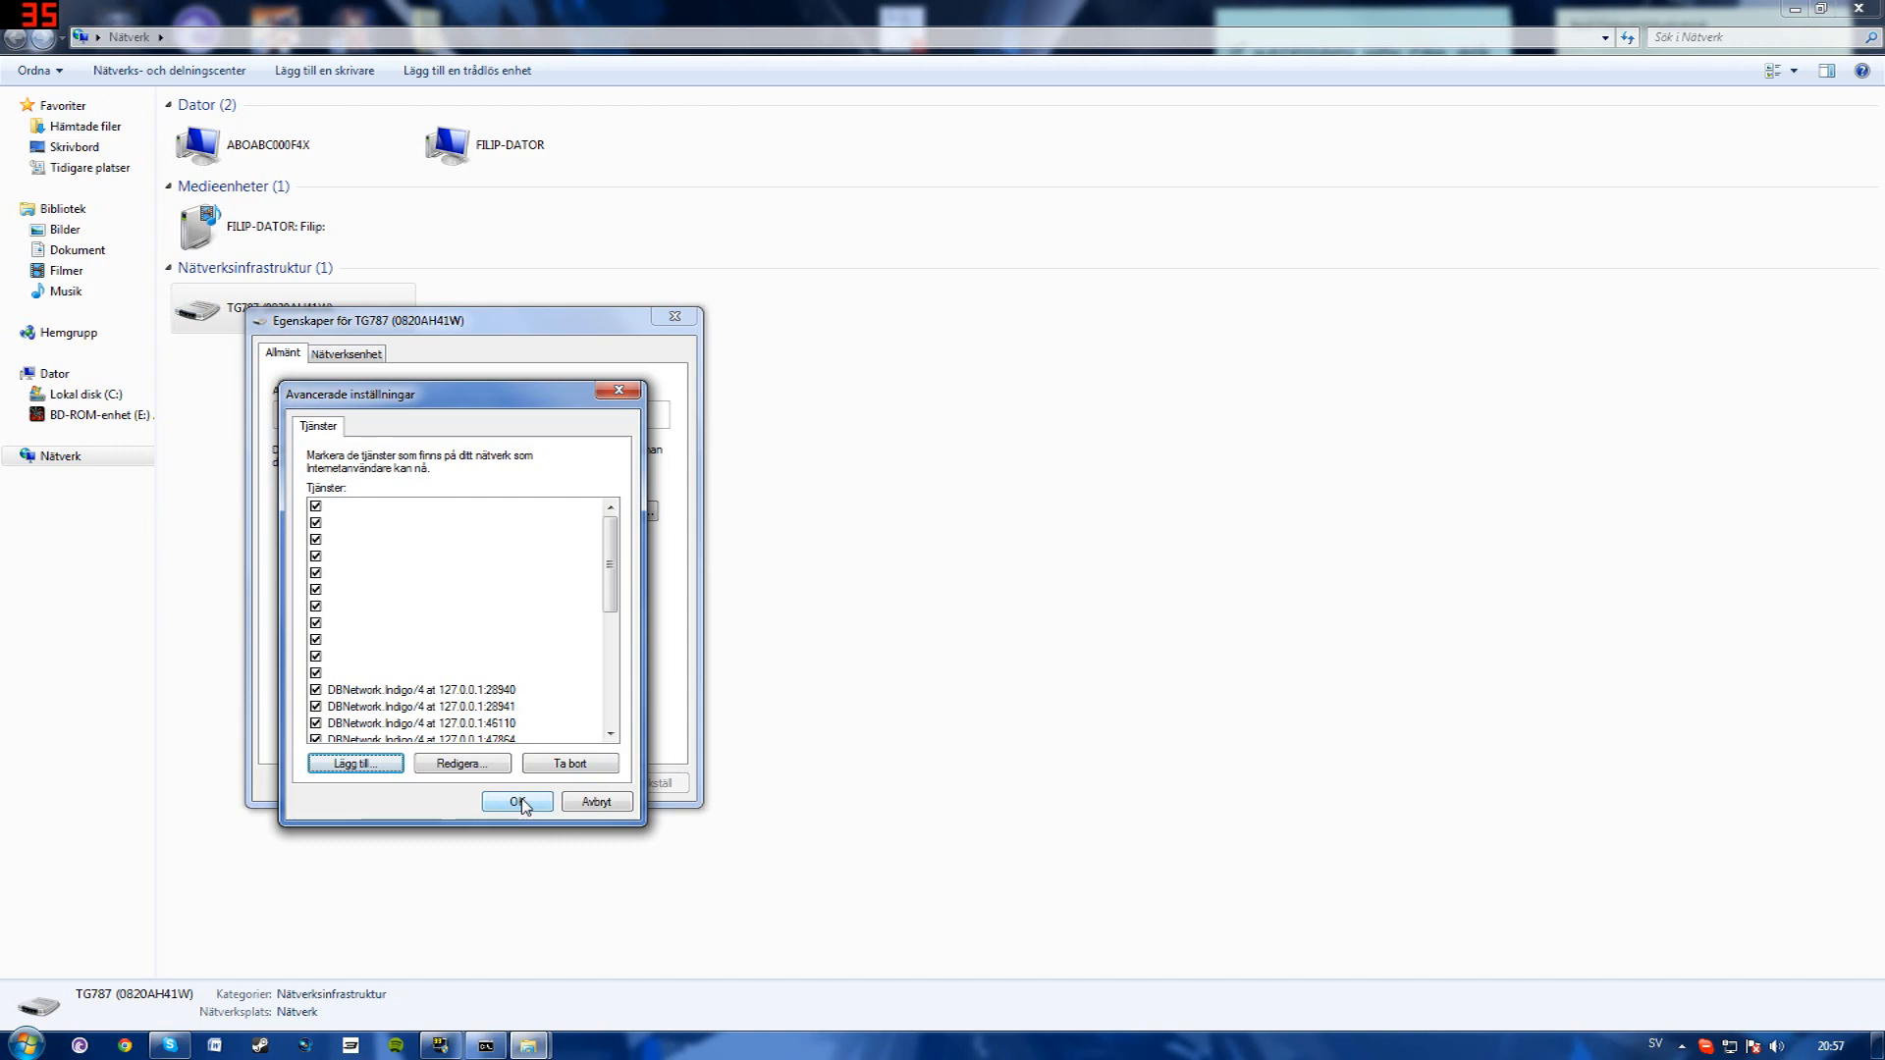
- Confirm the advanced settings and properties, close cmd, and select the Modern Warfare 2 shortcut
left_click(517, 801)
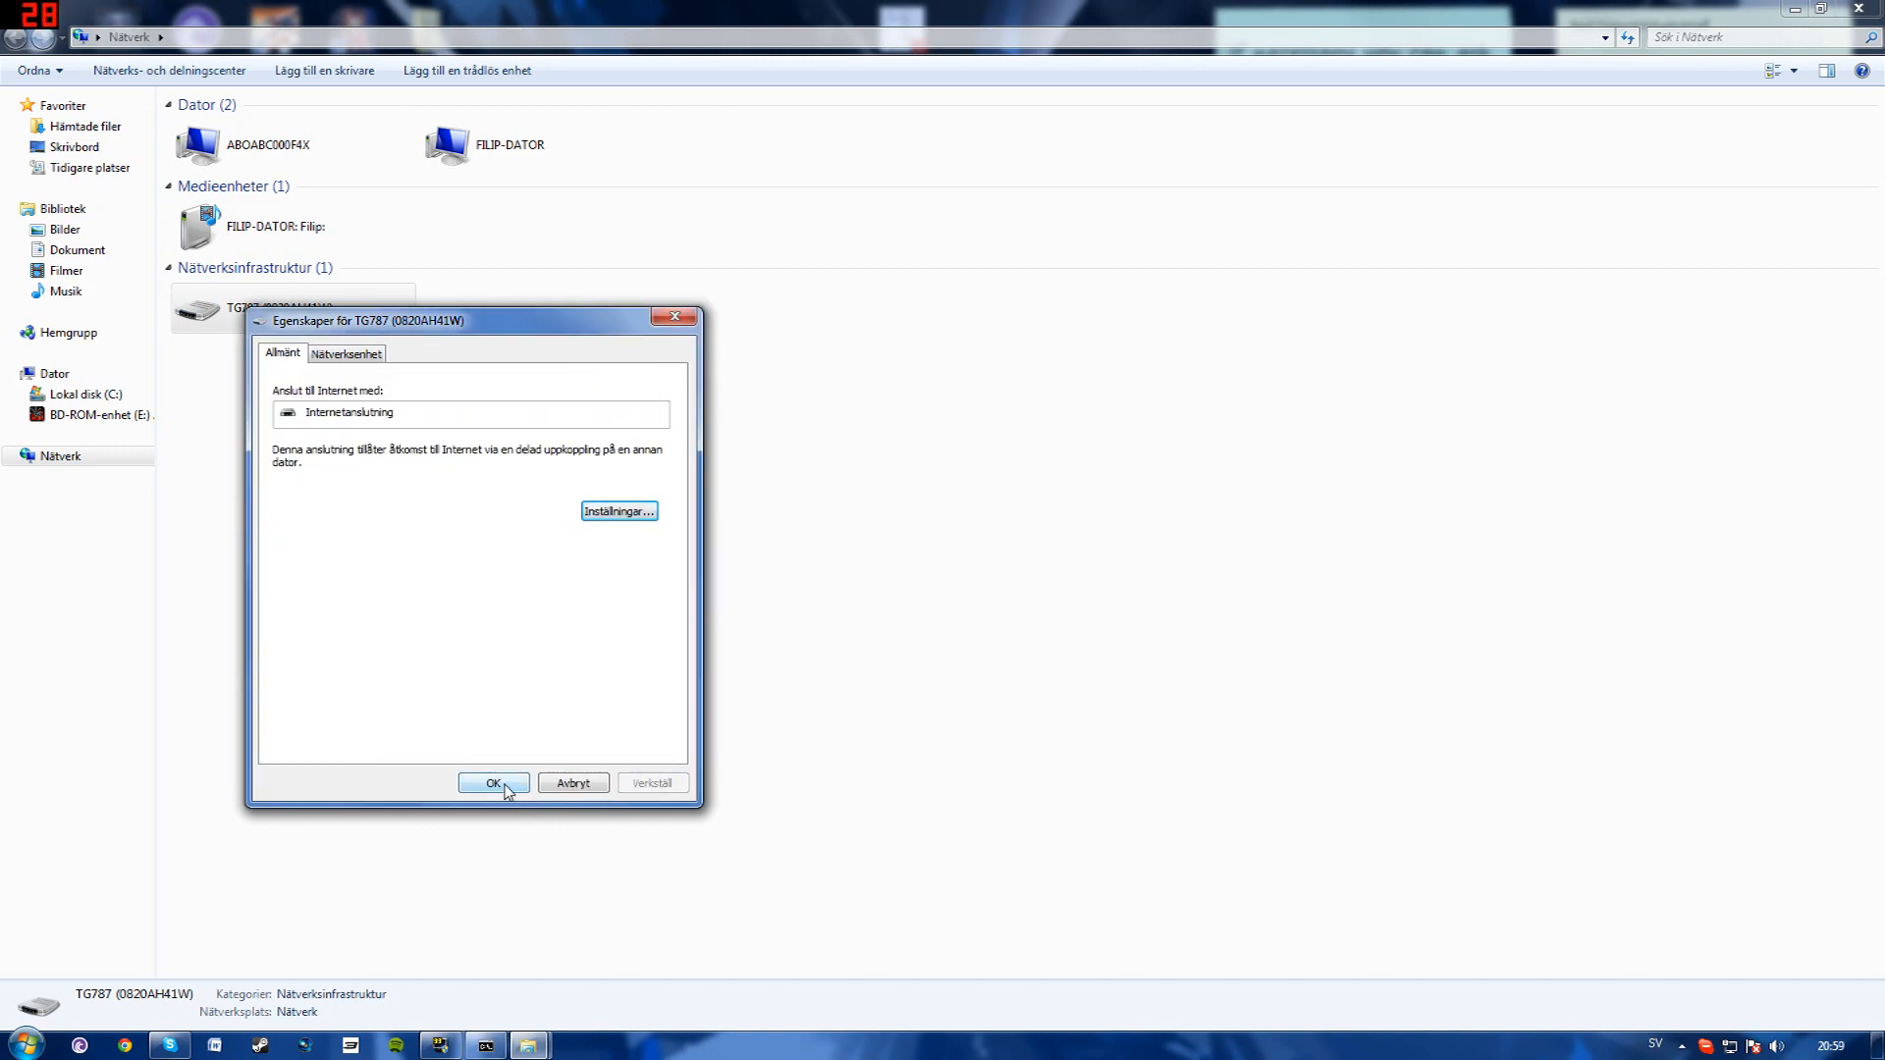
left_click(491, 784)
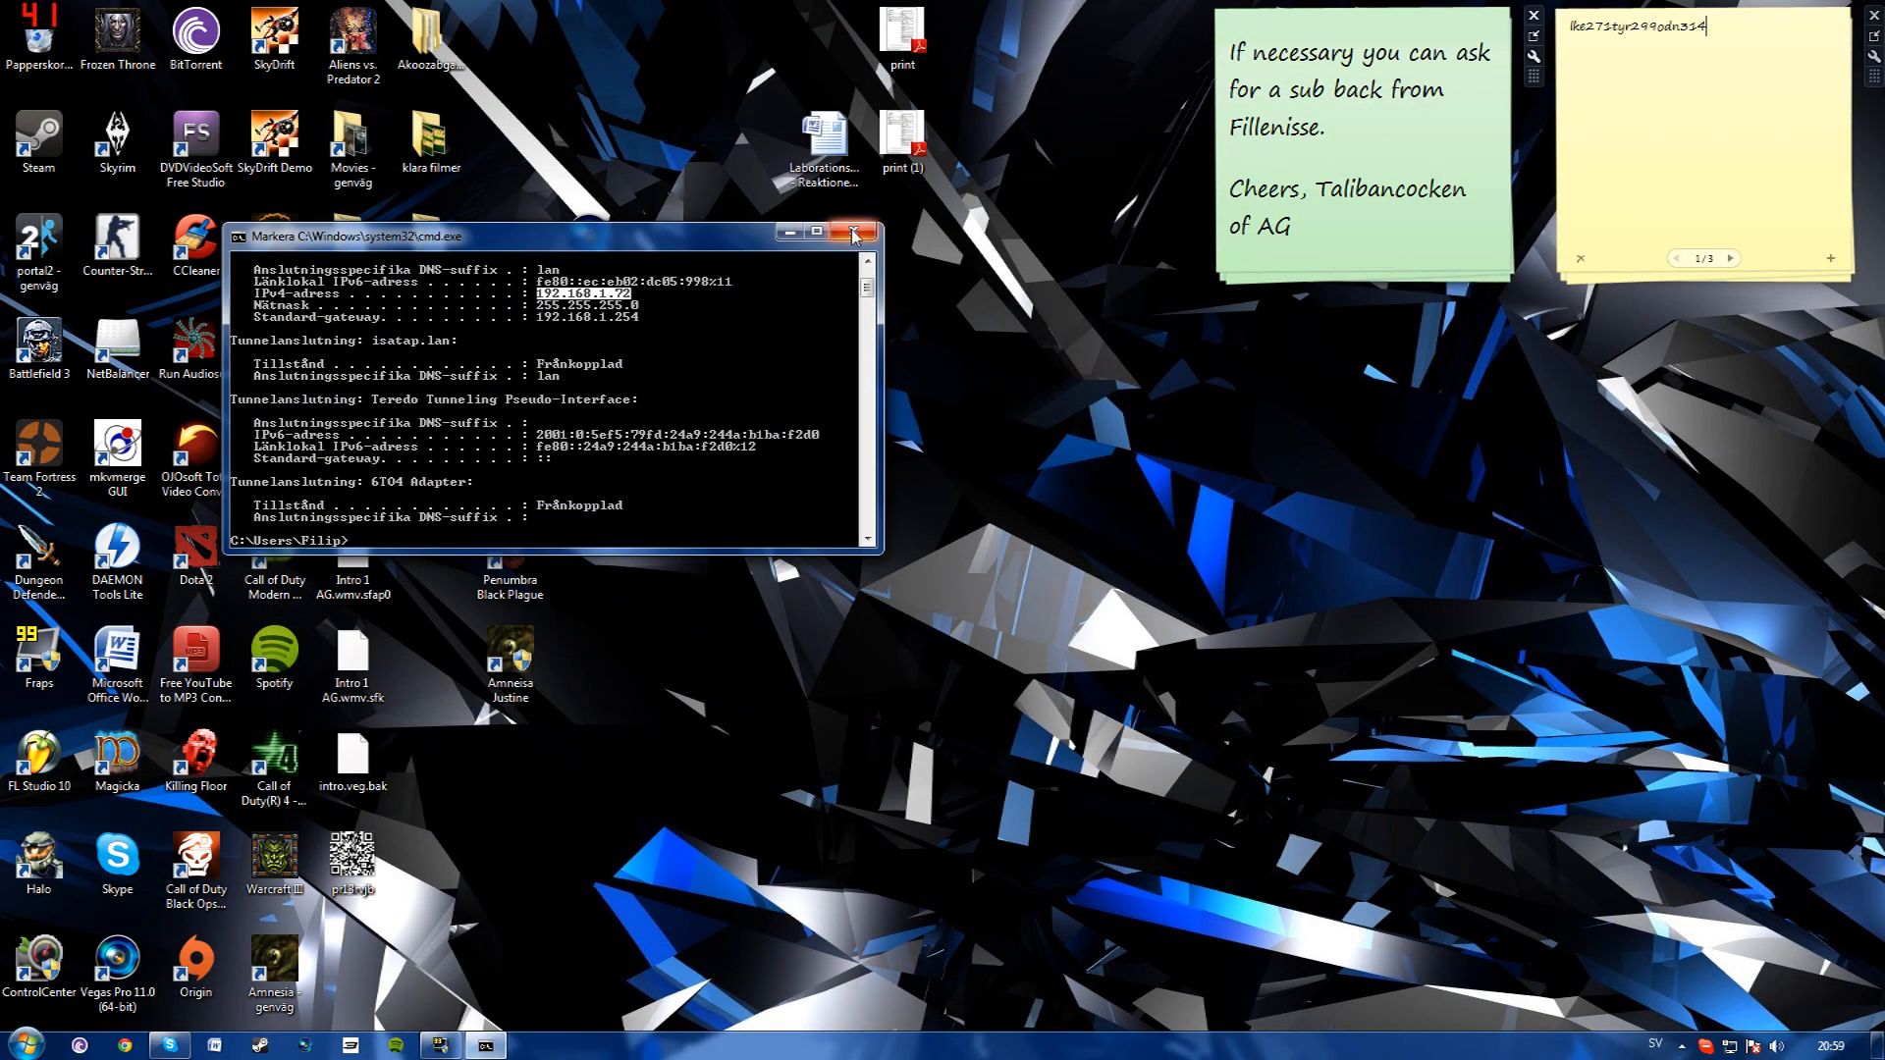
left_click(849, 231)
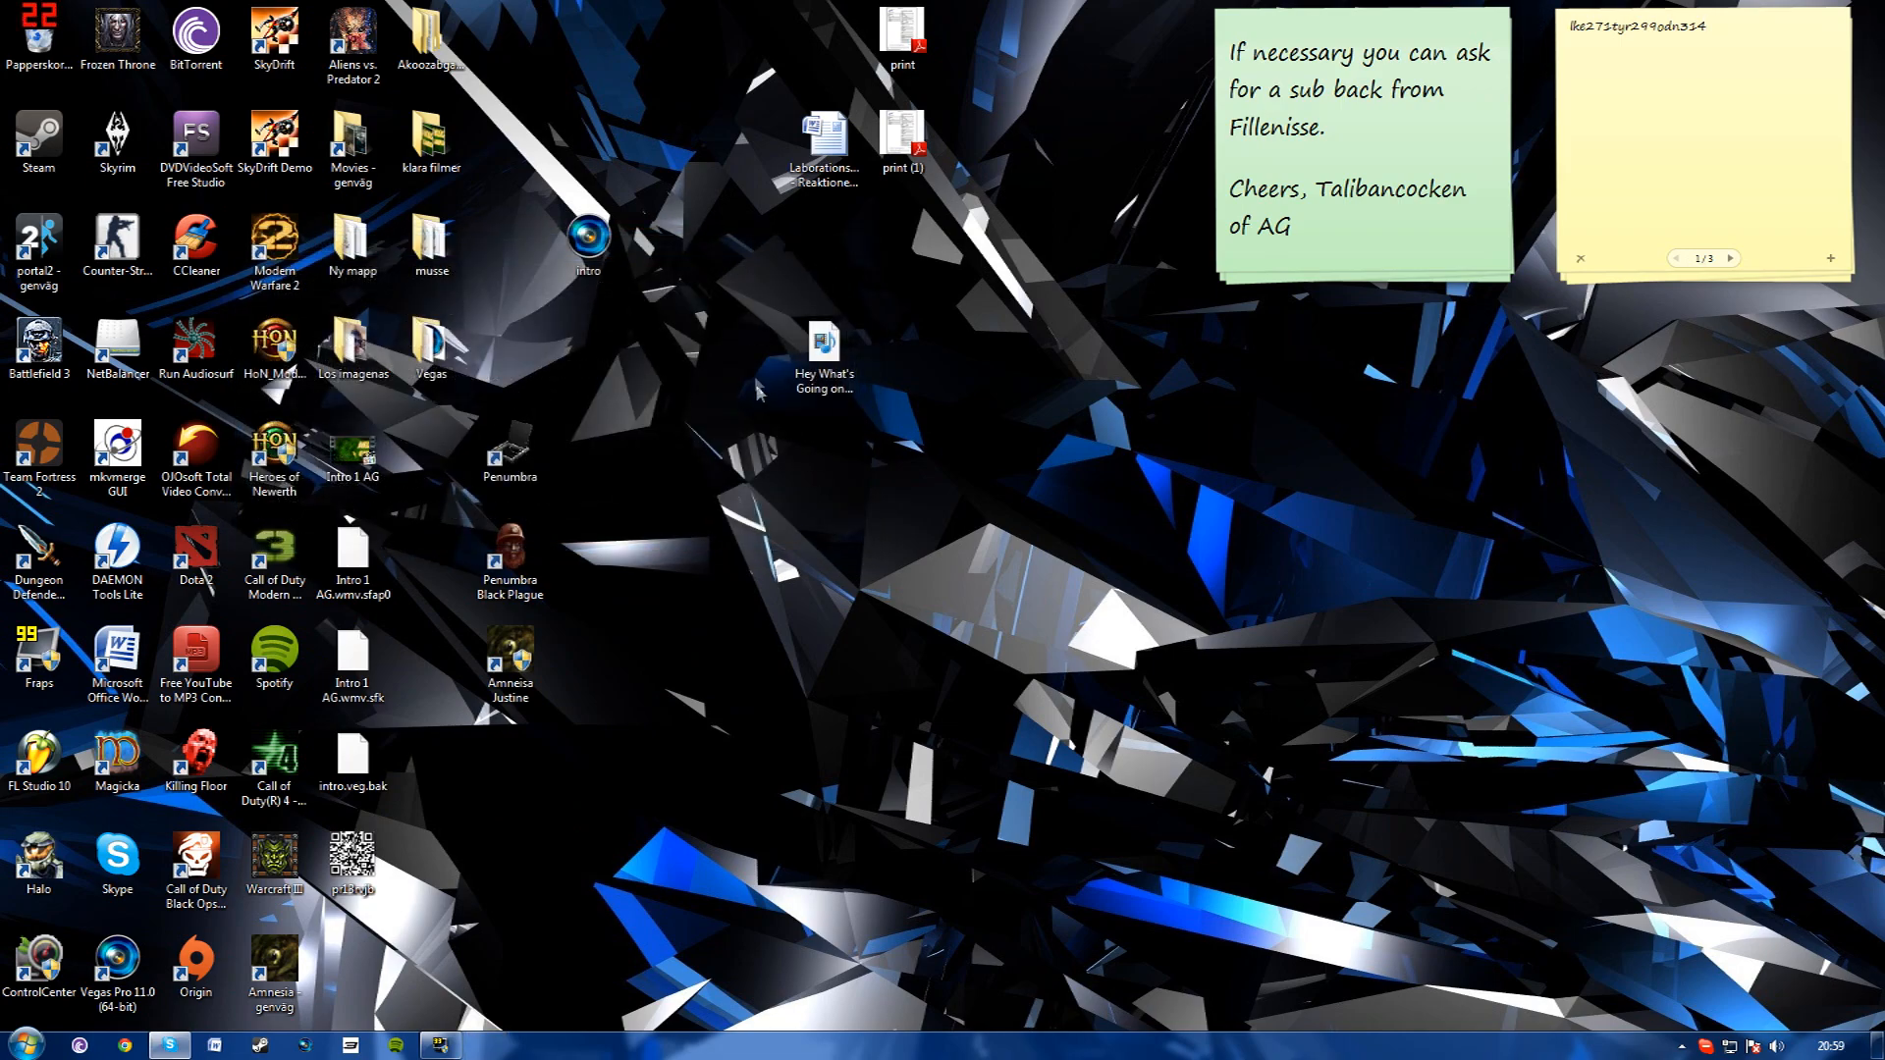
left_click(275, 247)
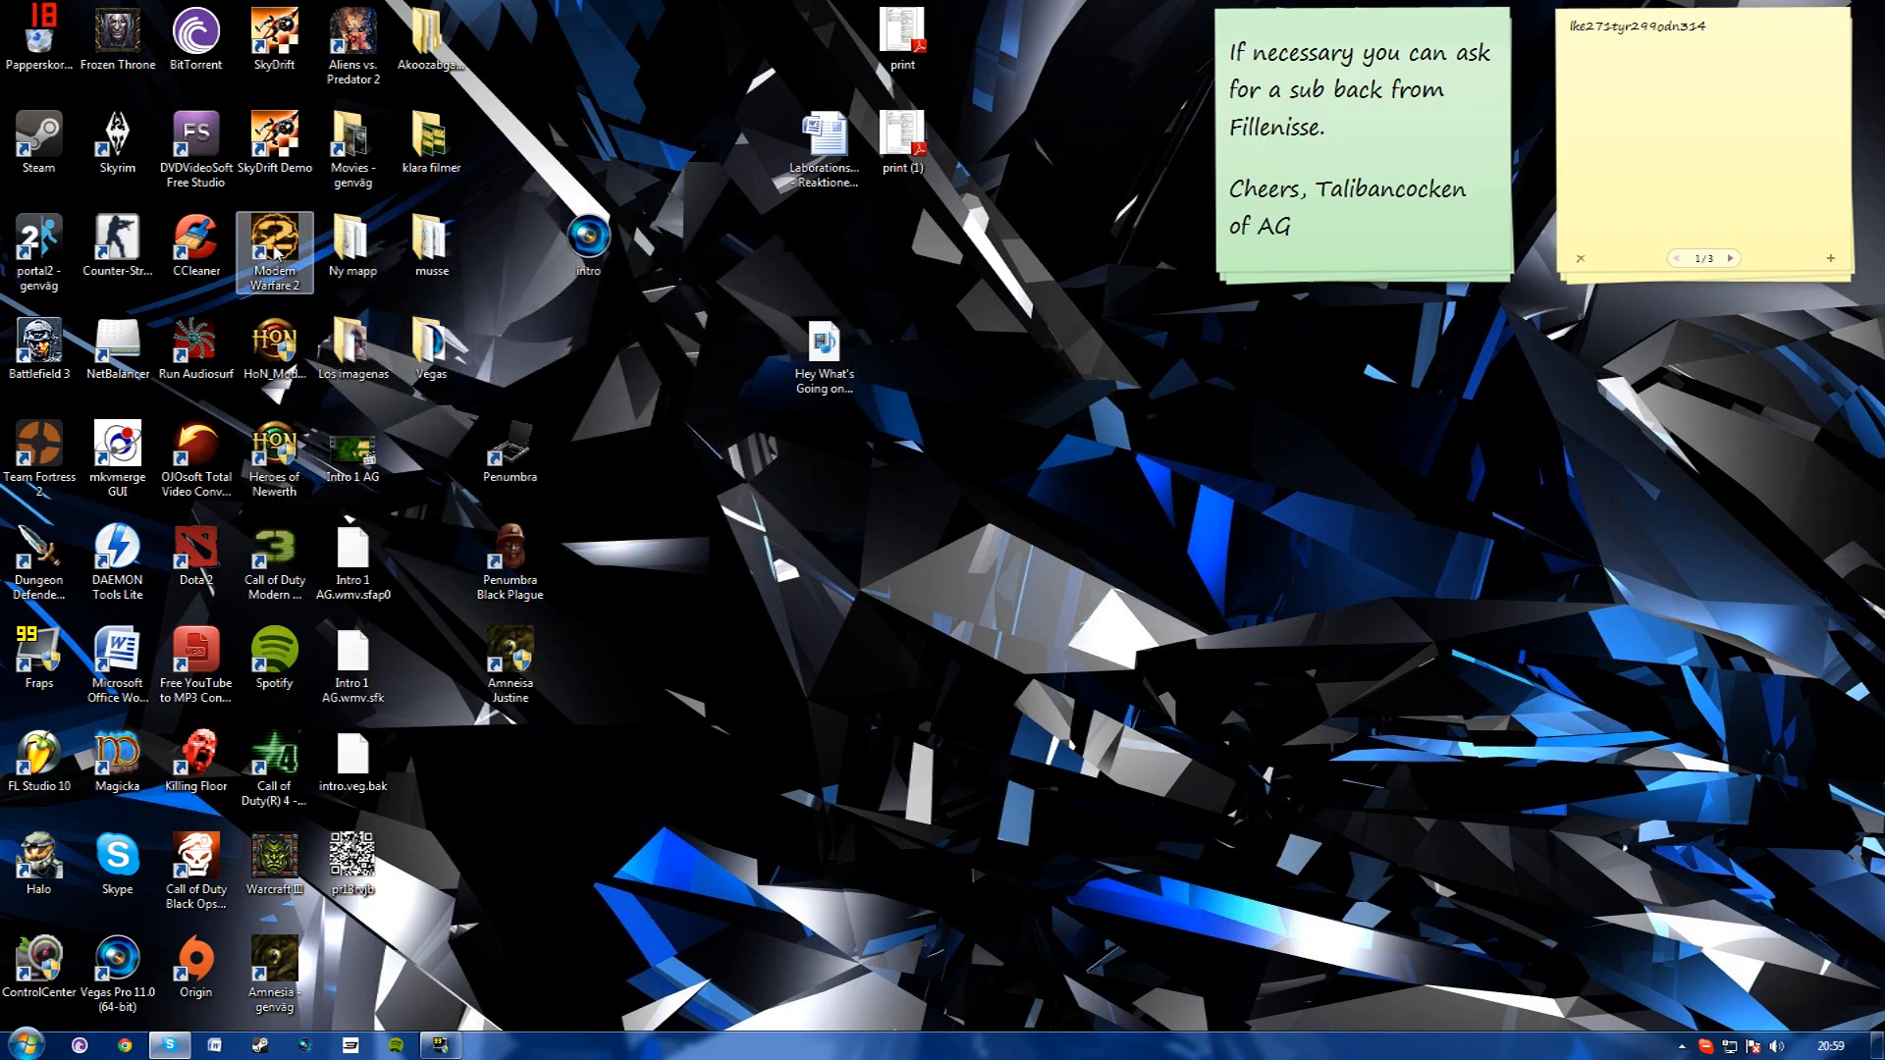
- Relaunch Modern Warfare 2 and go to Play Online, where NAT type shows Open
double_click(275, 243)
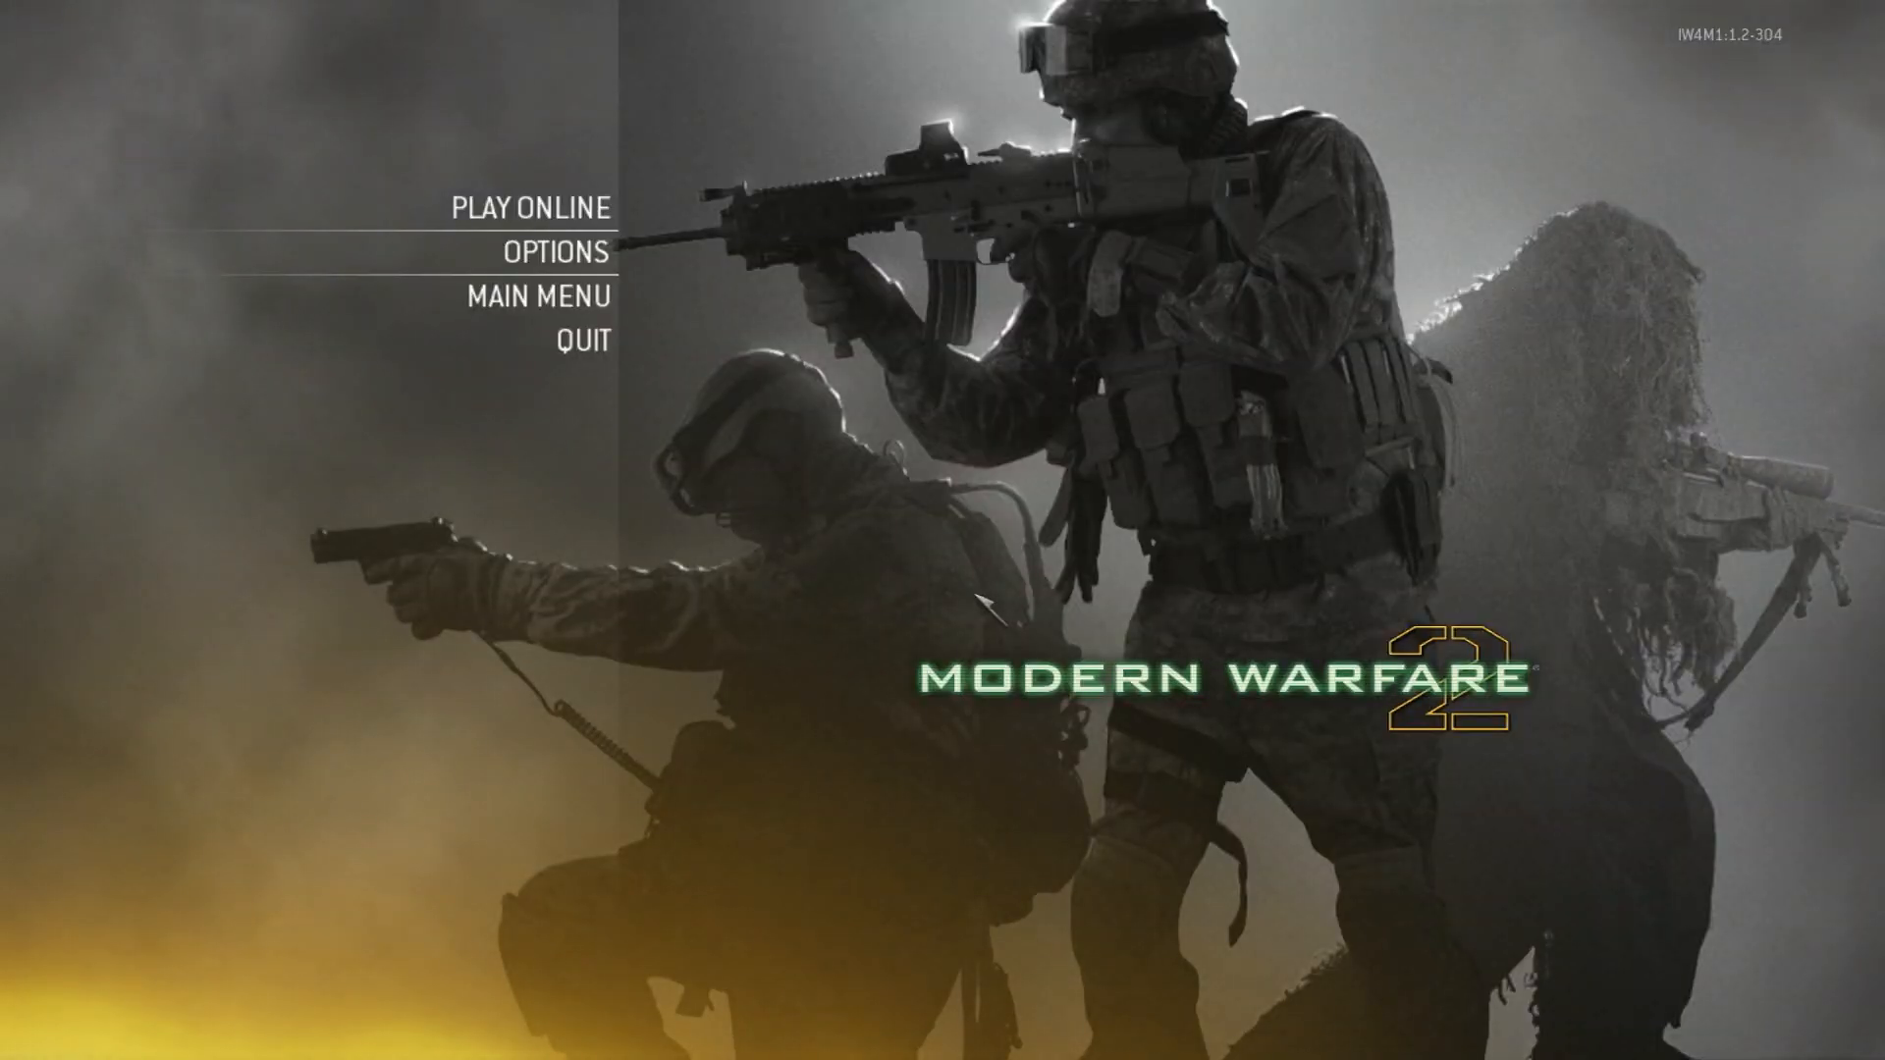
mouse_move(781, 307)
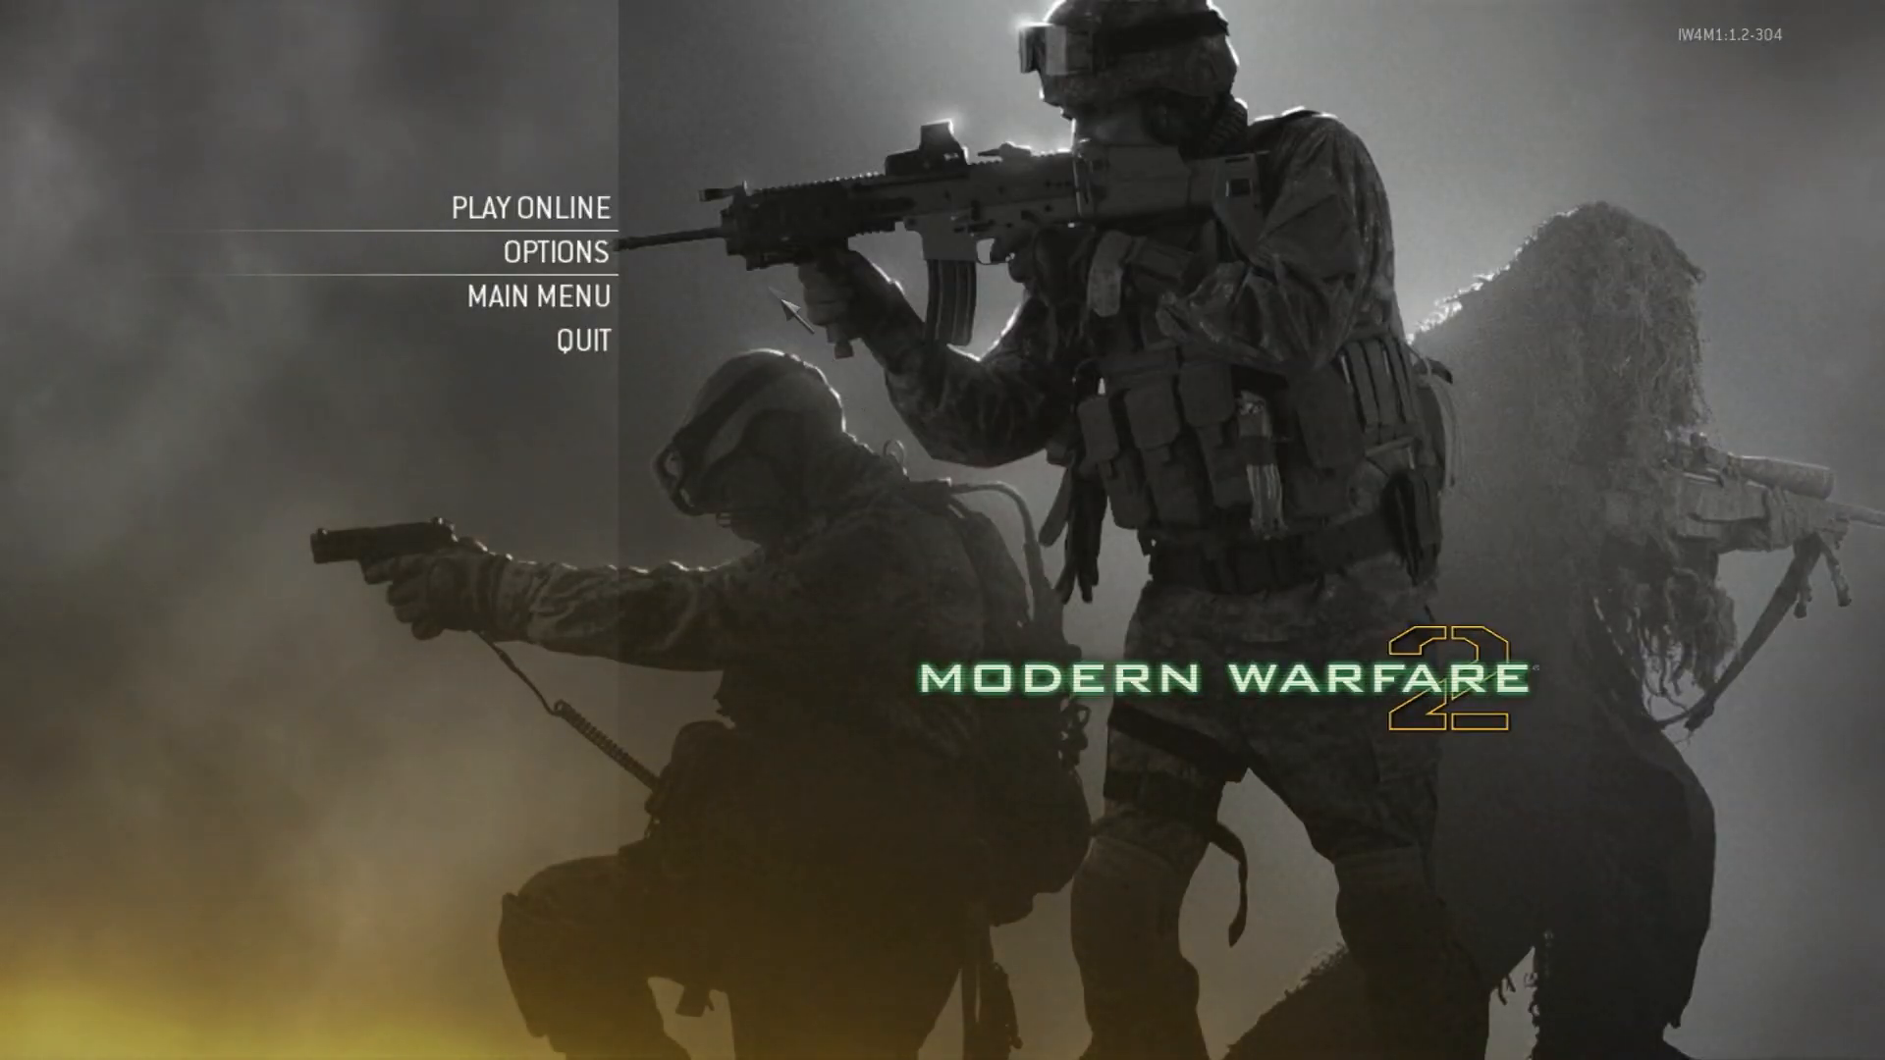
left_click(532, 206)
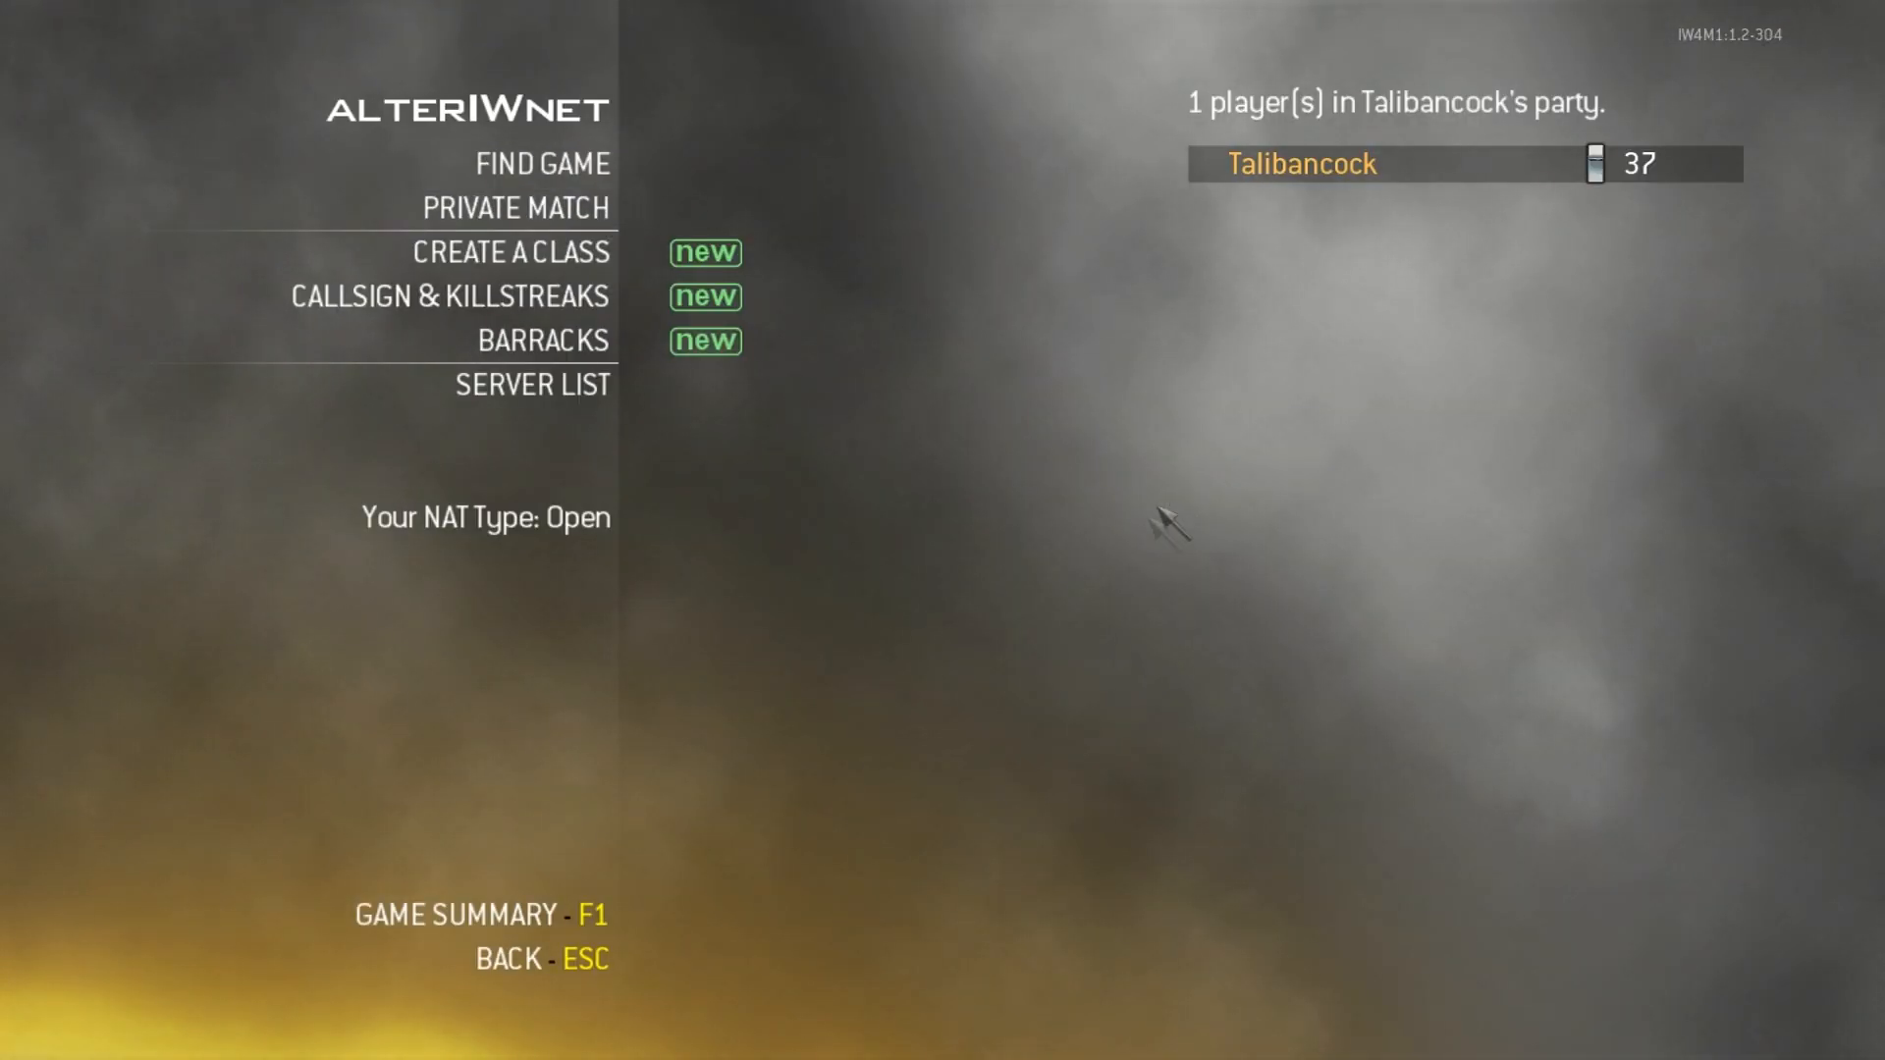